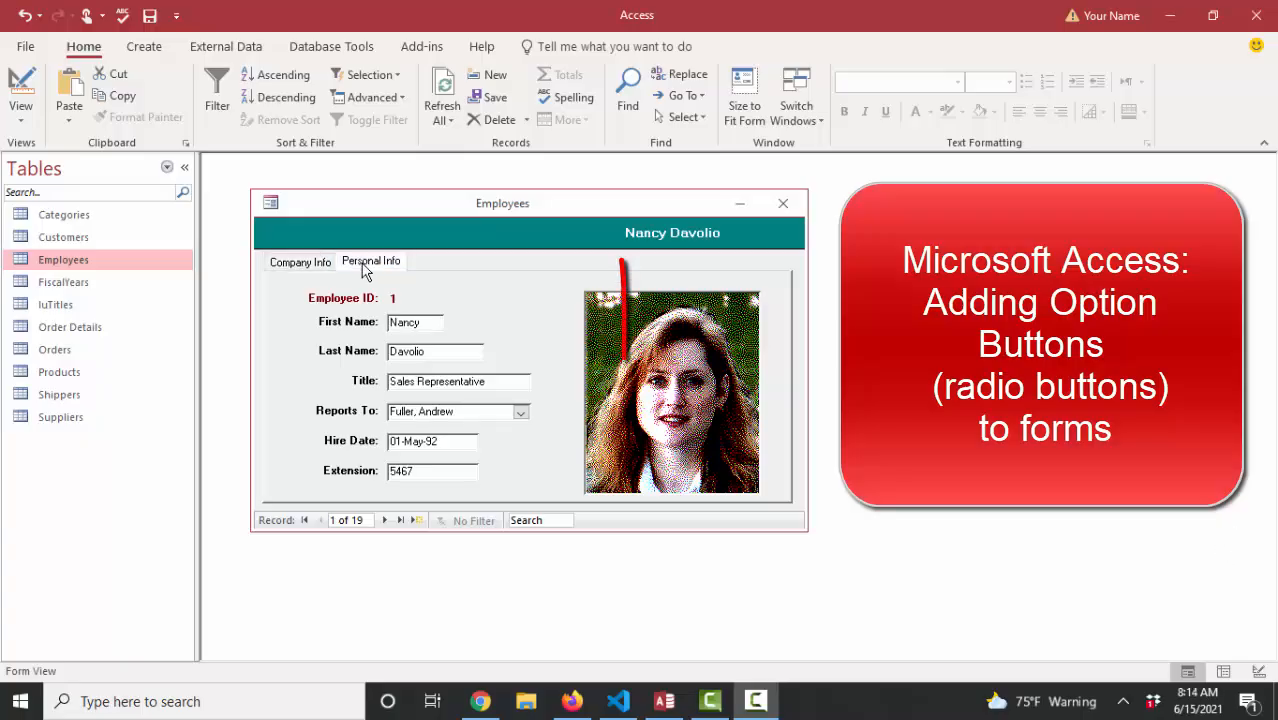
- On the Company Info page, set employee record 3's team to Blue
left_click(299, 261)
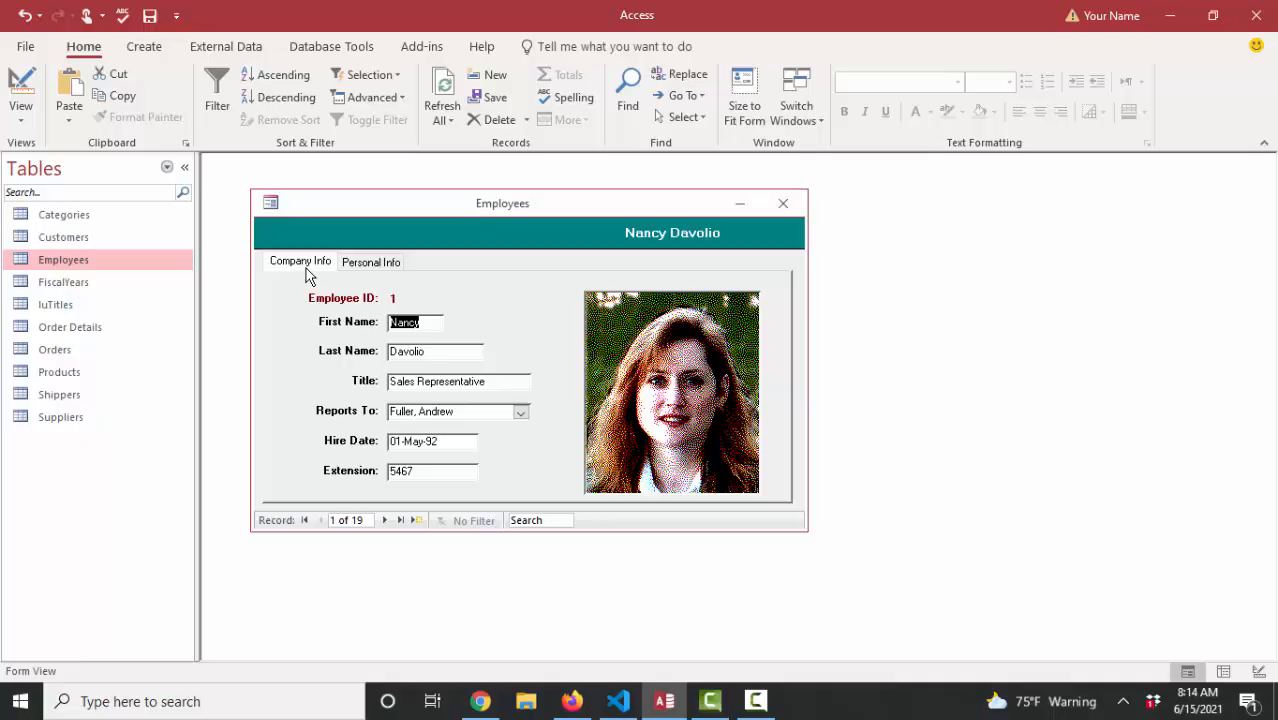
mouse_move(493, 233)
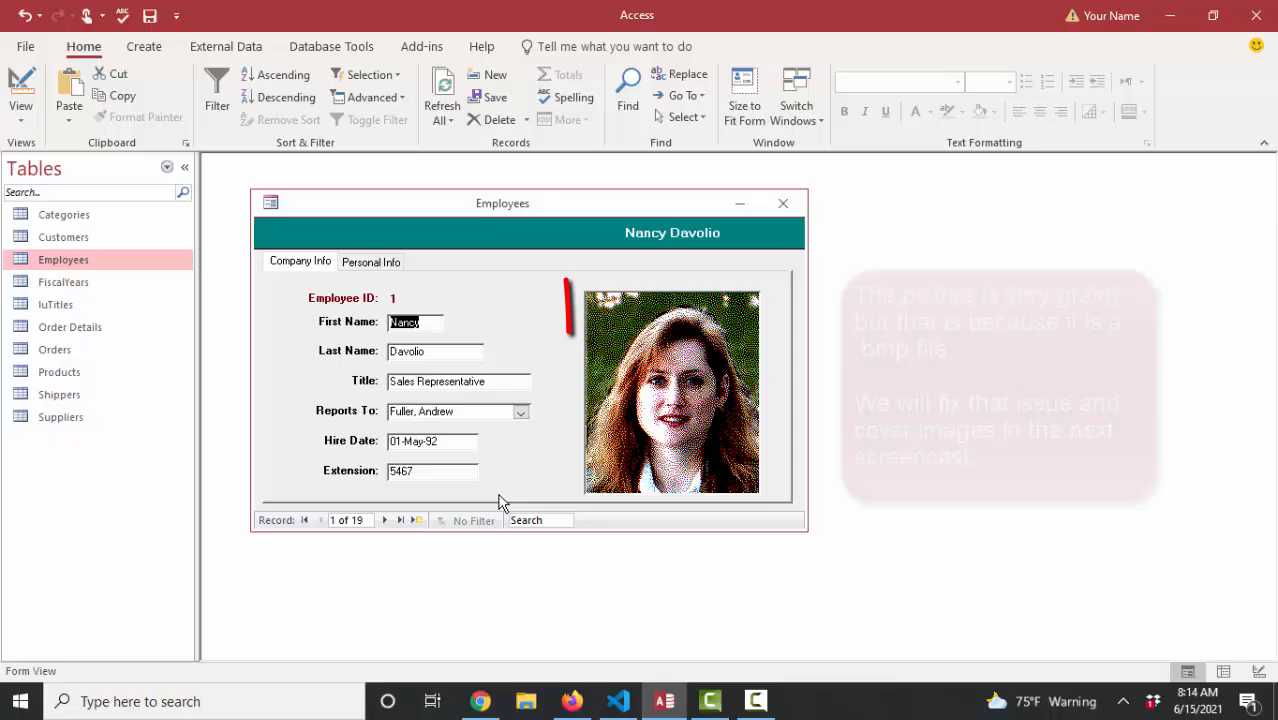
left_click(385, 519)
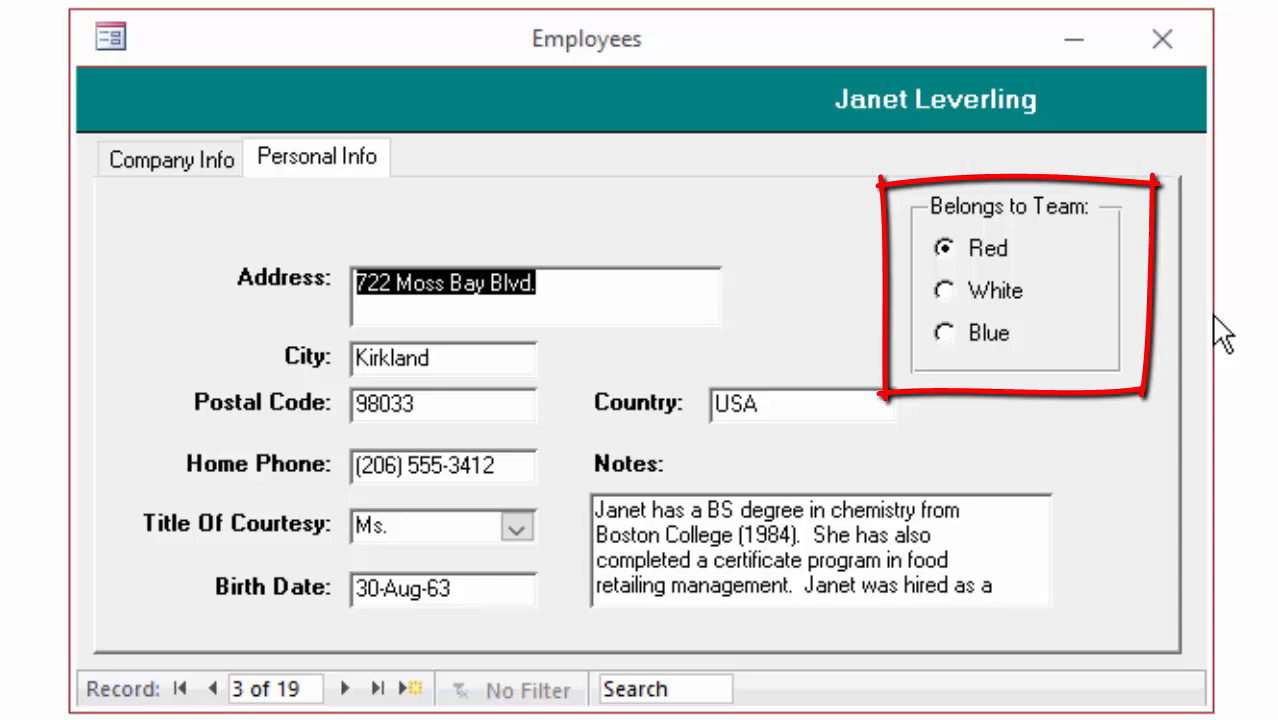
mouse_move(1015, 278)
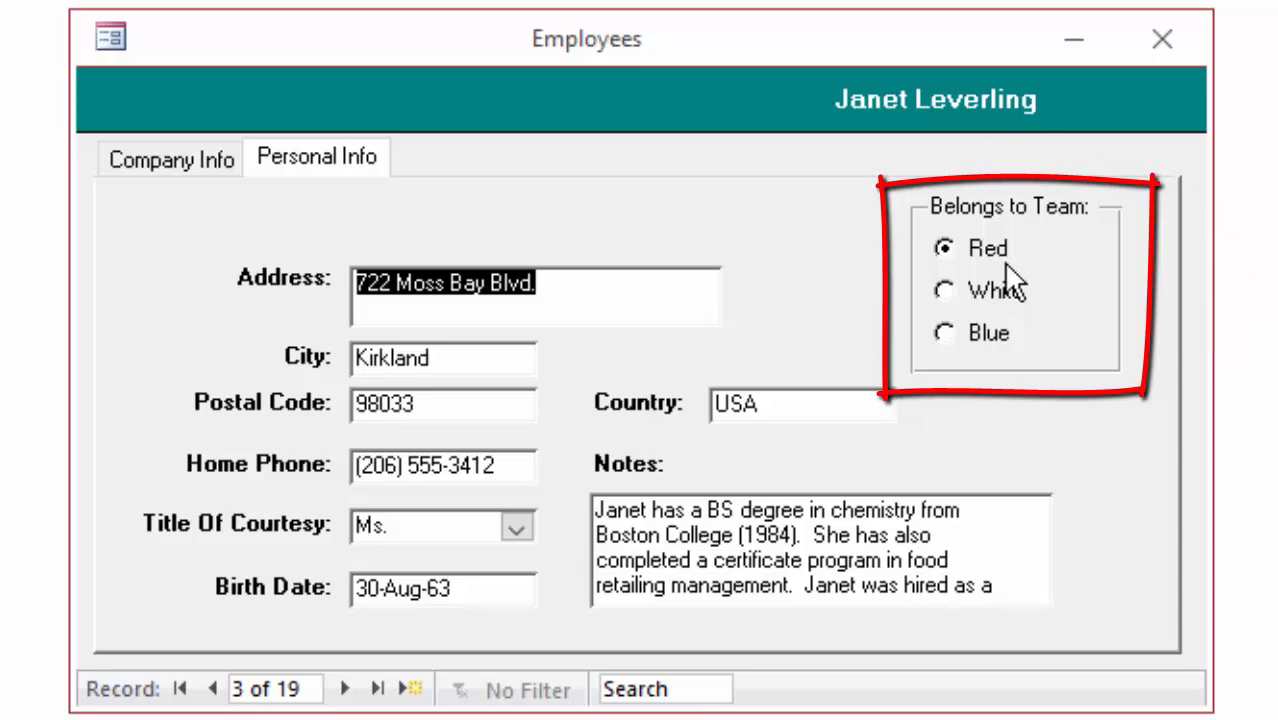
left_click(944, 333)
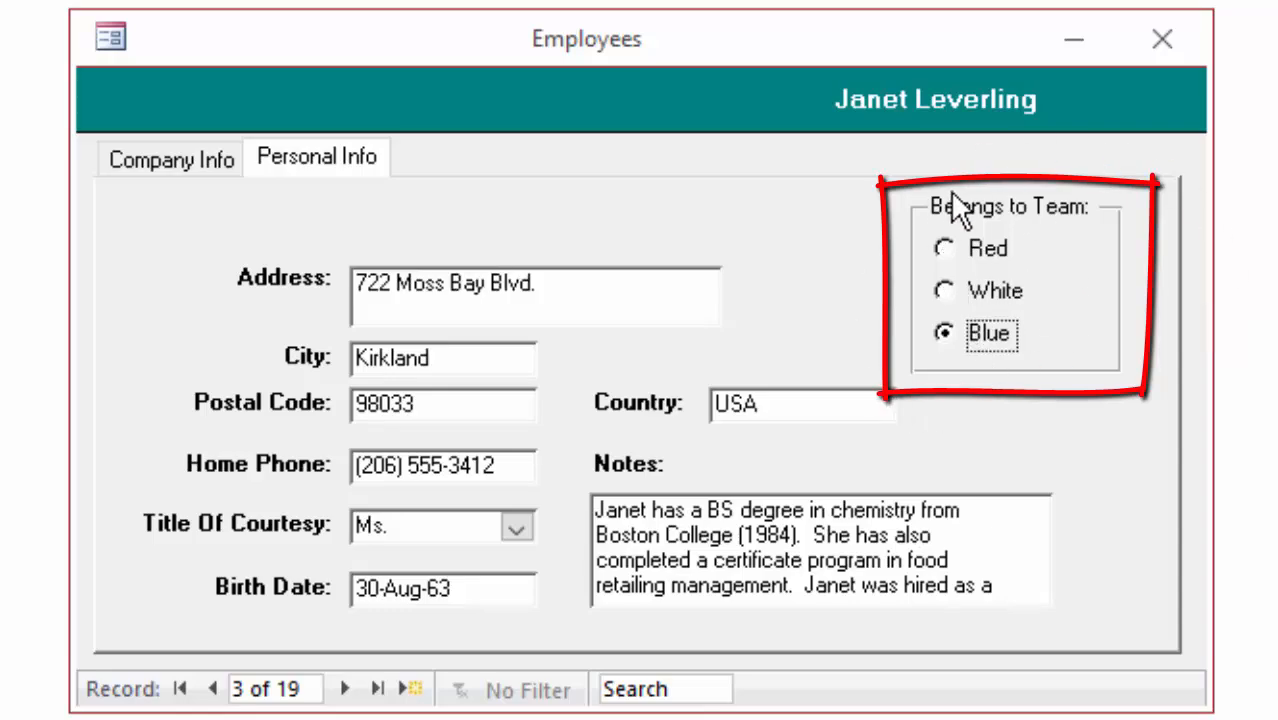
mouse_move(1000, 410)
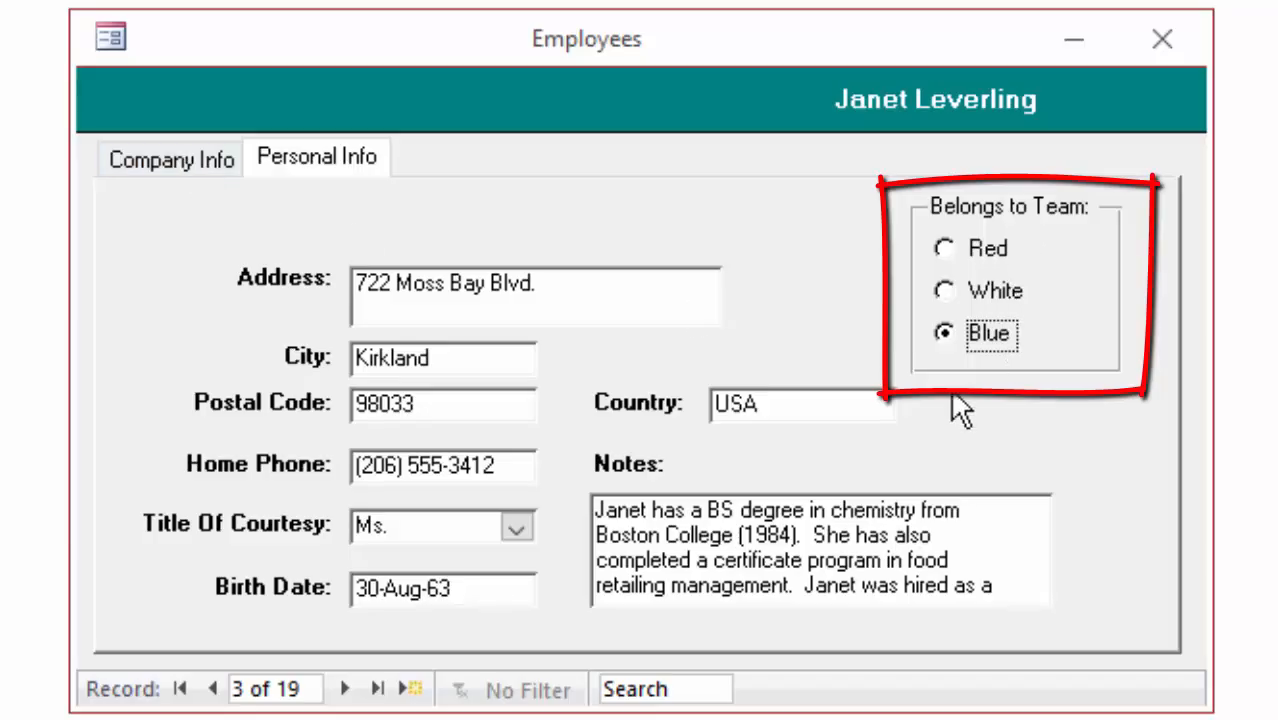
- Advance to record 8 and set its team to Blue, briefly trying Red
left_click(345, 689)
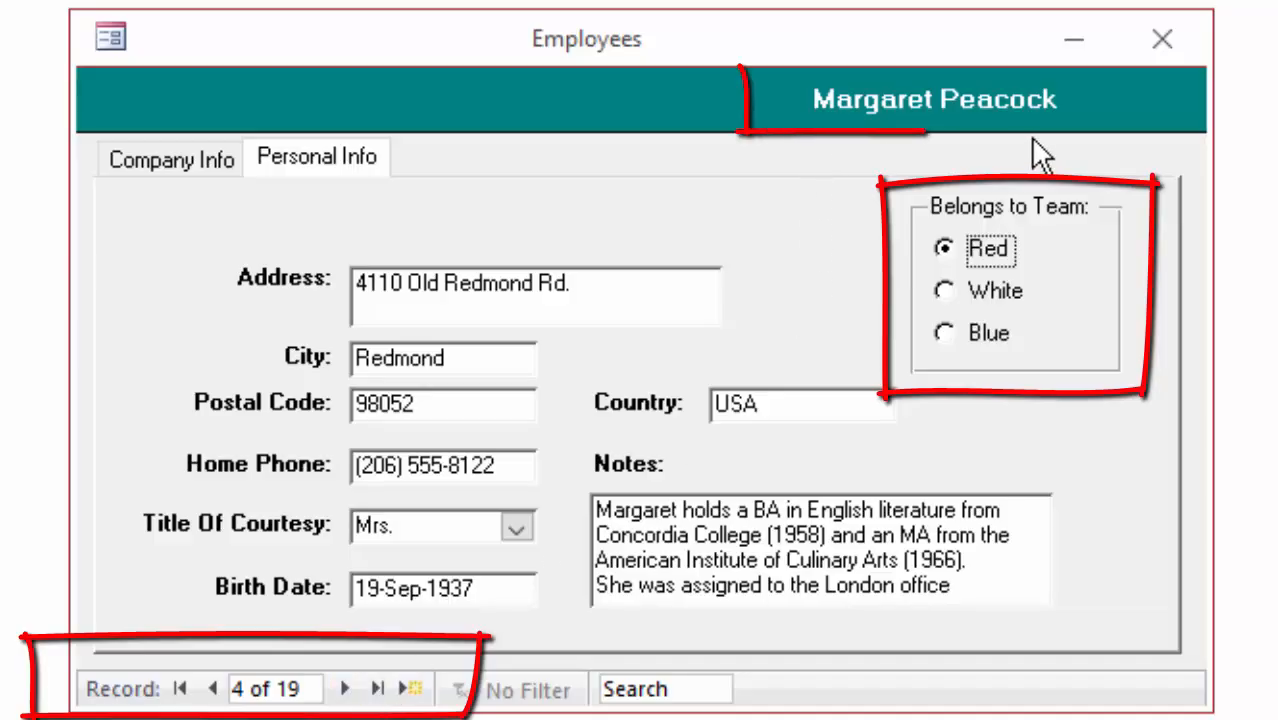
left_click(345, 688)
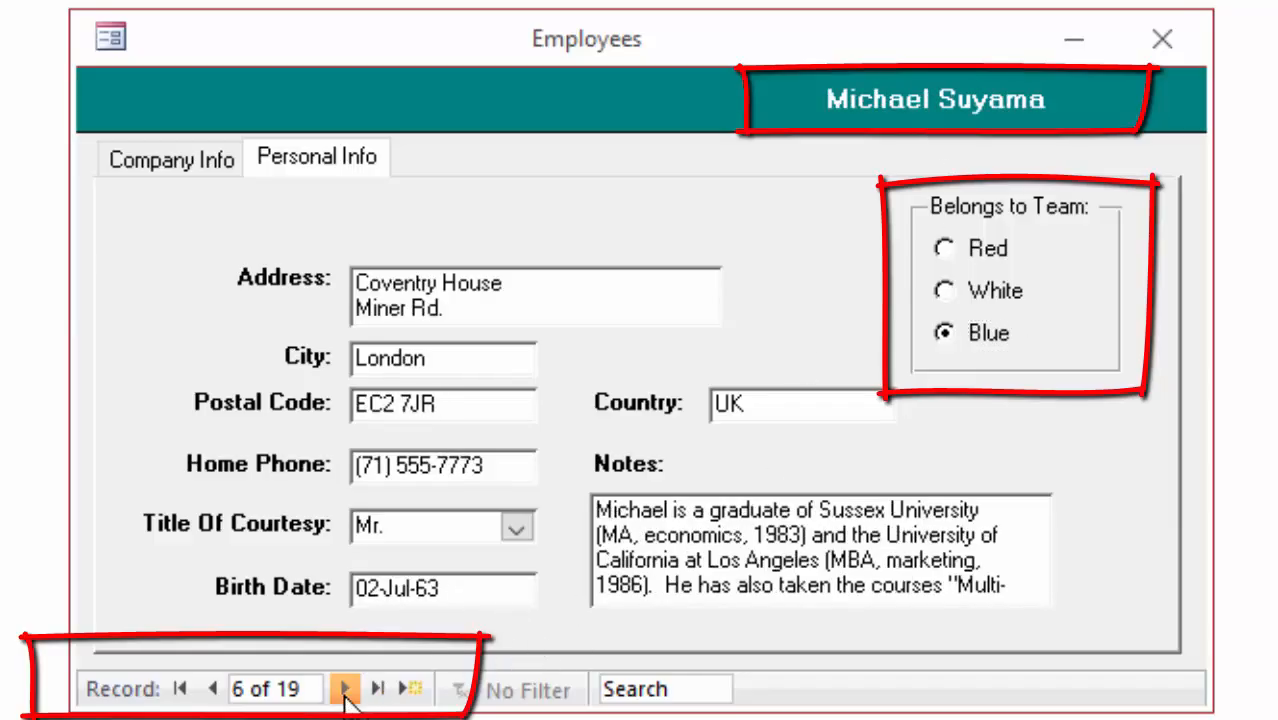
left_click(345, 689)
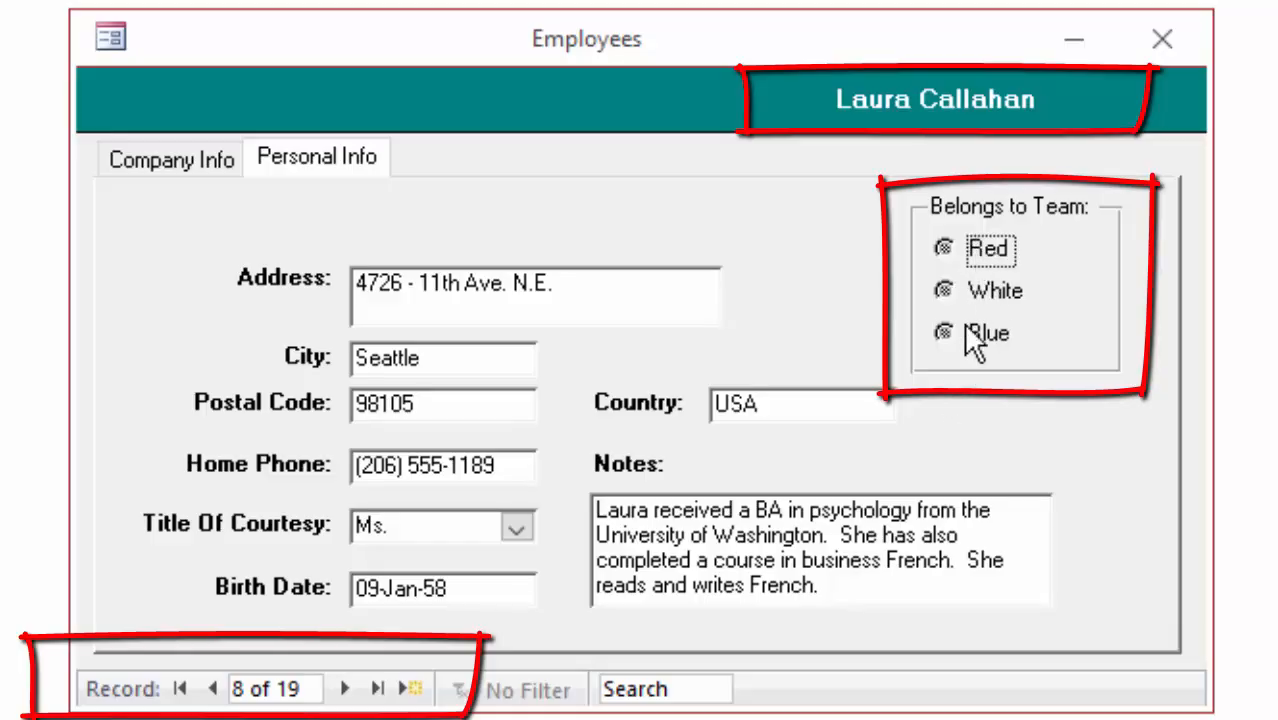
mouse_move(962, 390)
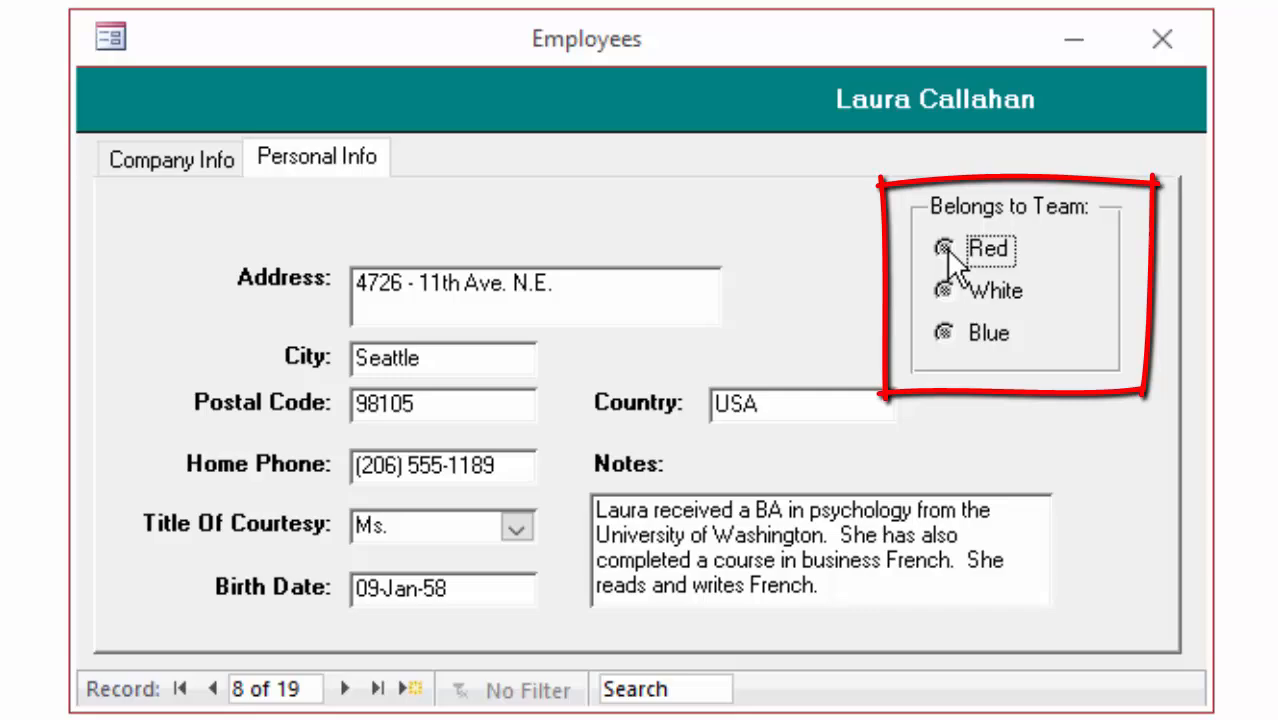
left_click(943, 249)
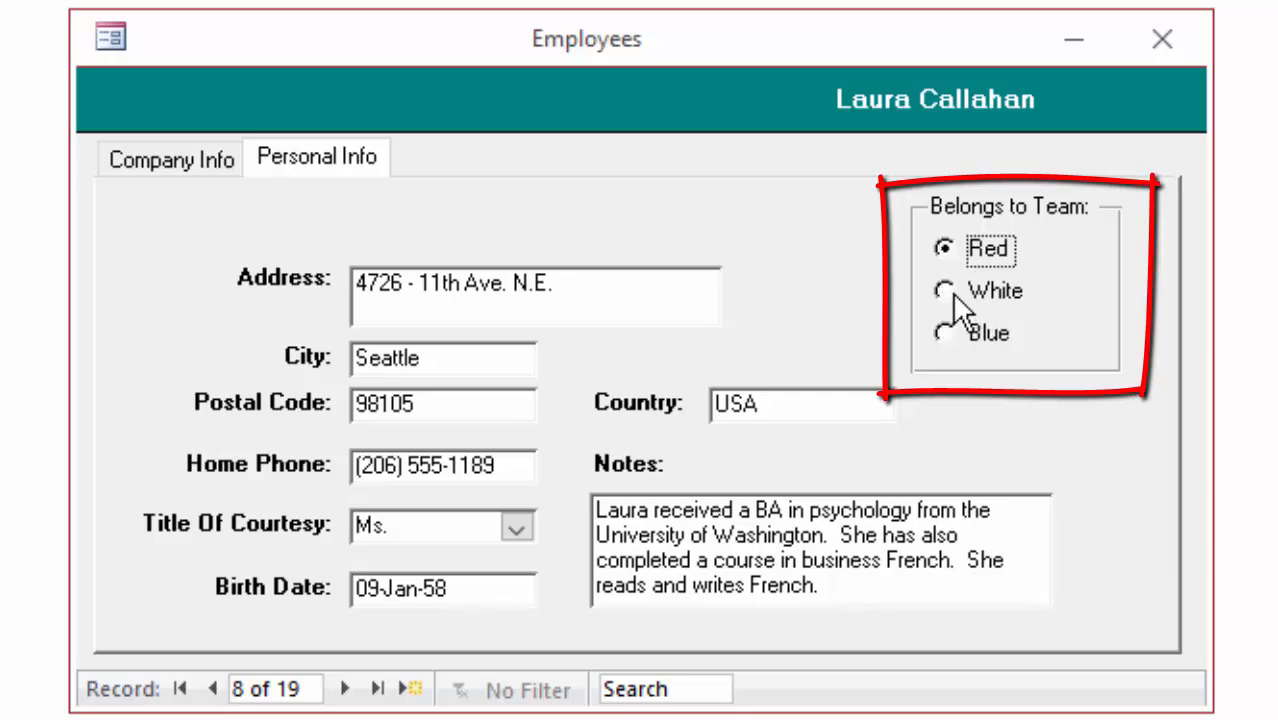
left_click(945, 333)
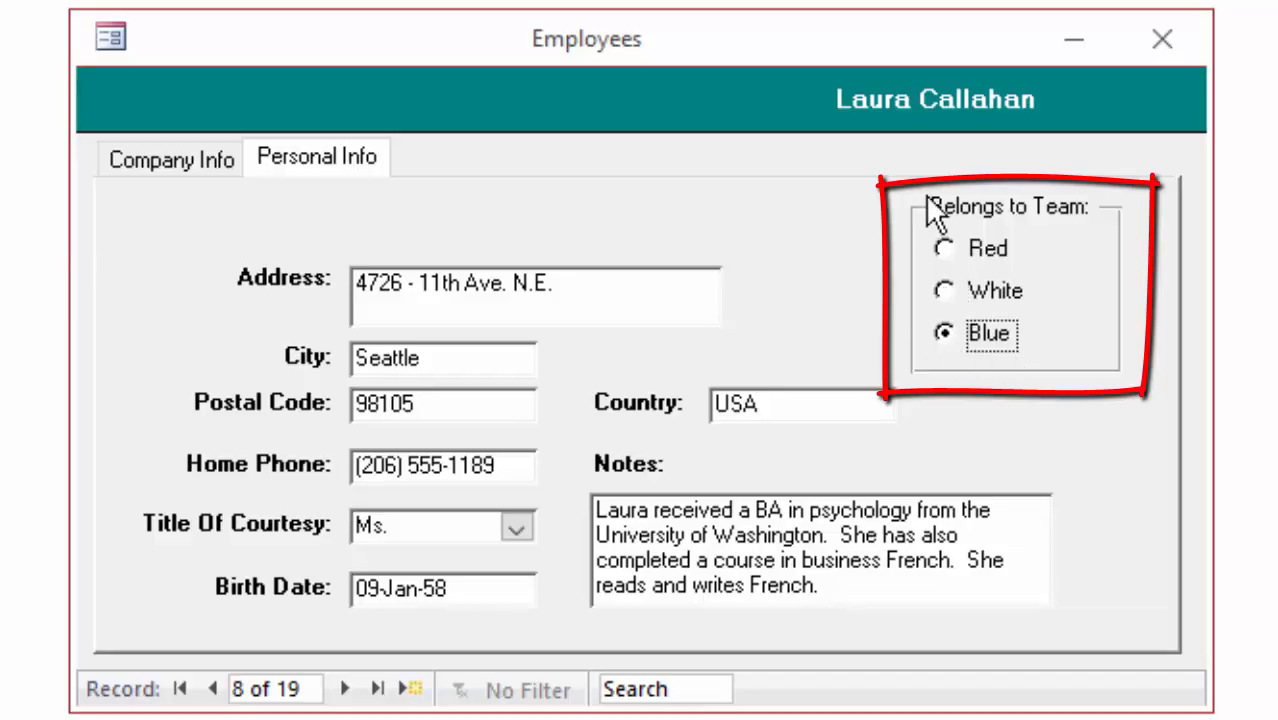
mouse_move(1083, 351)
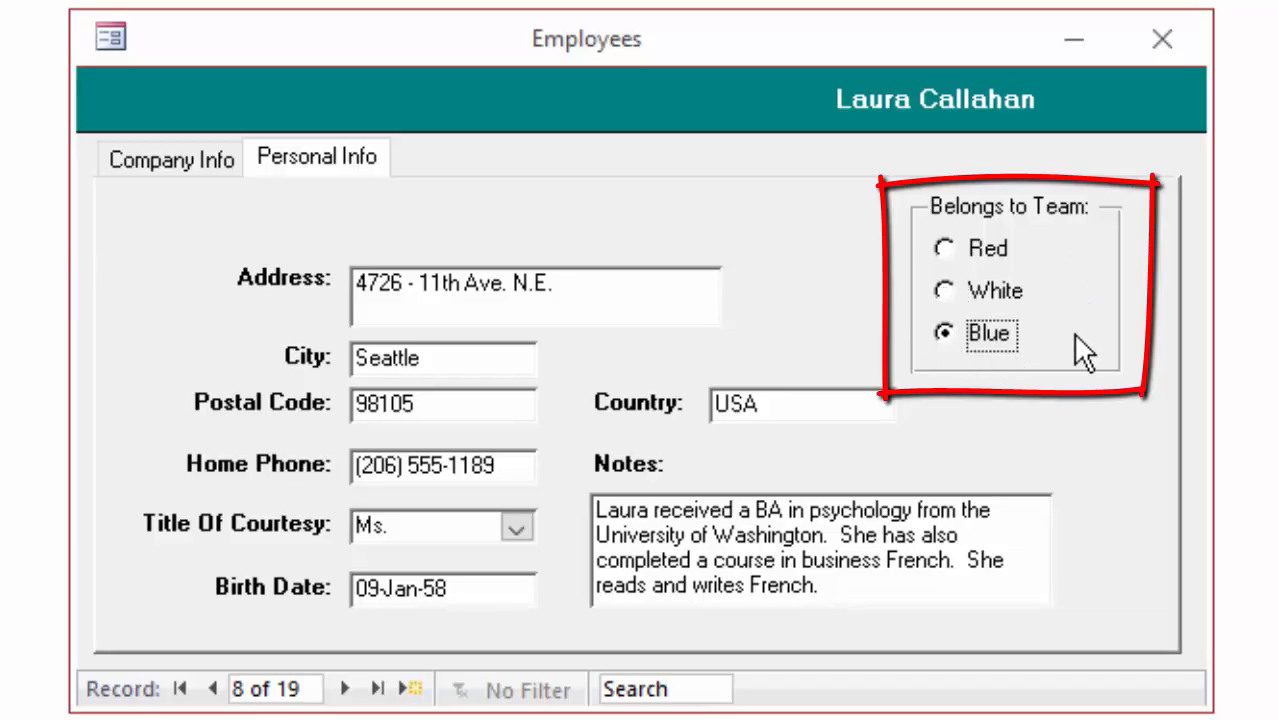
mouse_move(980, 385)
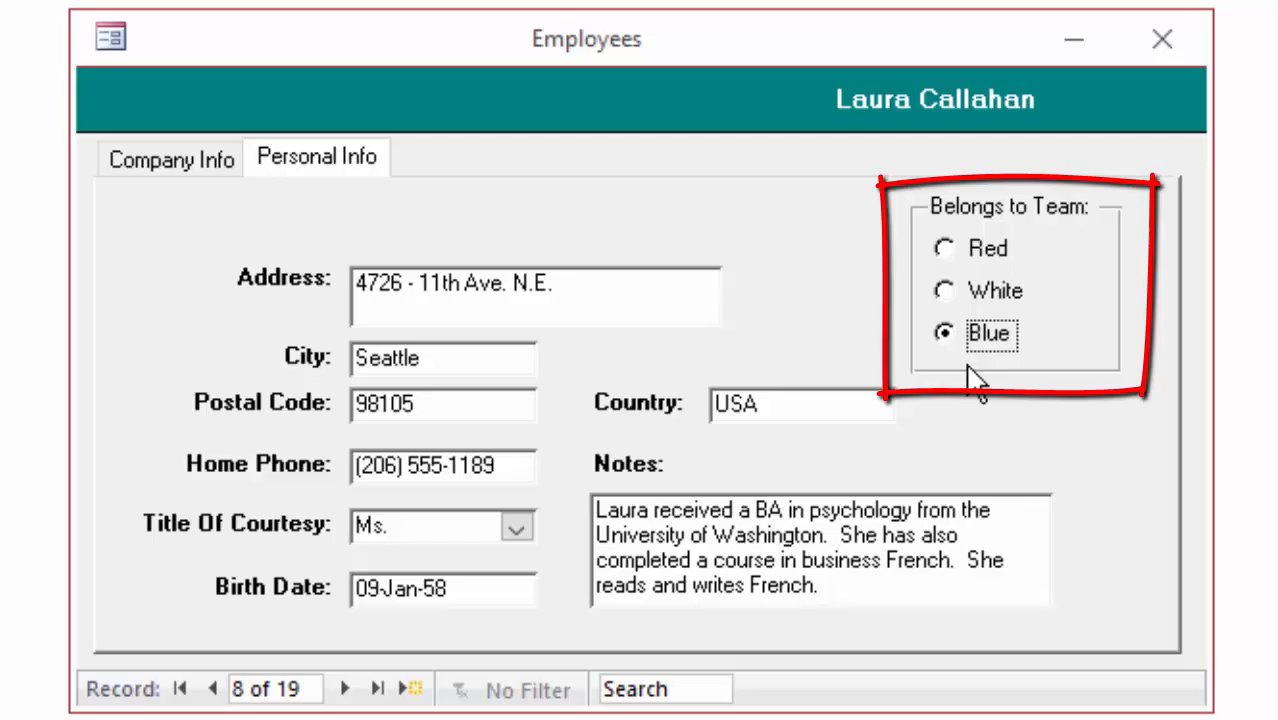
mouse_move(985, 405)
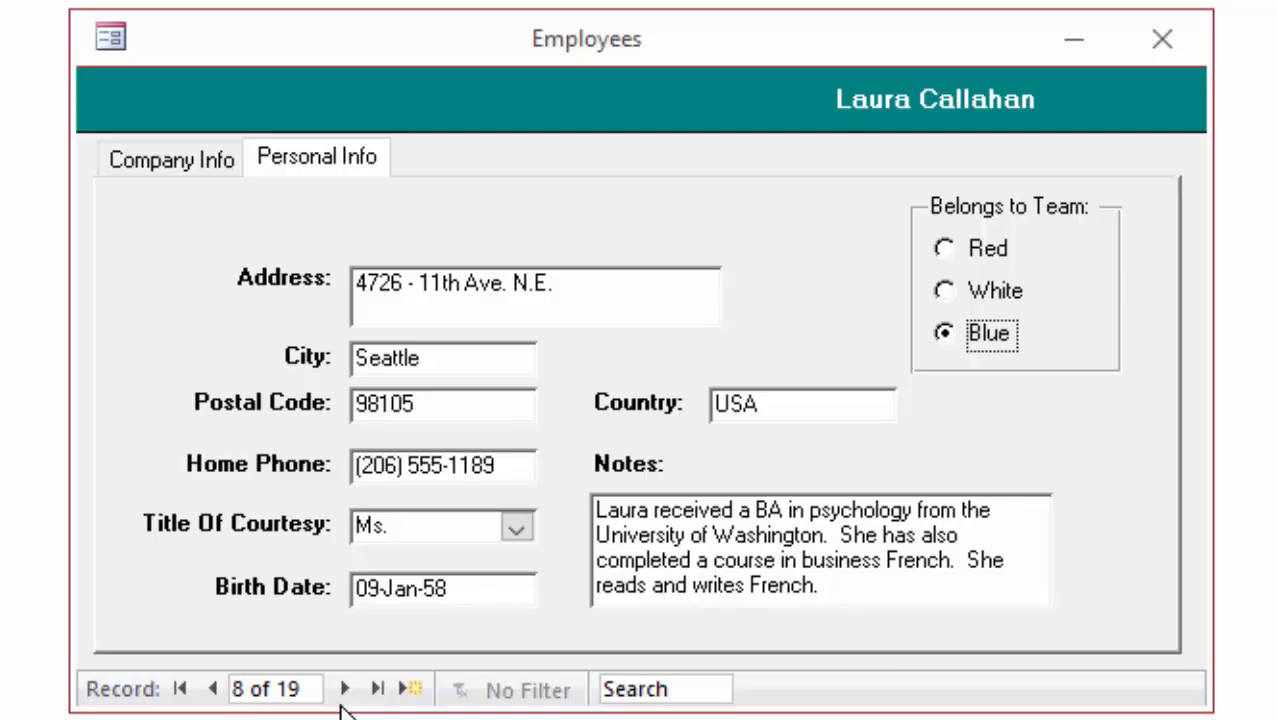
- Set record 8's team to White and its title of courtesy to Dr
left_click(943, 290)
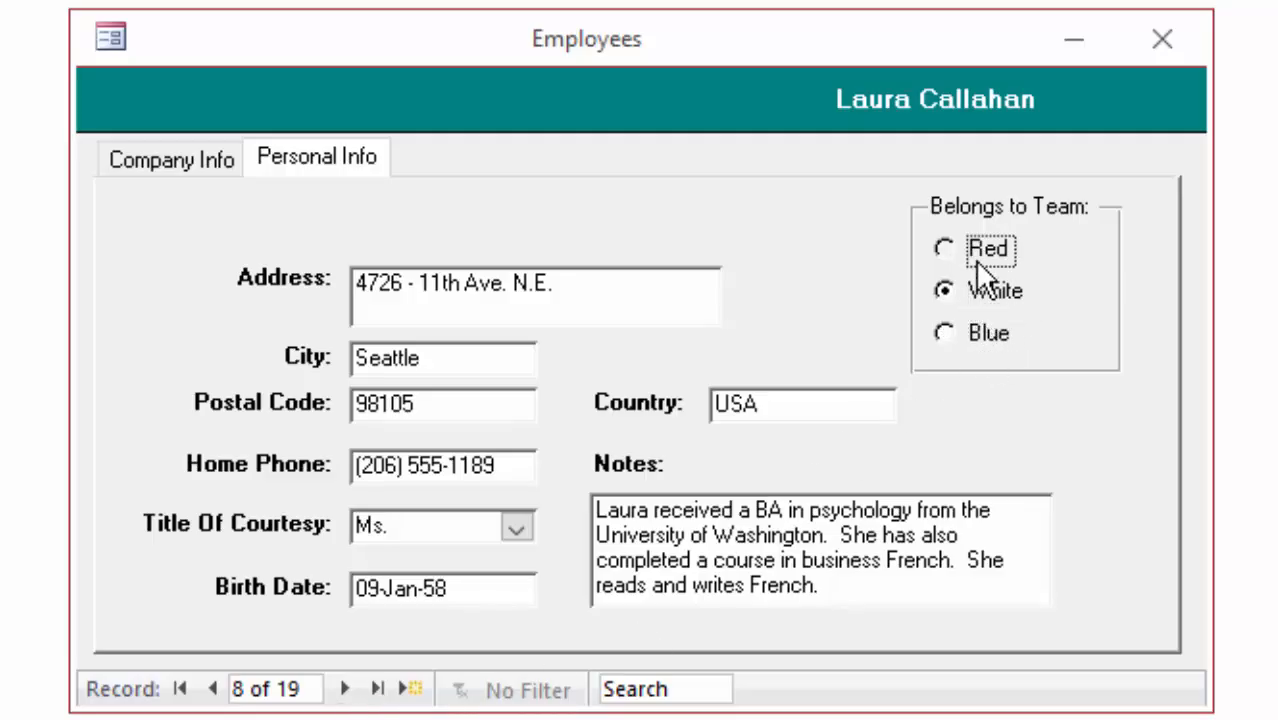
left_click(943, 248)
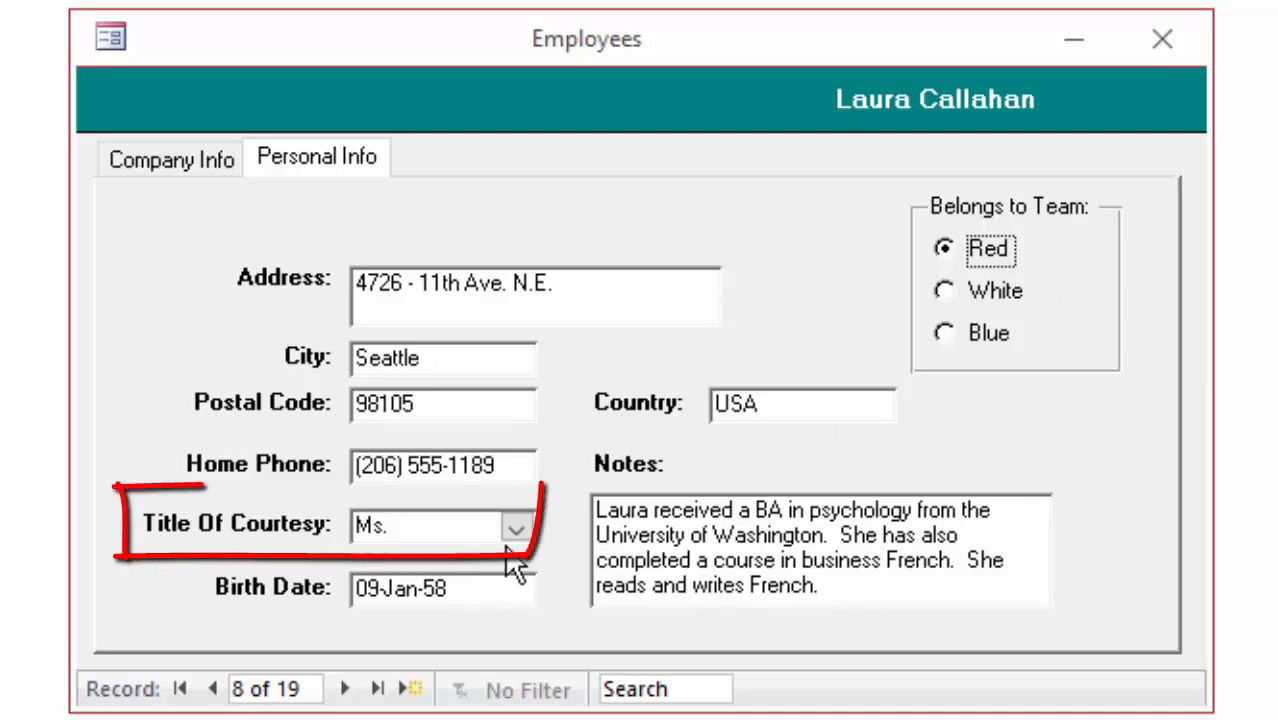
left_click(515, 527)
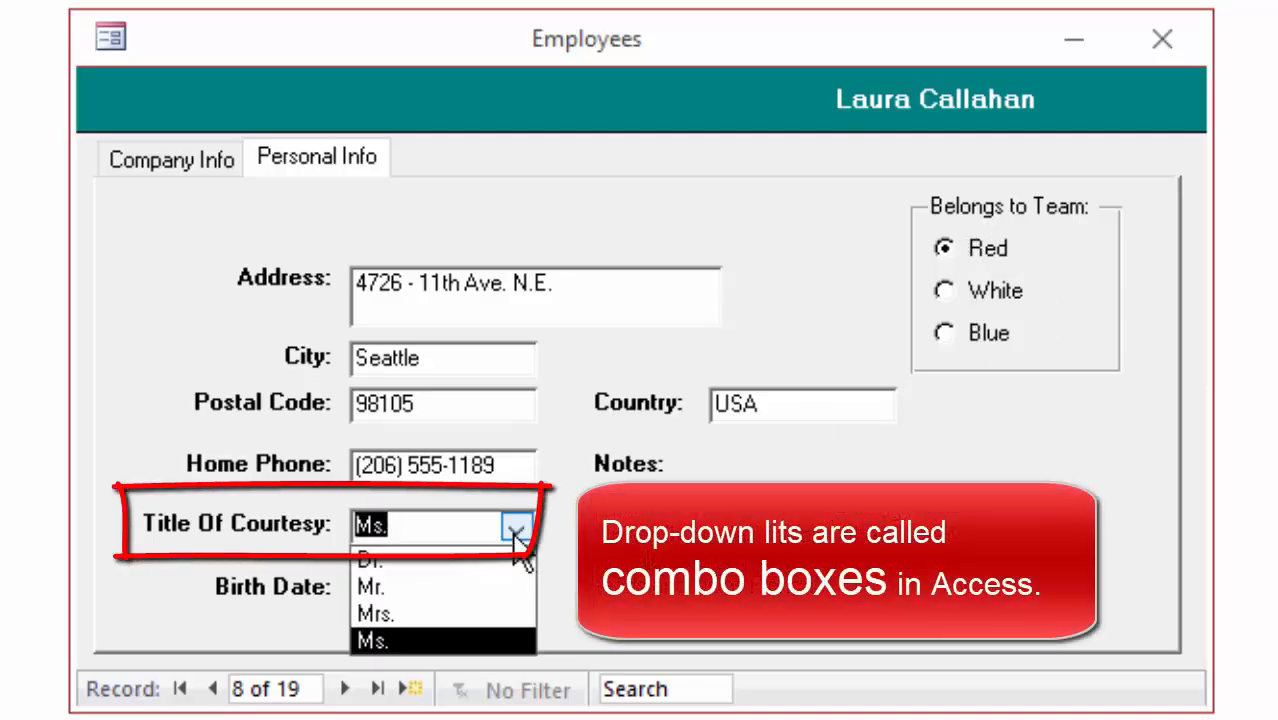
left_click(943, 291)
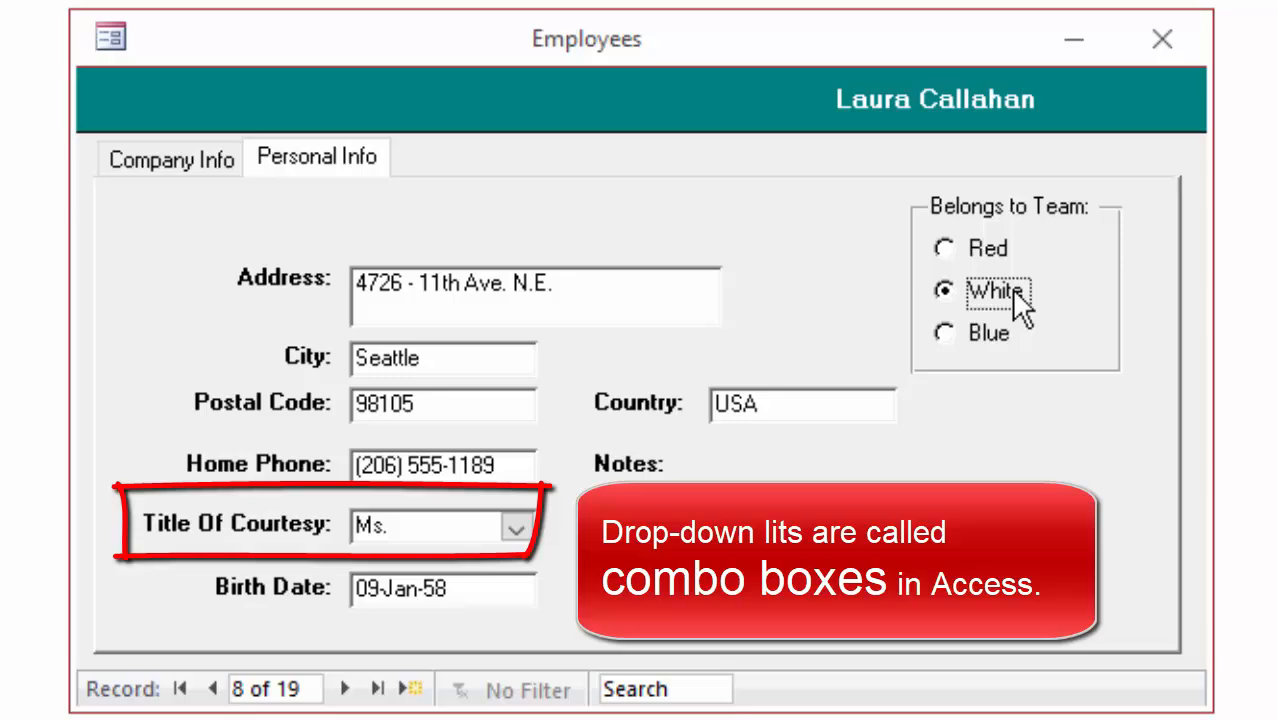
mouse_move(495, 528)
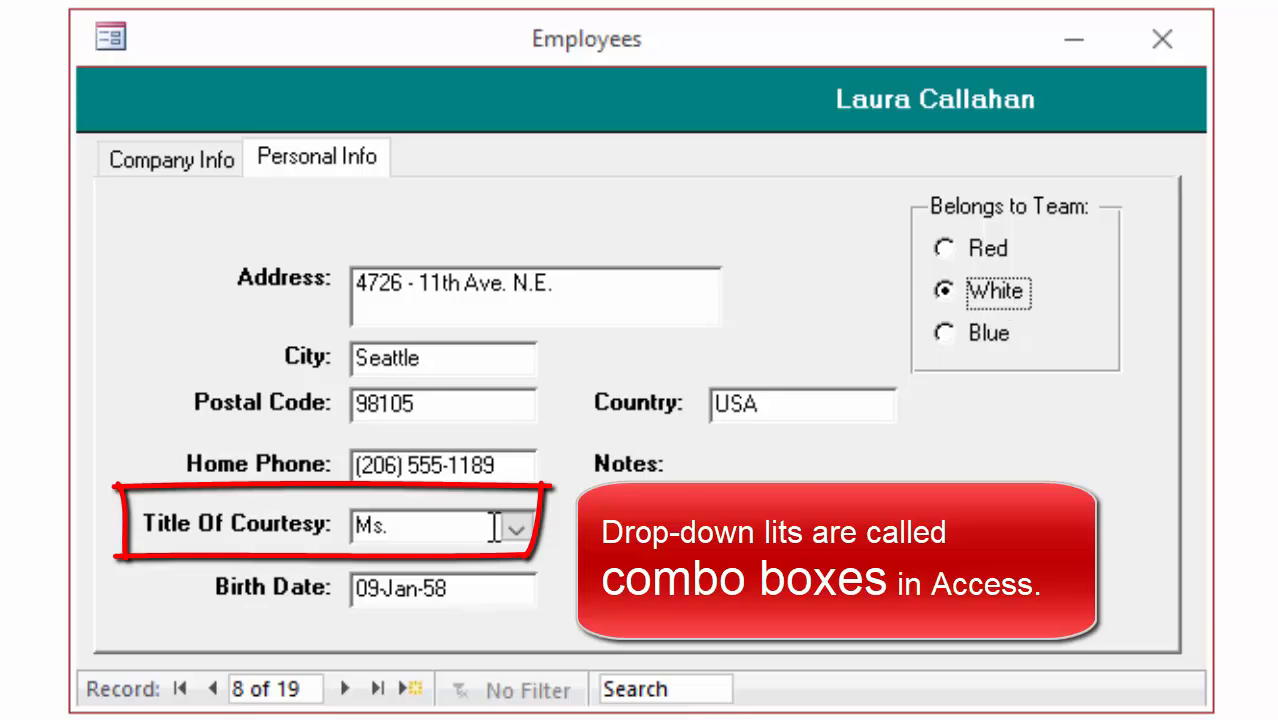
left_click(517, 527)
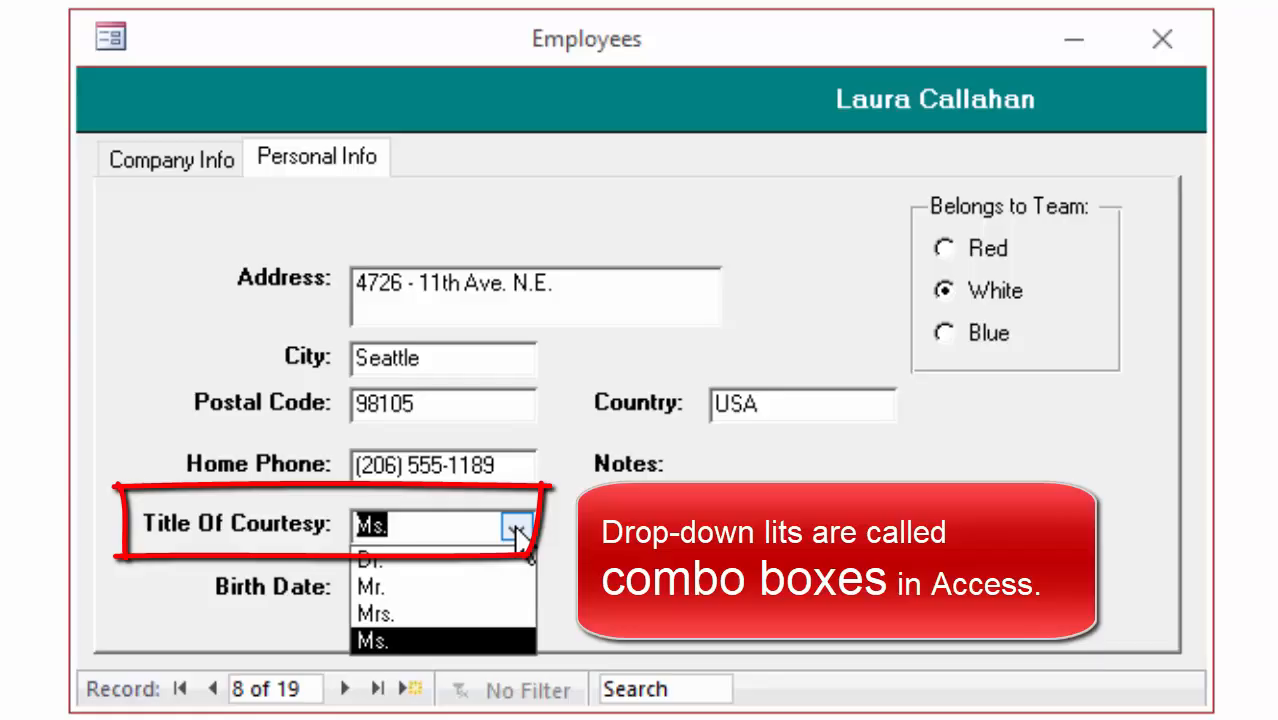
left_click(372, 559)
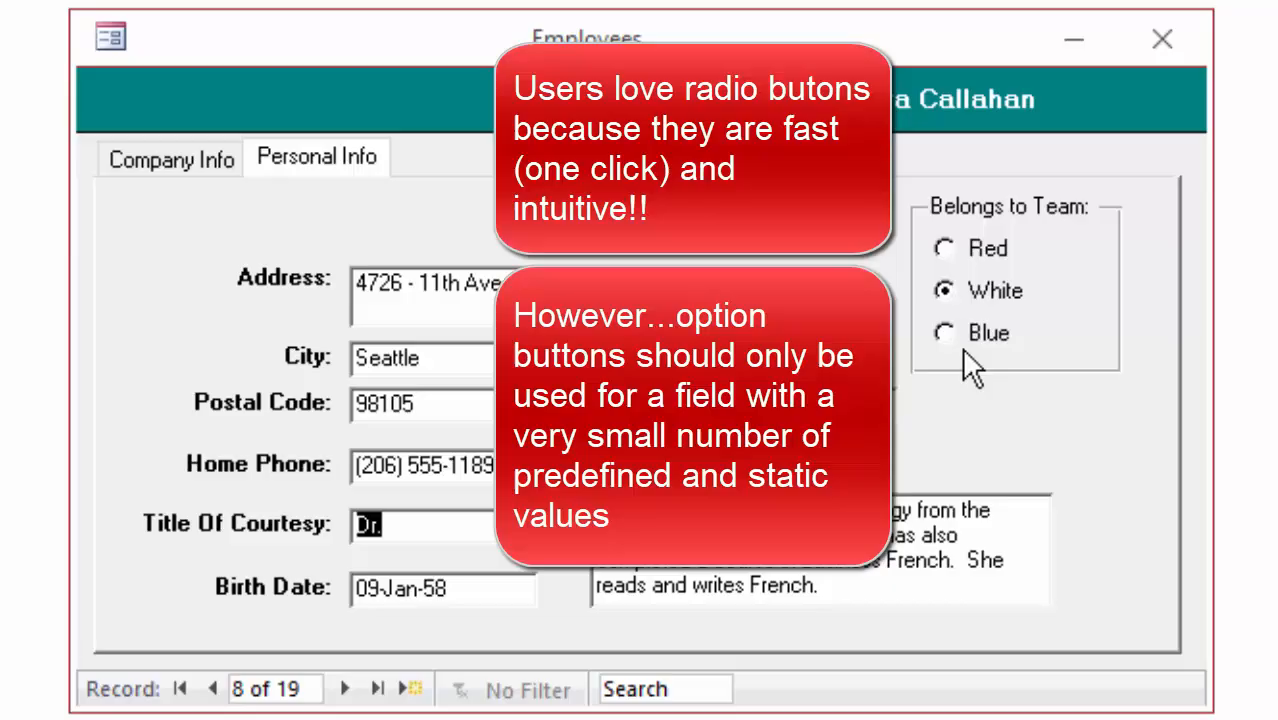
mouse_move(1005, 240)
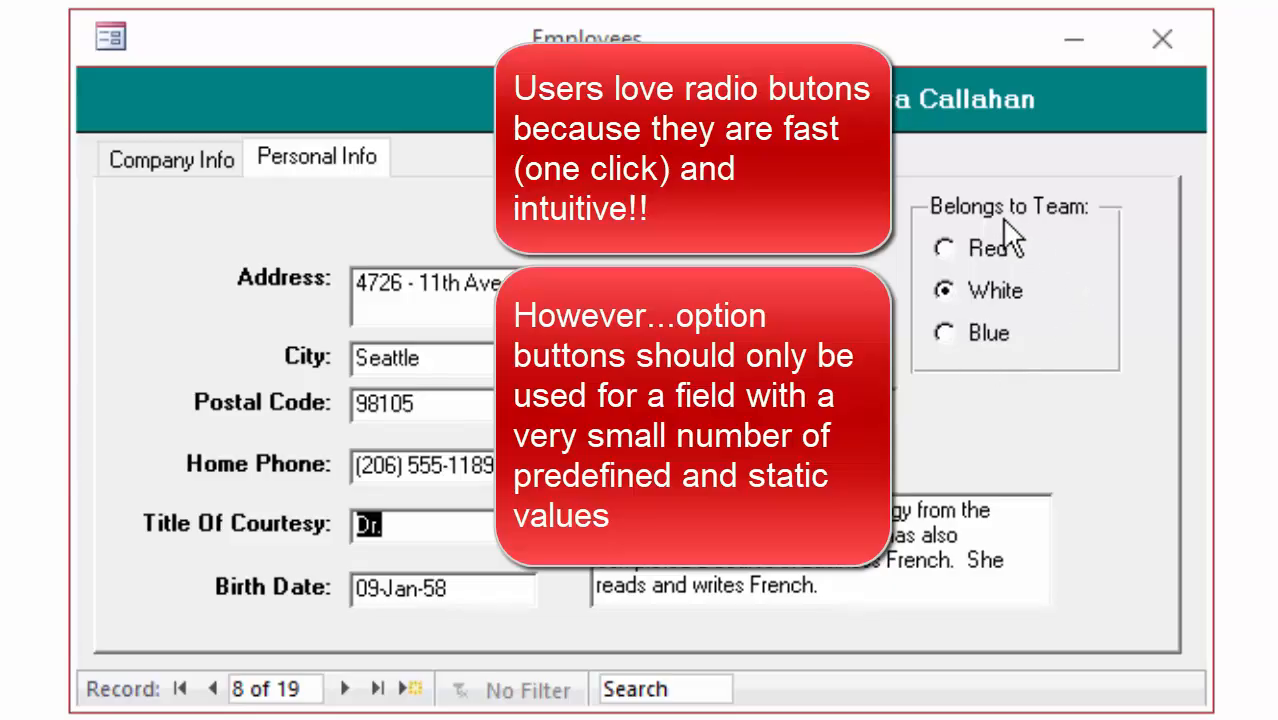
mouse_move(1017, 355)
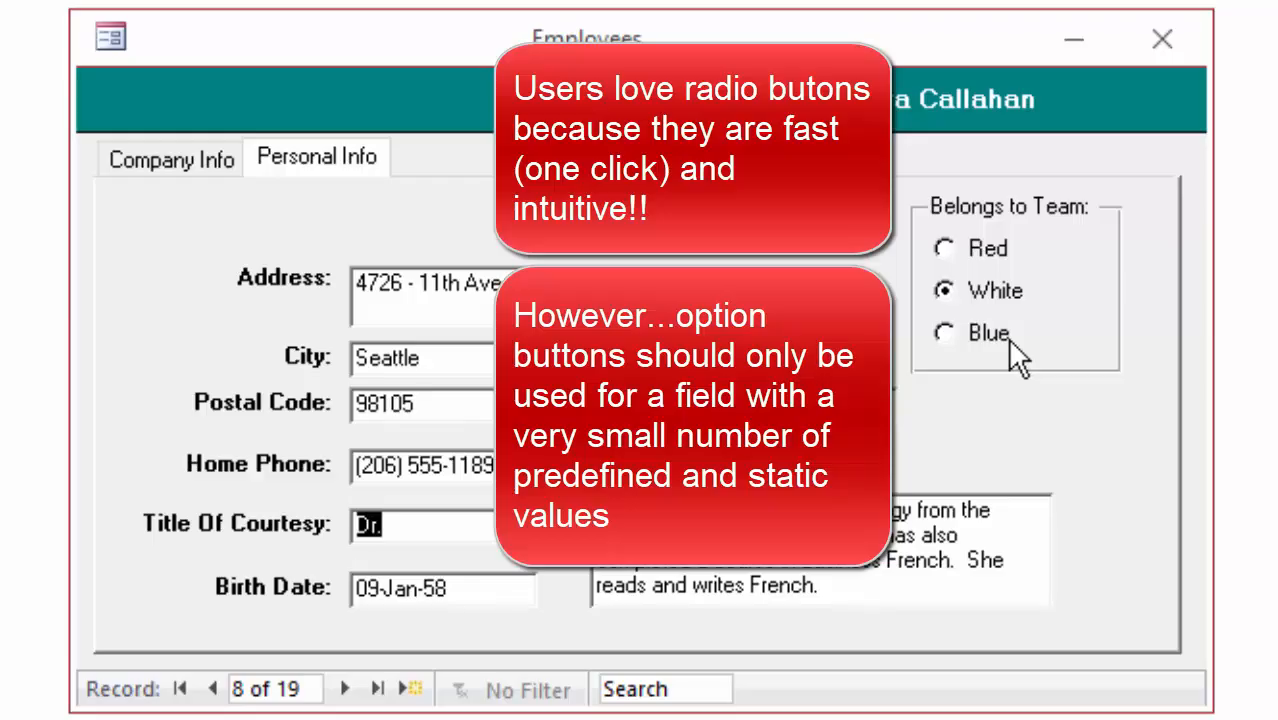
left_click(517, 525)
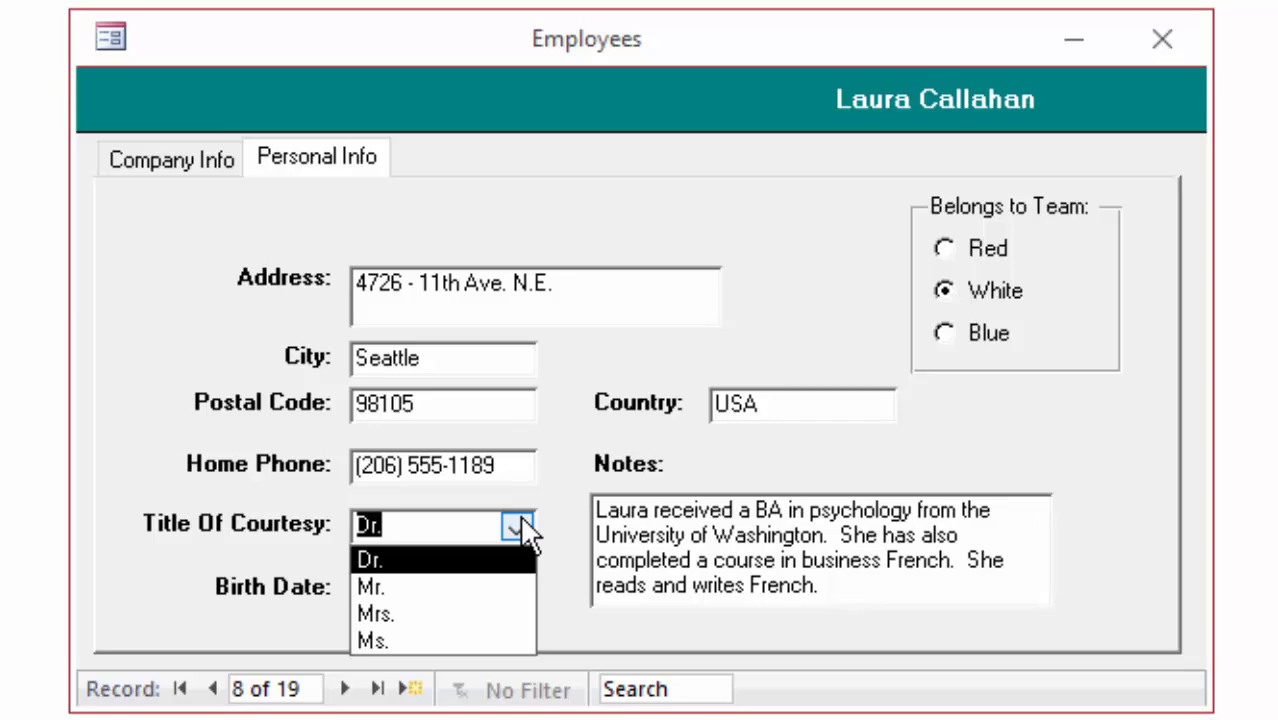
mouse_move(945, 252)
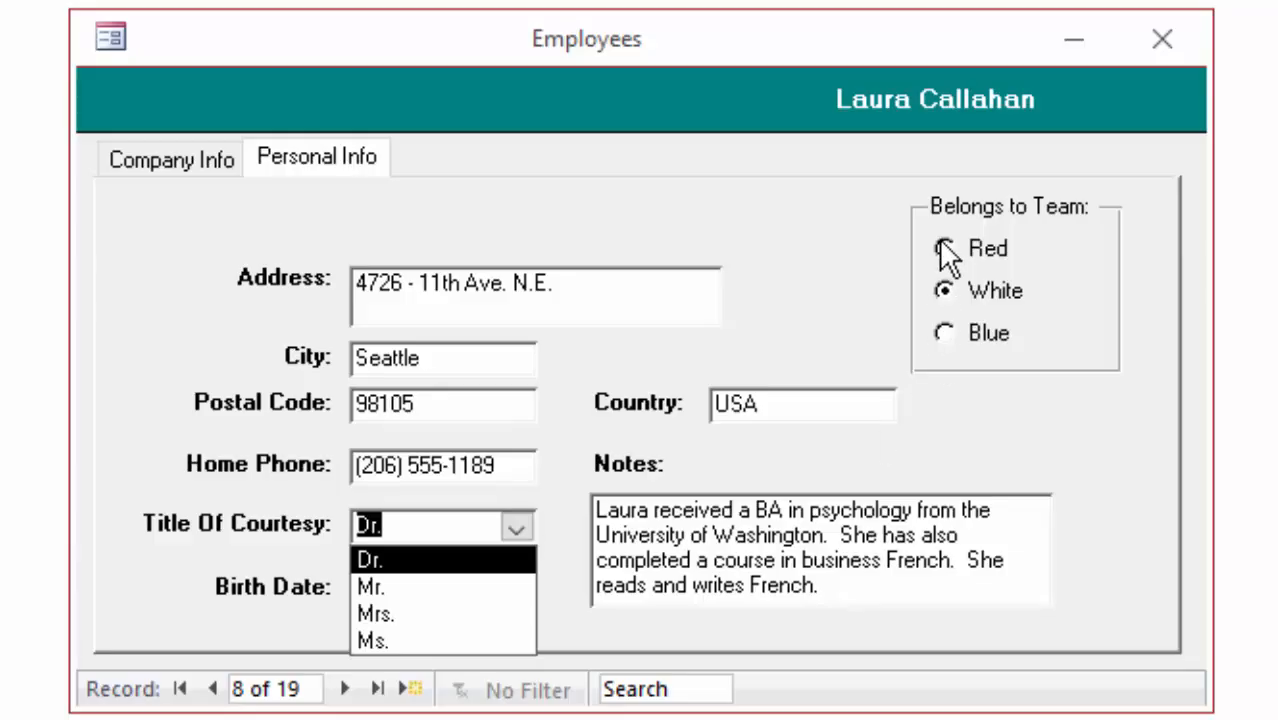
mouse_move(945, 355)
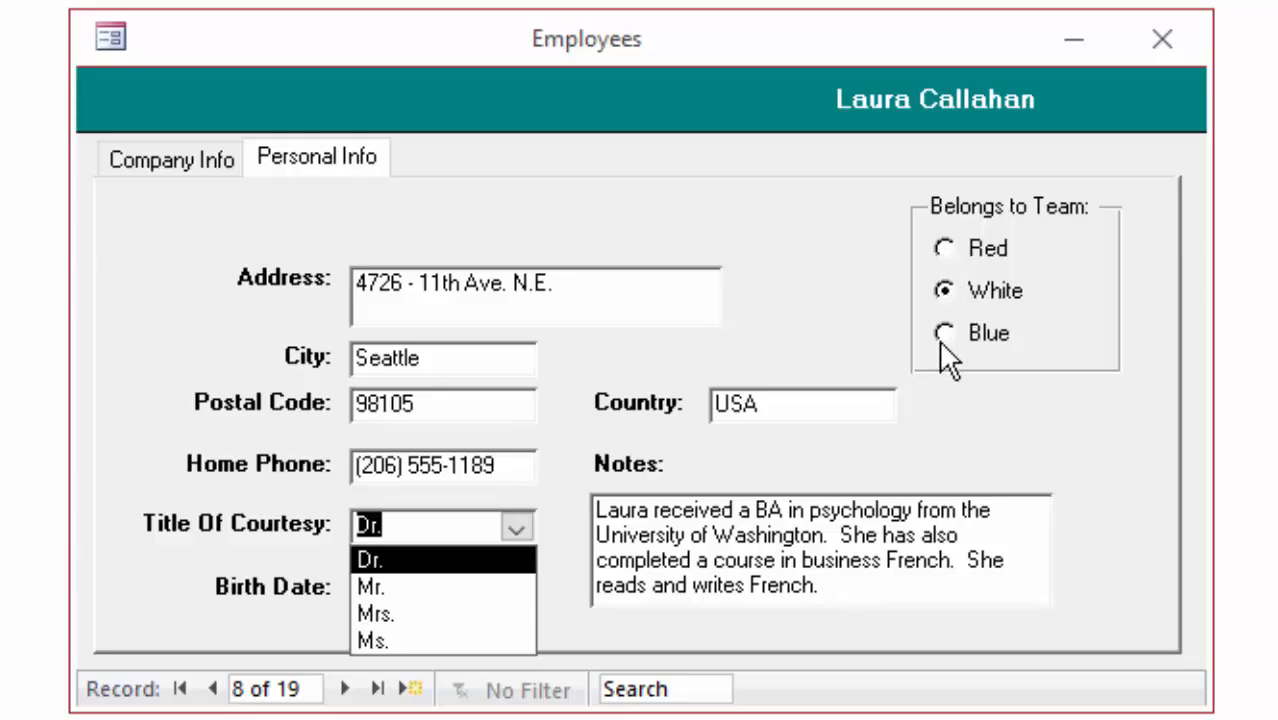
mouse_move(990, 385)
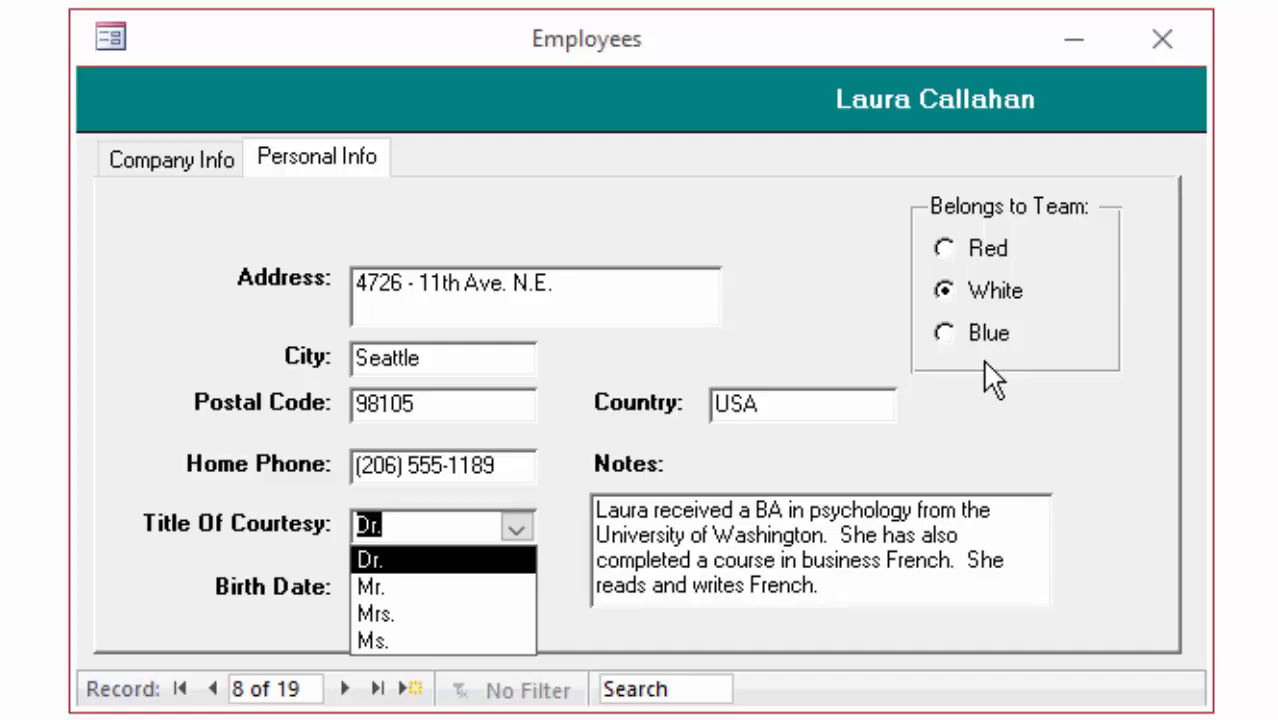
mouse_move(978, 390)
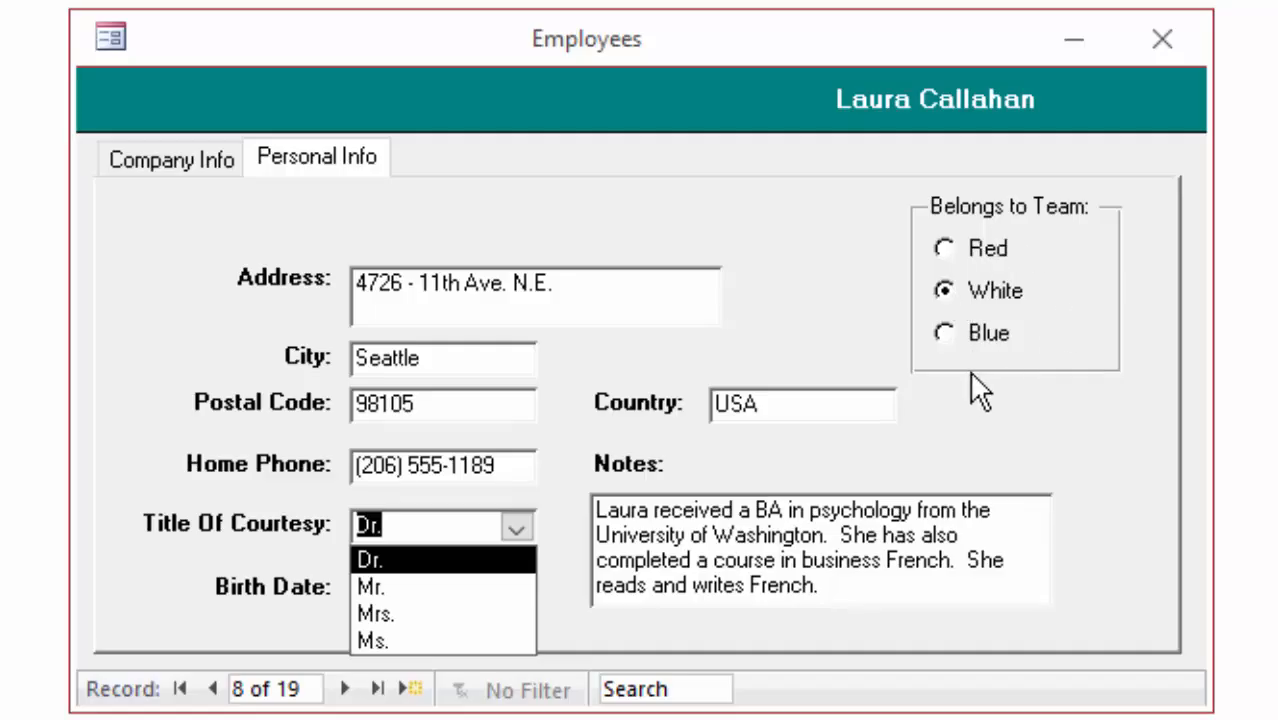
mouse_move(948, 393)
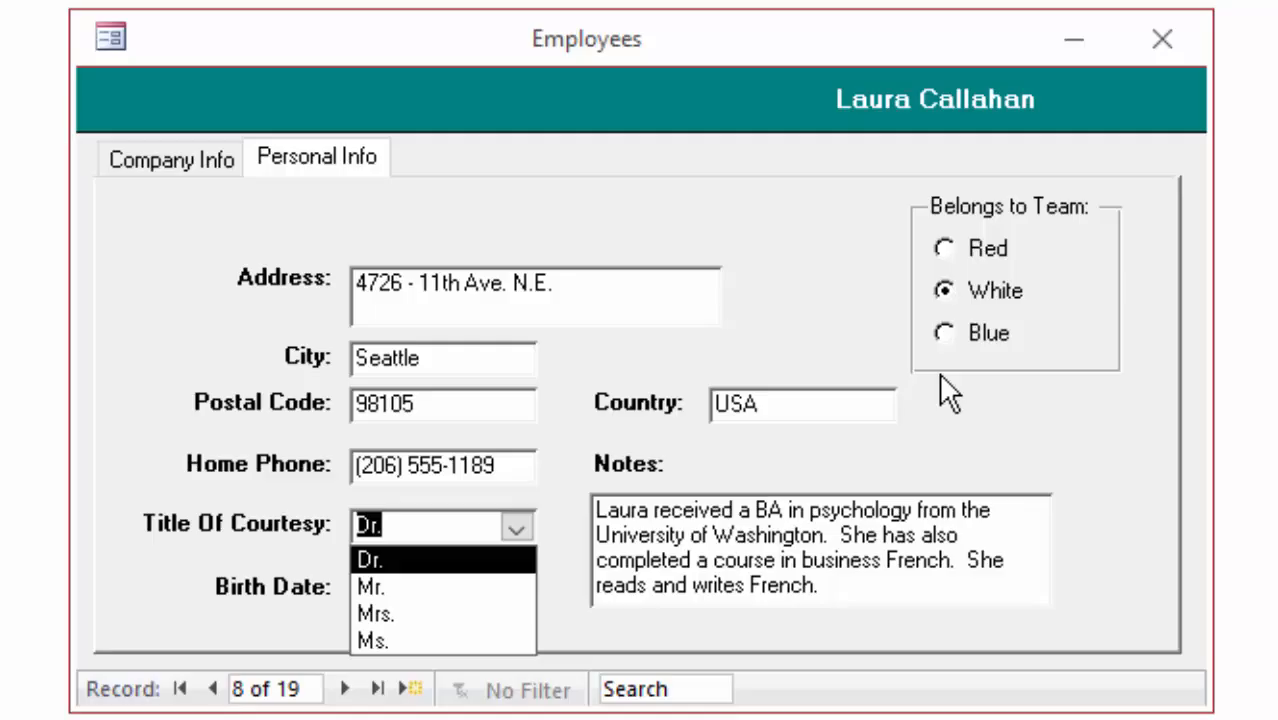
mouse_move(913, 310)
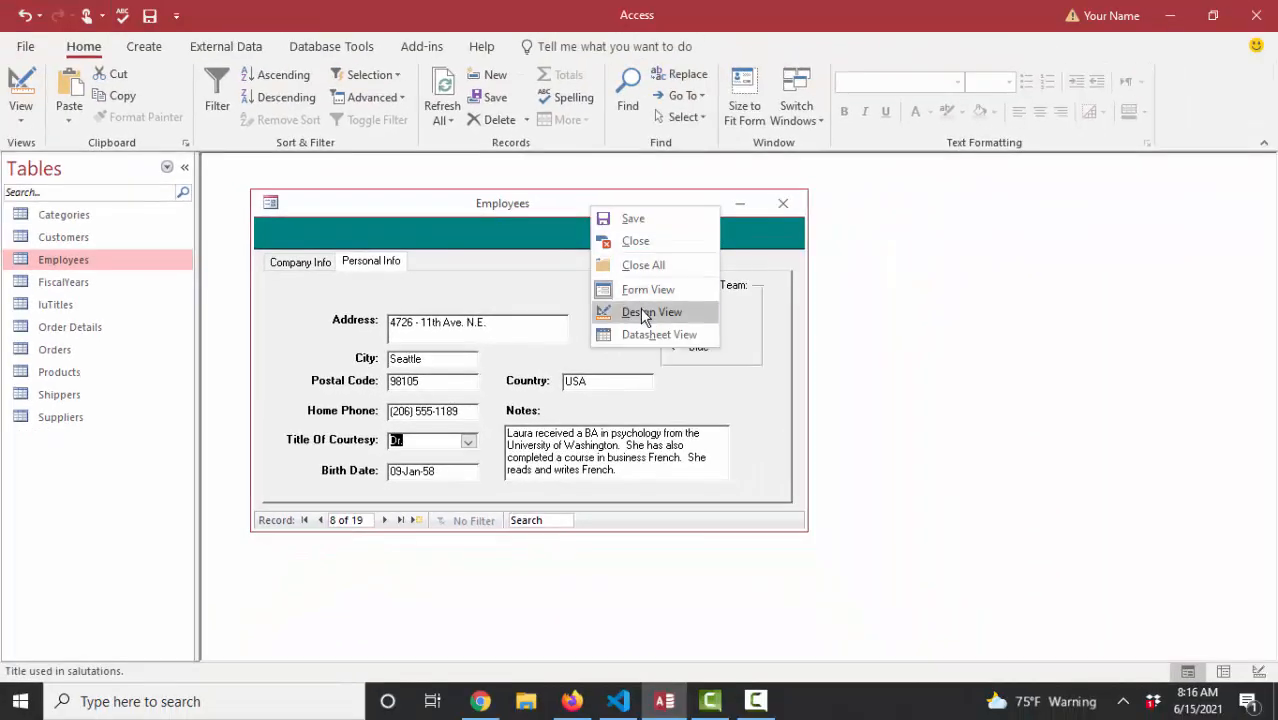
- Switch the Employees form to Design View
left_click(651, 312)
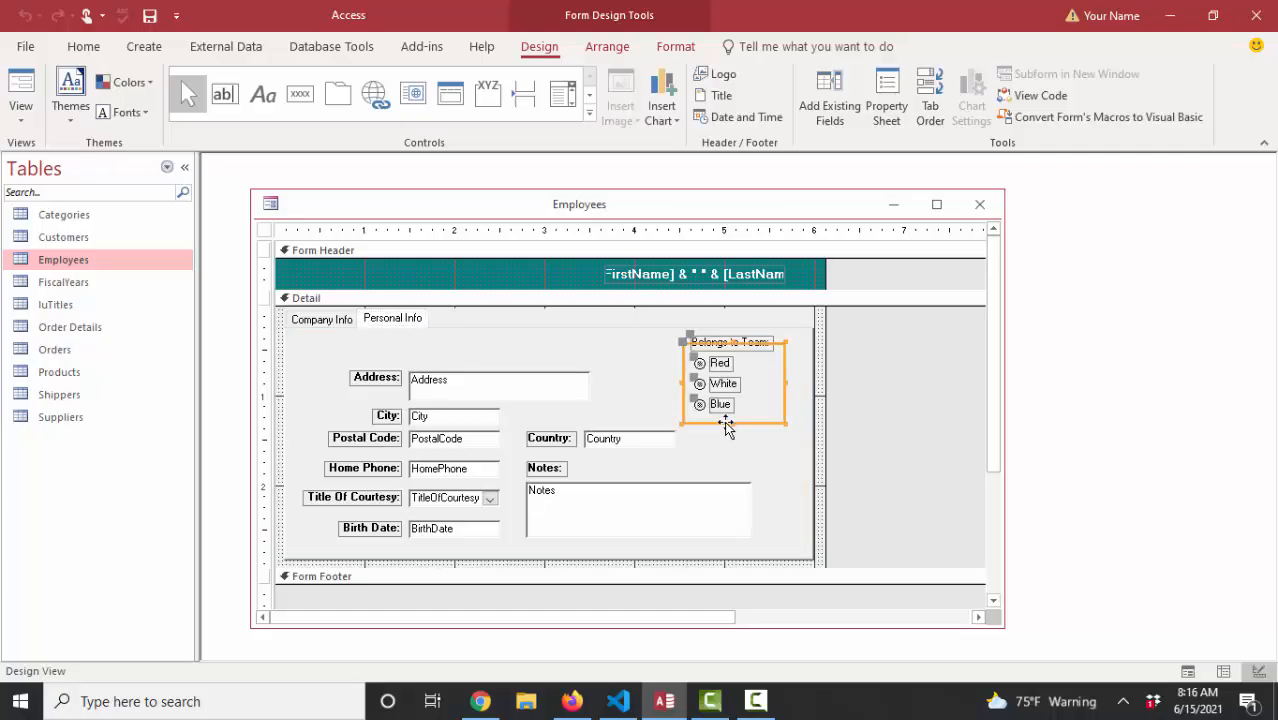
- Delete the team option group, then check the Employees table's Number-type Team field and close it
key("Delete")
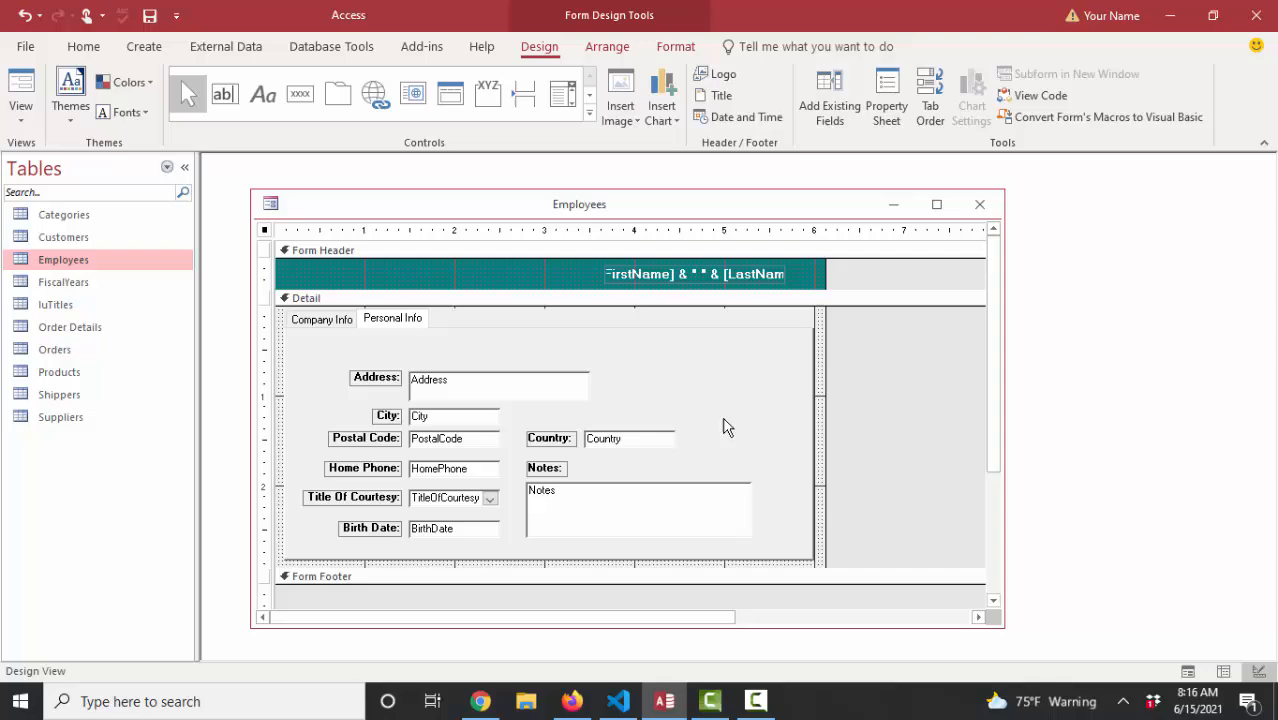
right_click(63, 259)
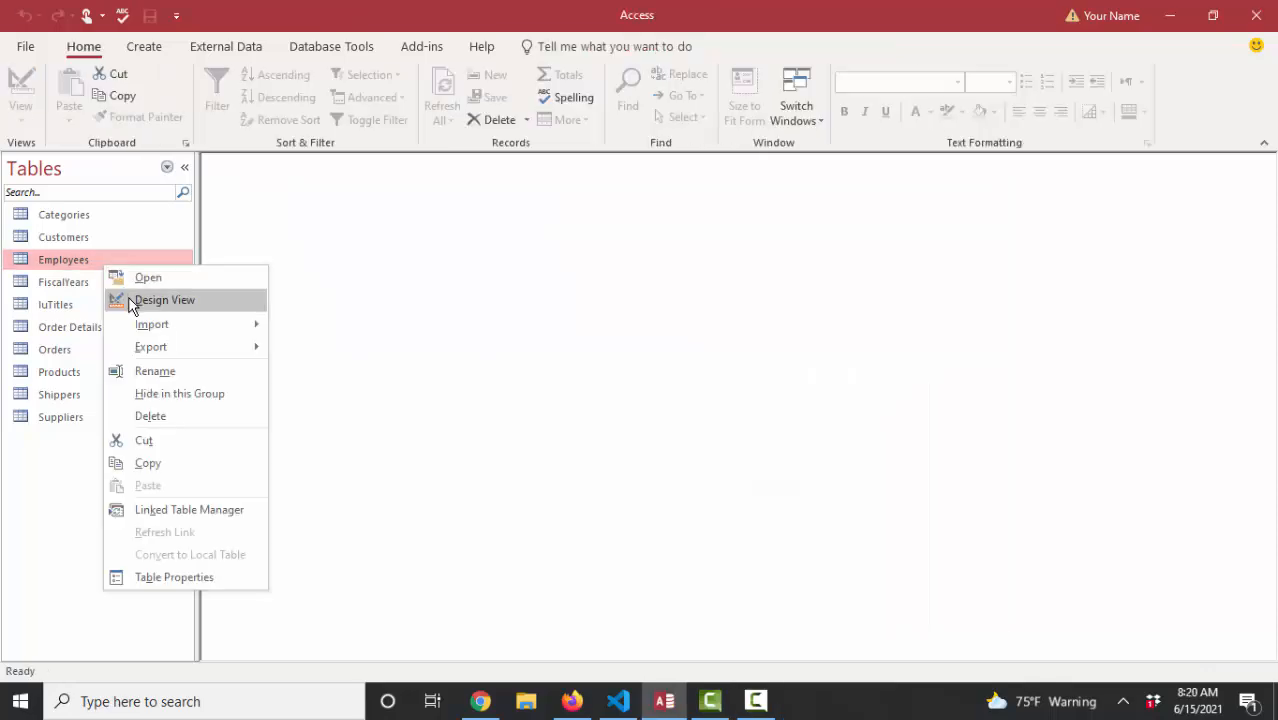
left_click(164, 300)
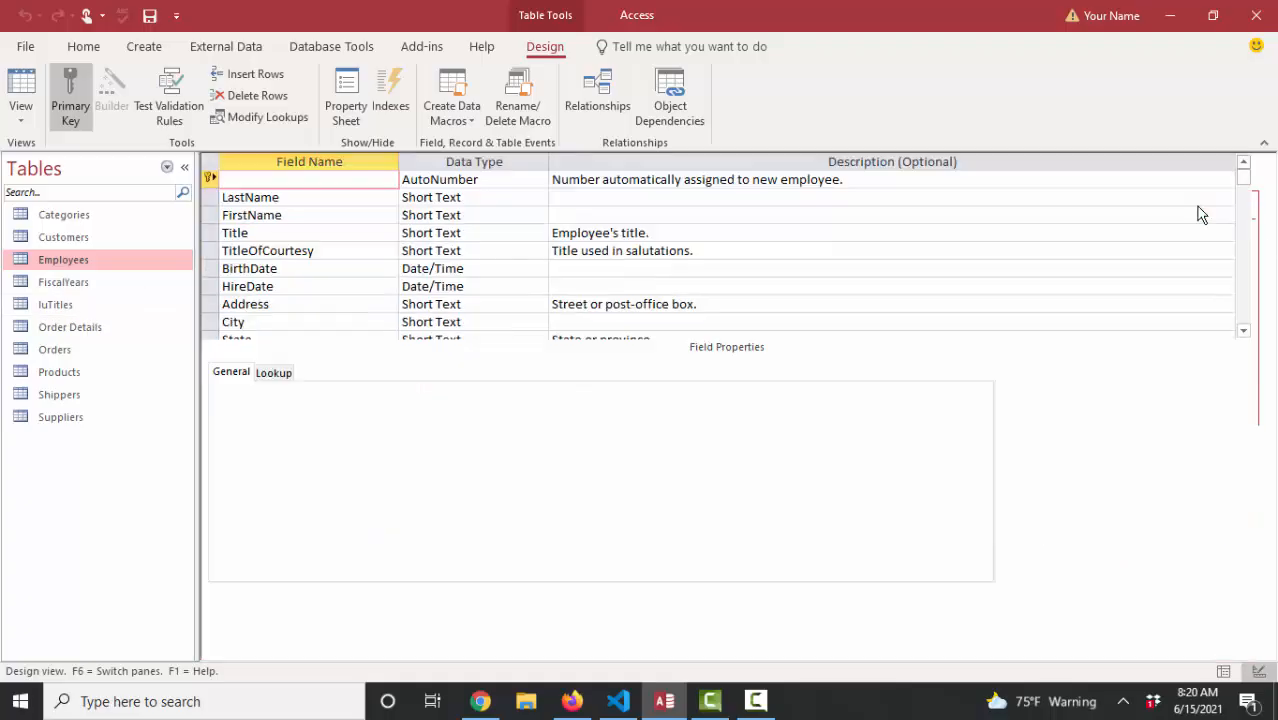
left_click(257, 179)
type("Team")
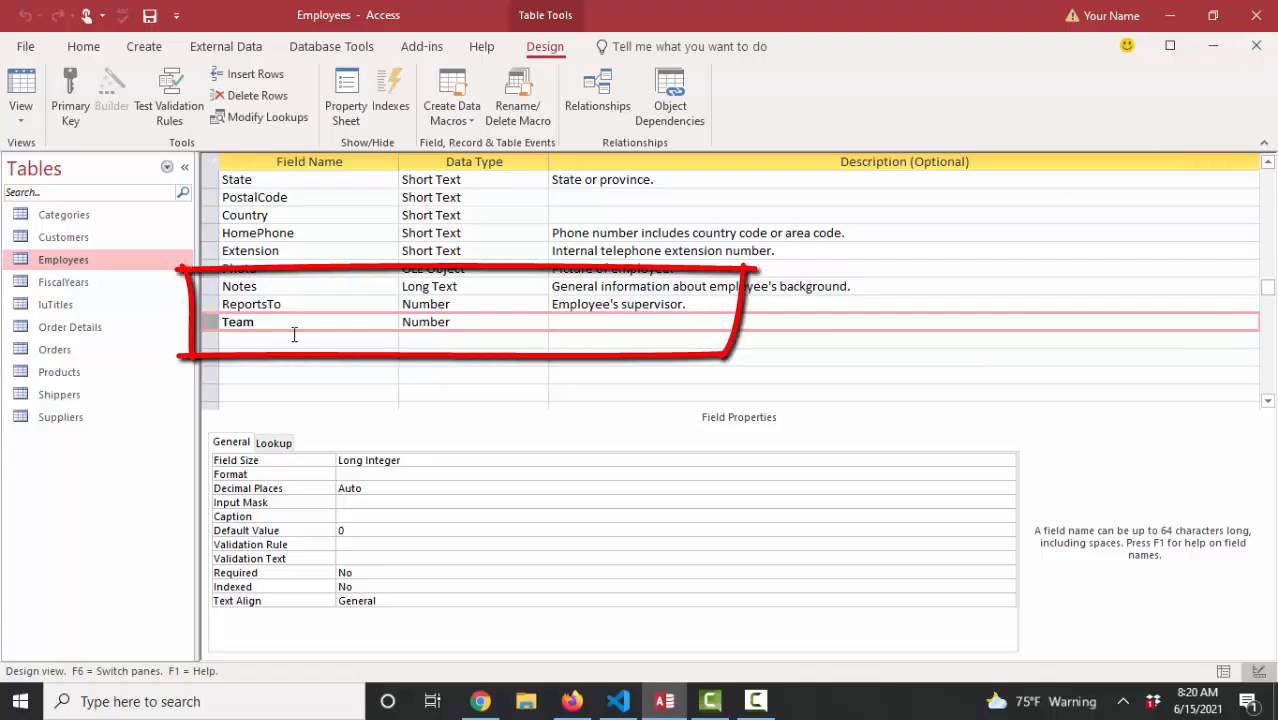
left_click(470, 321)
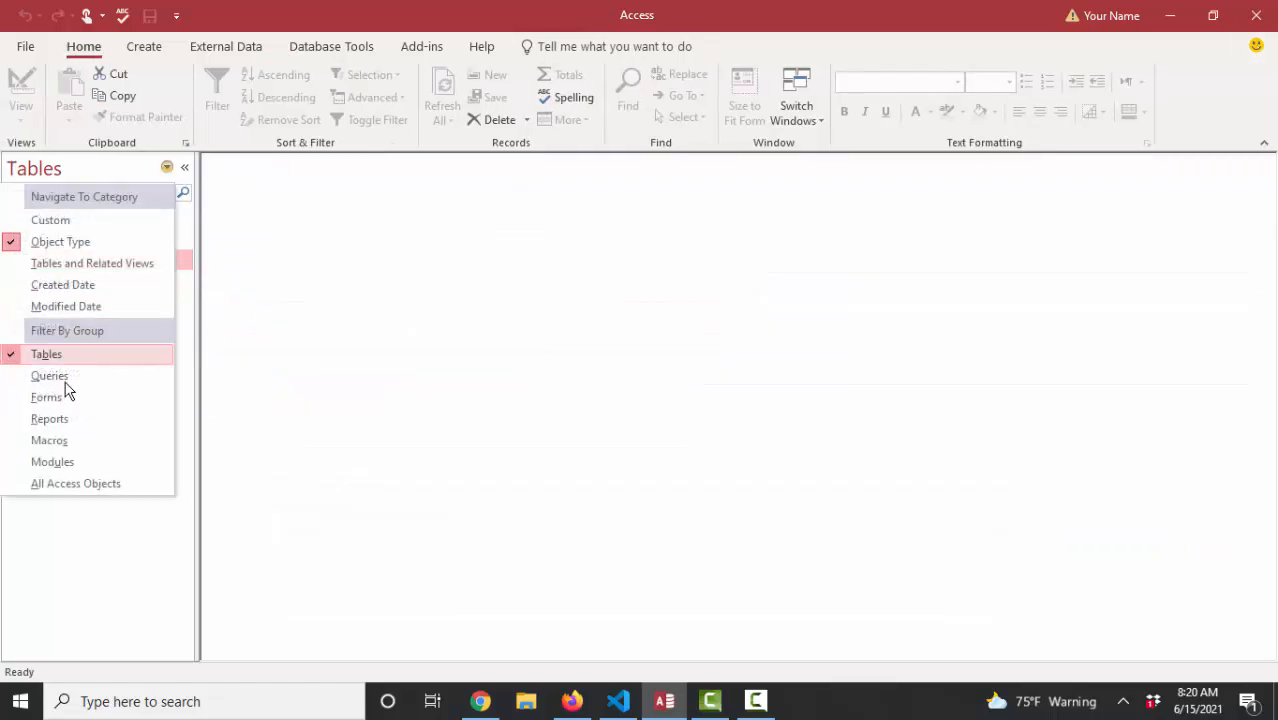
- Open the Employees form in Design View and show its Property Sheet and field list
right_click(45, 417)
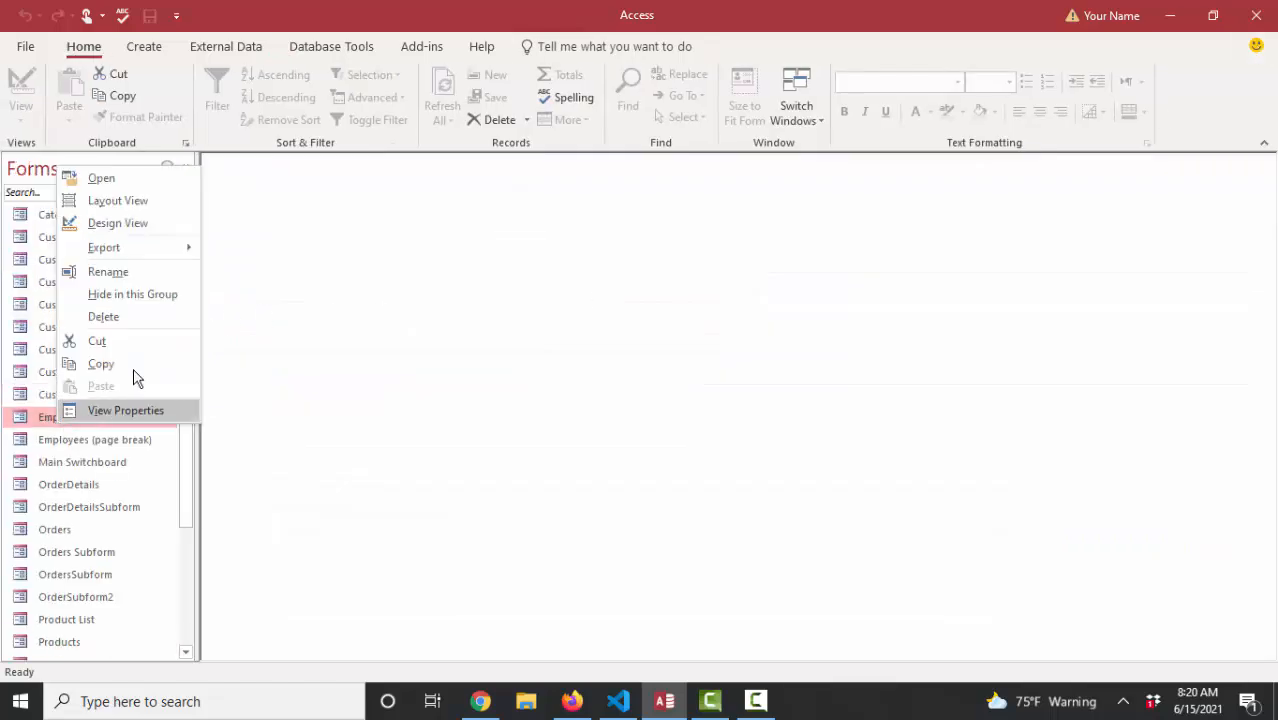
left_click(118, 222)
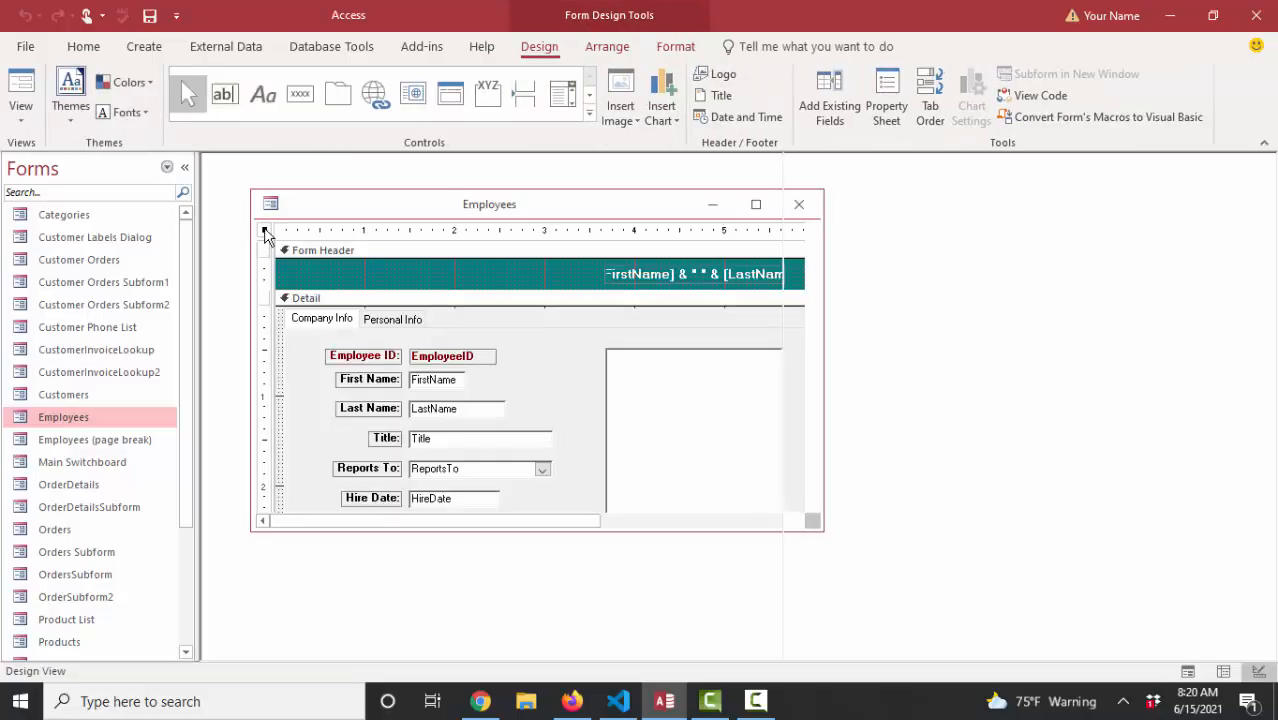
left_click(886, 95)
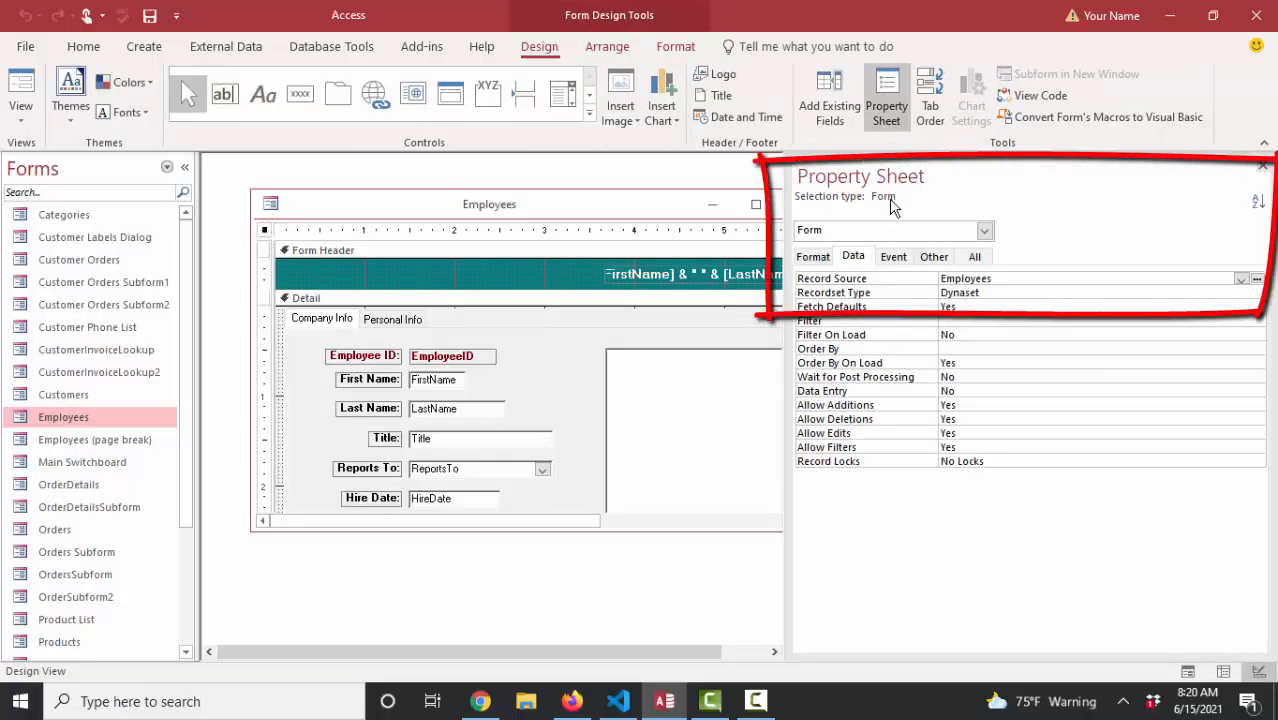
mouse_move(874, 290)
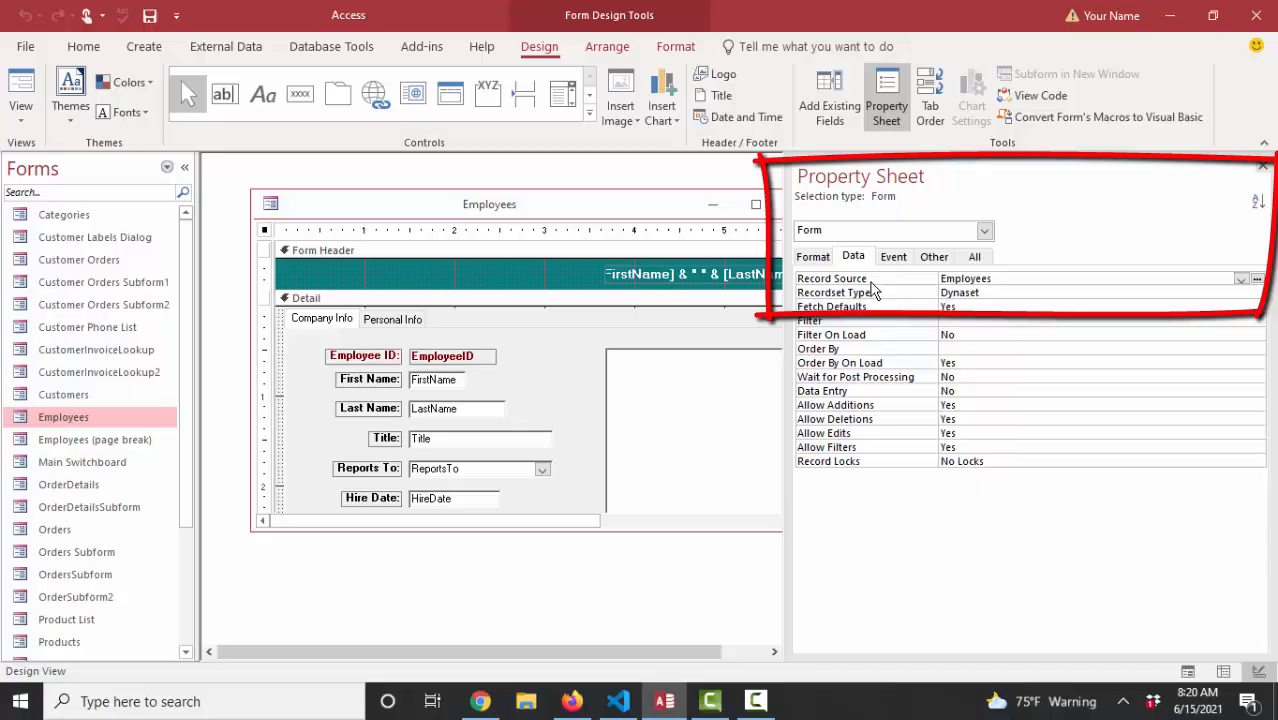
mouse_move(829, 95)
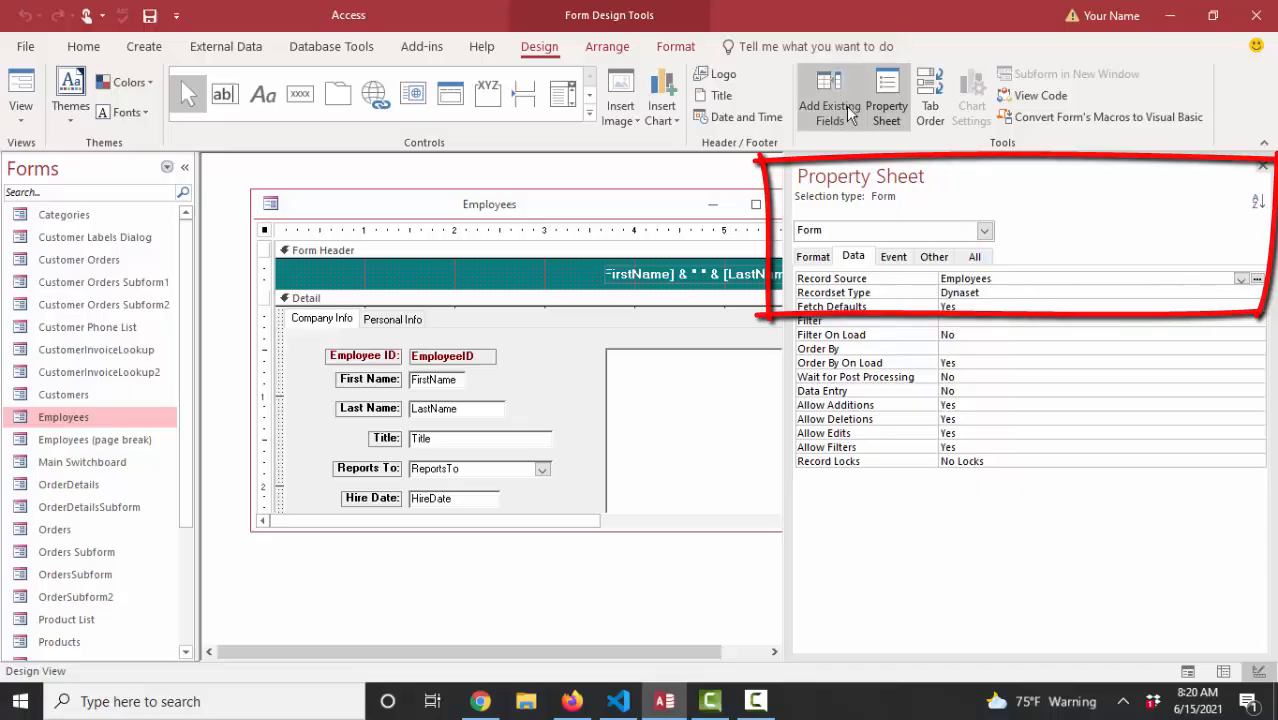
left_click(829, 95)
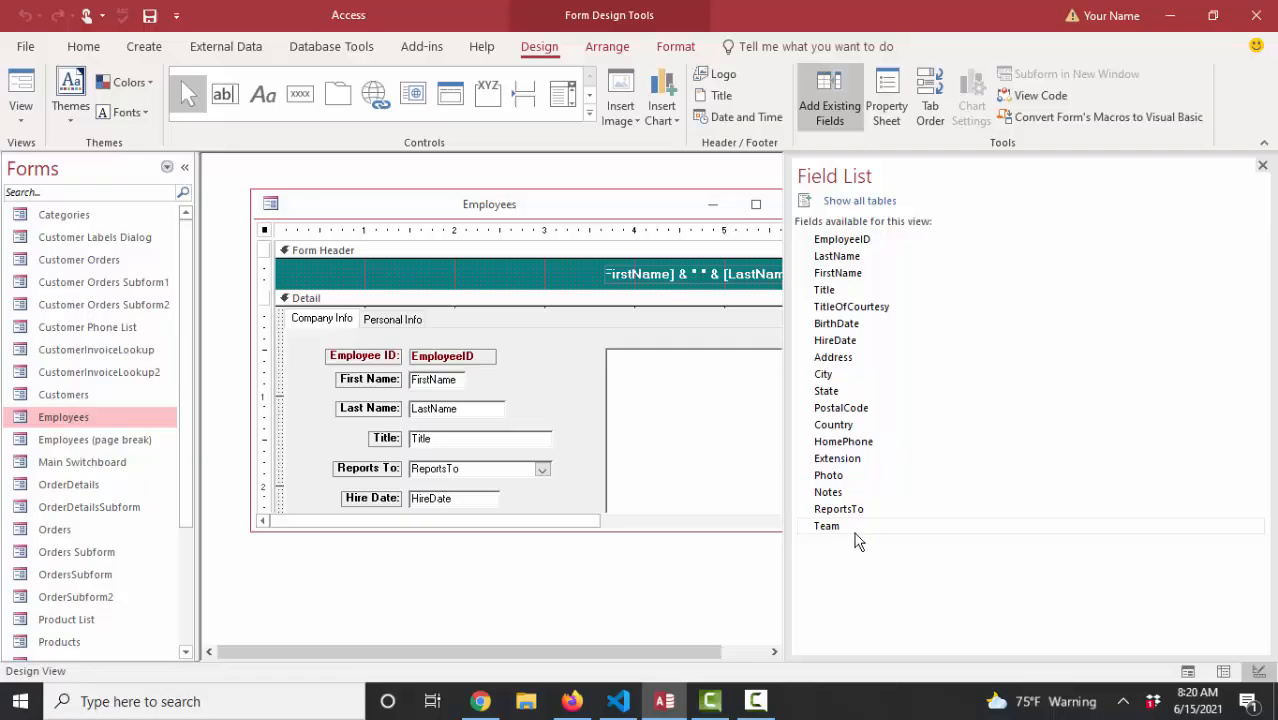
- Widen the design window and drag the Team field onto the Personal Info page
left_click(392, 318)
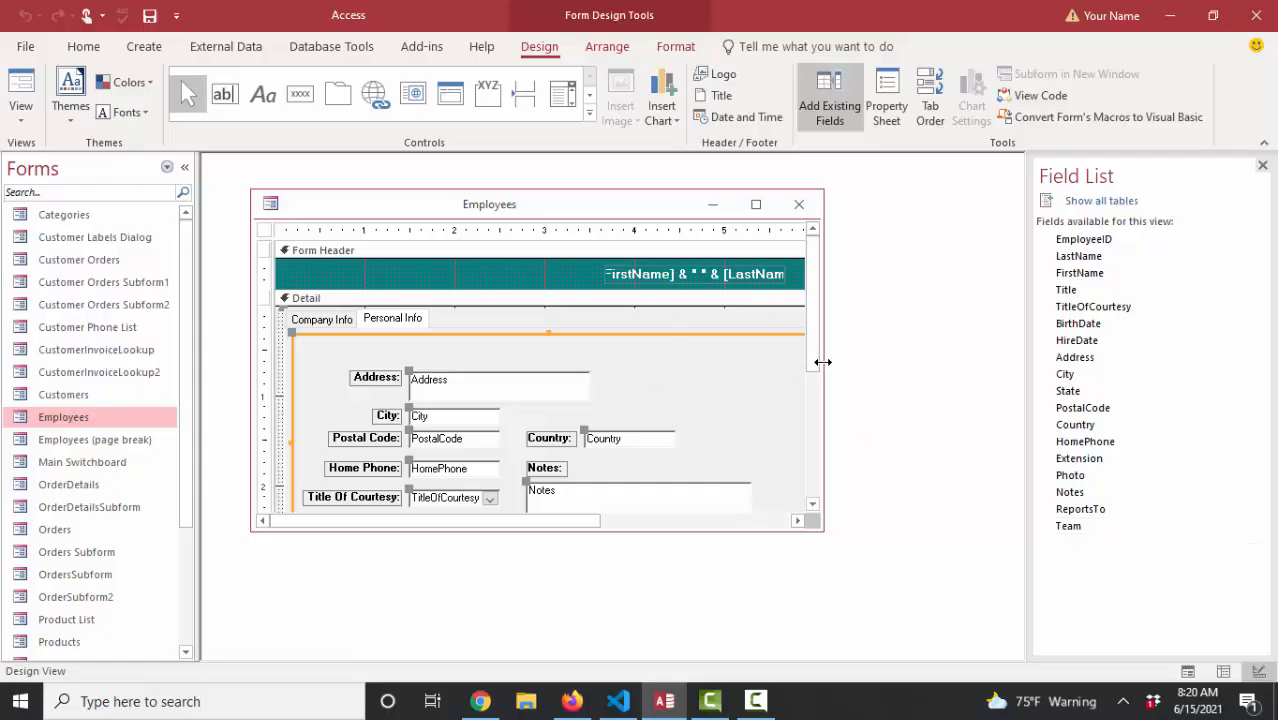
left_click_drag(824, 362, 944, 362)
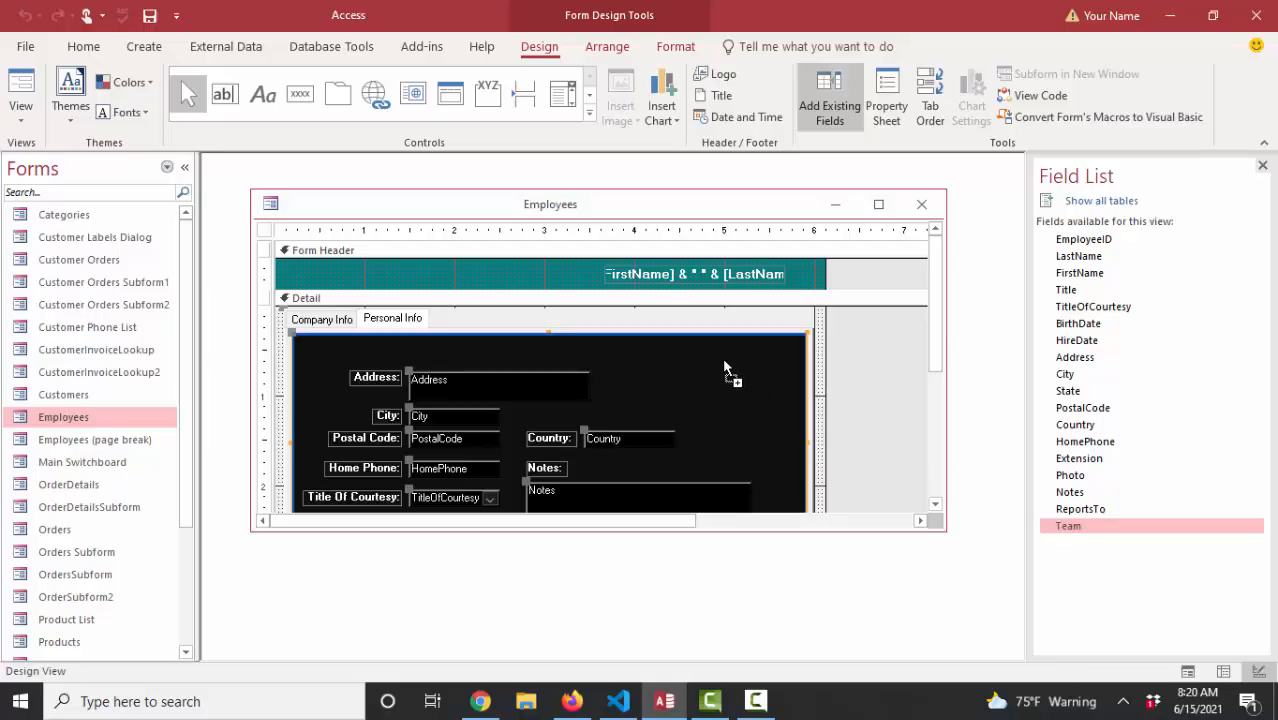
left_click_drag(1067, 525, 740, 369)
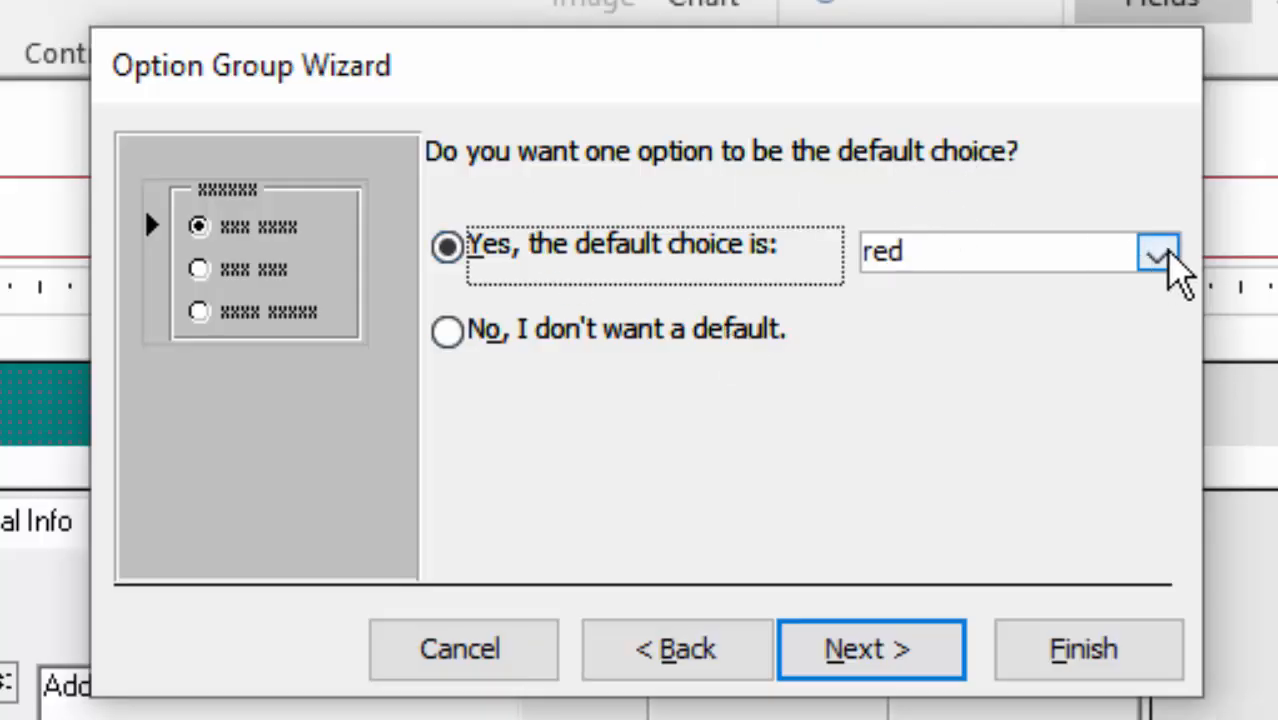
- Keep red as the default choice in the Option Group Wizard
left_click(446, 332)
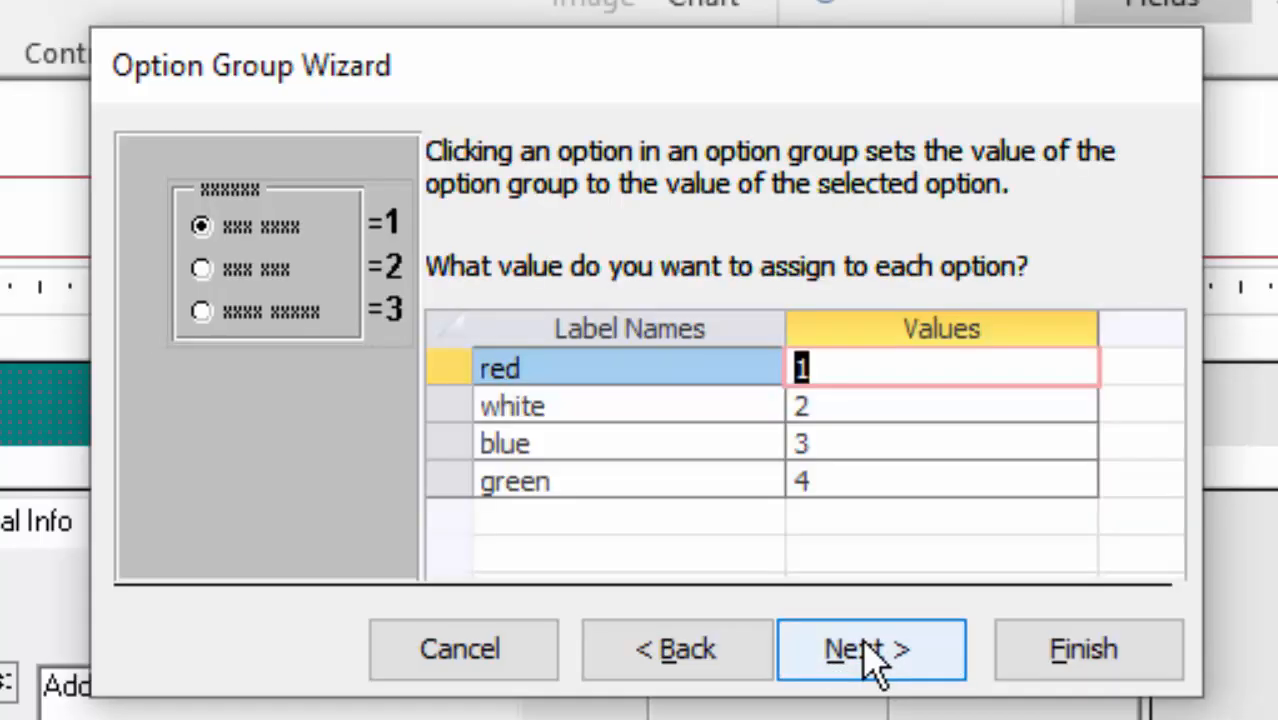
mouse_move(560, 415)
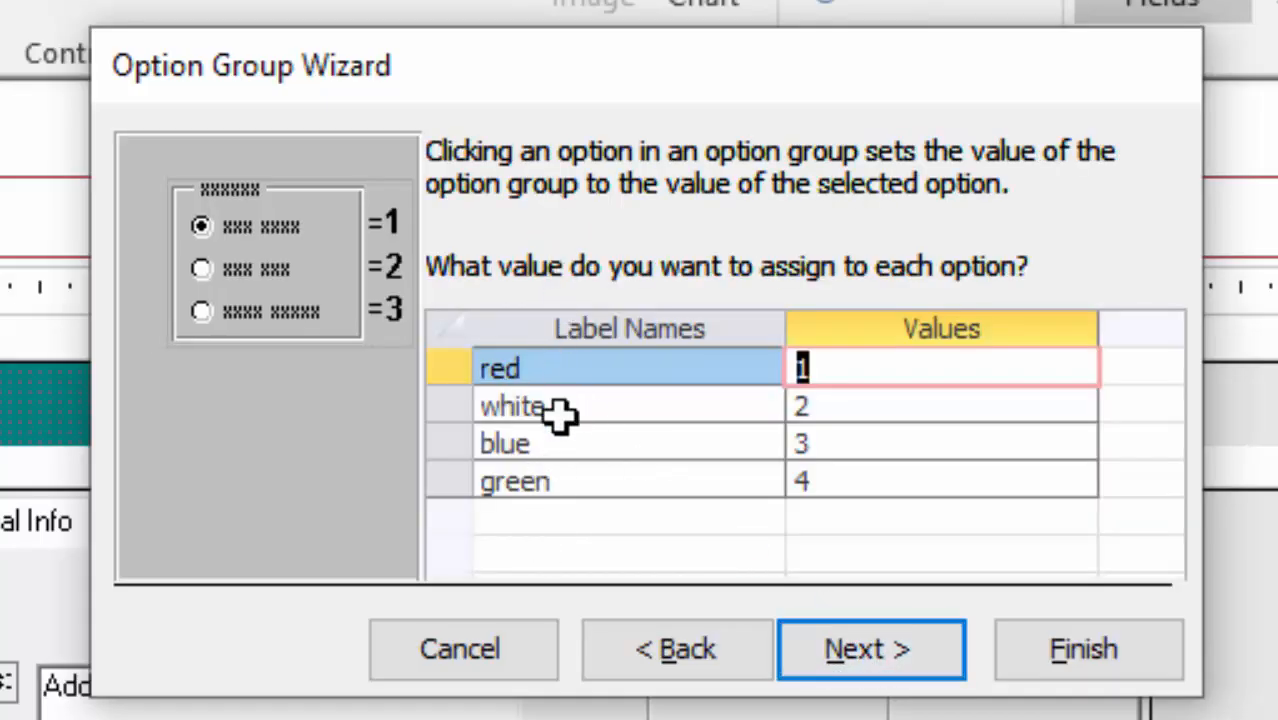
mouse_move(575, 472)
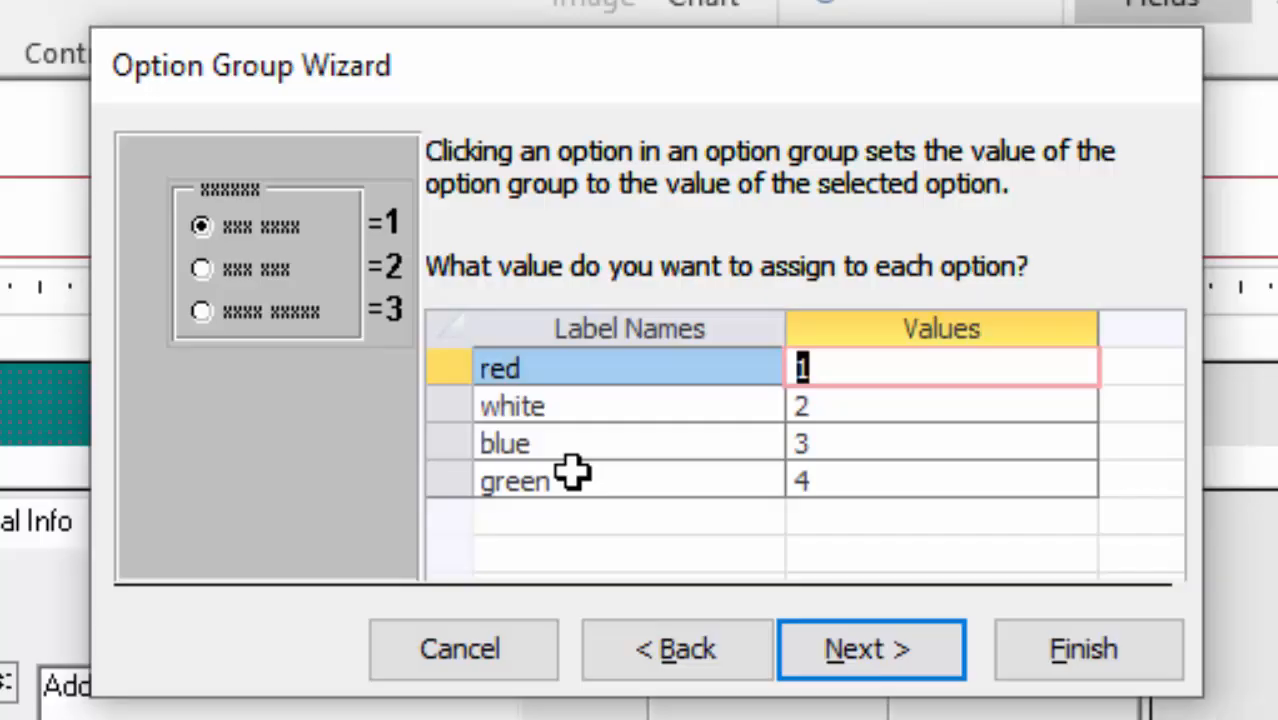
mouse_move(838, 494)
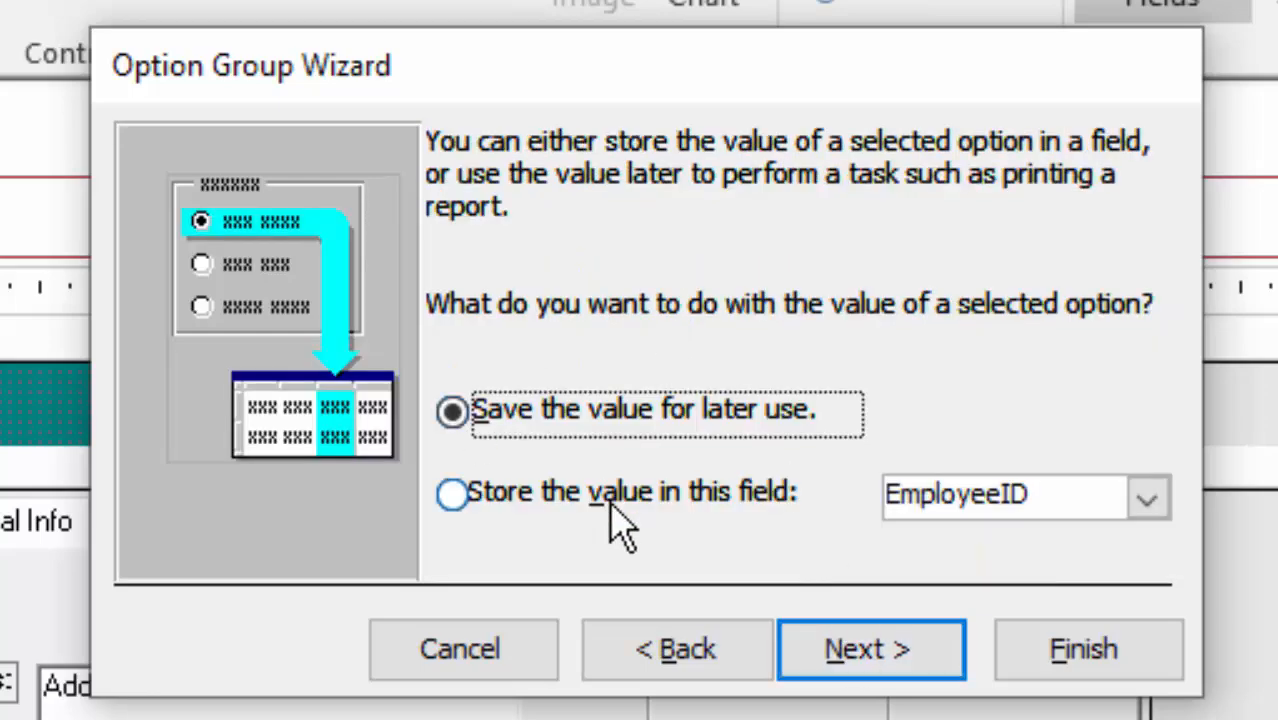
- Choose 'Store the value in this field' in the Option Group Wizard
left_click(1147, 497)
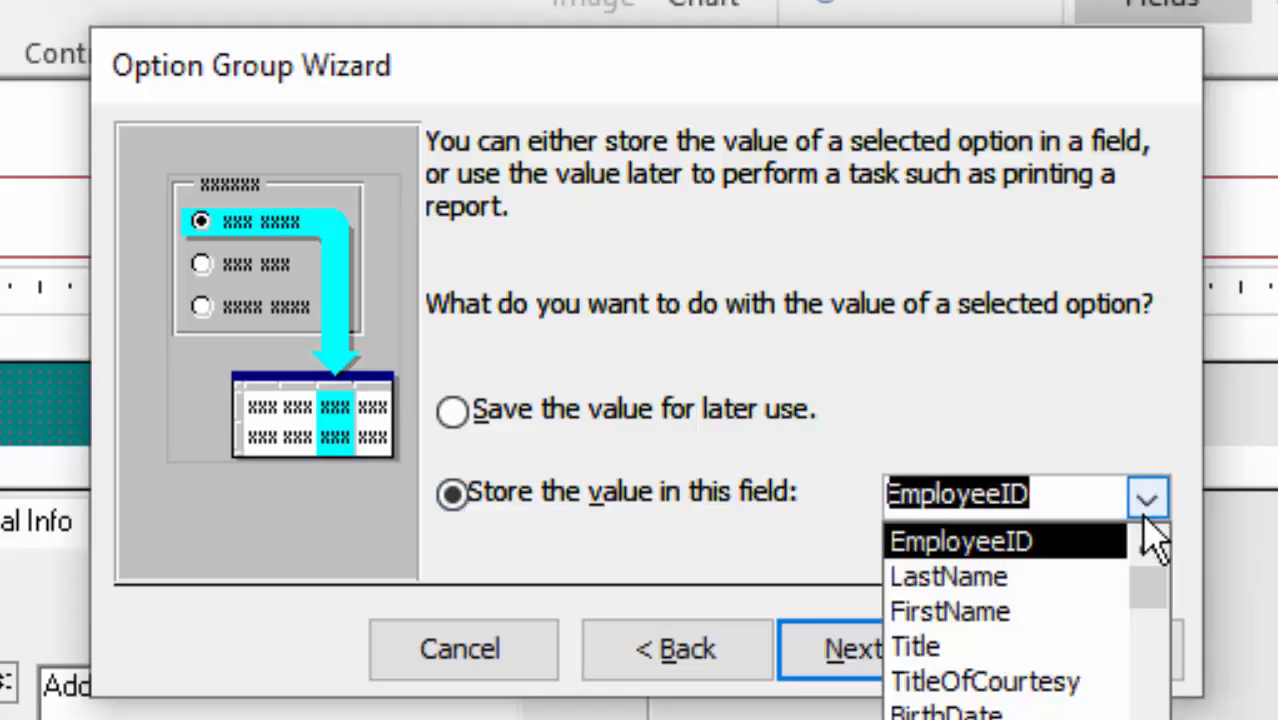
scroll("down", 3)
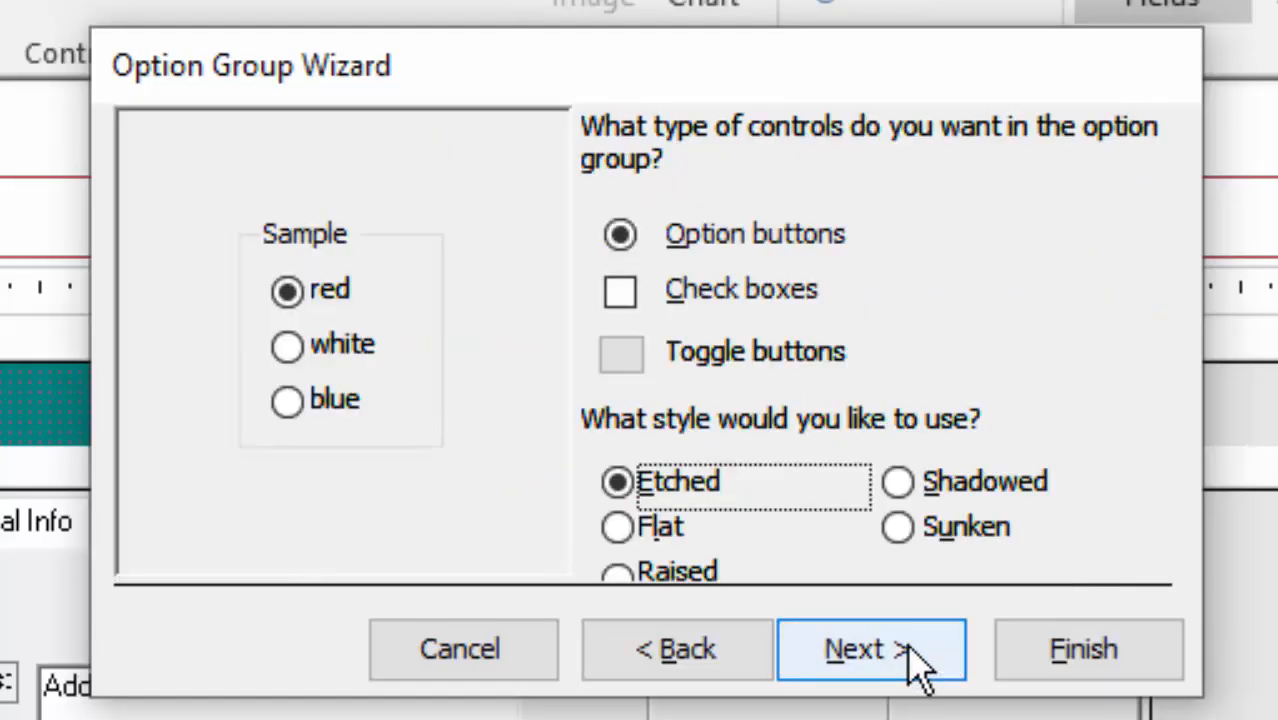
mouse_move(790, 345)
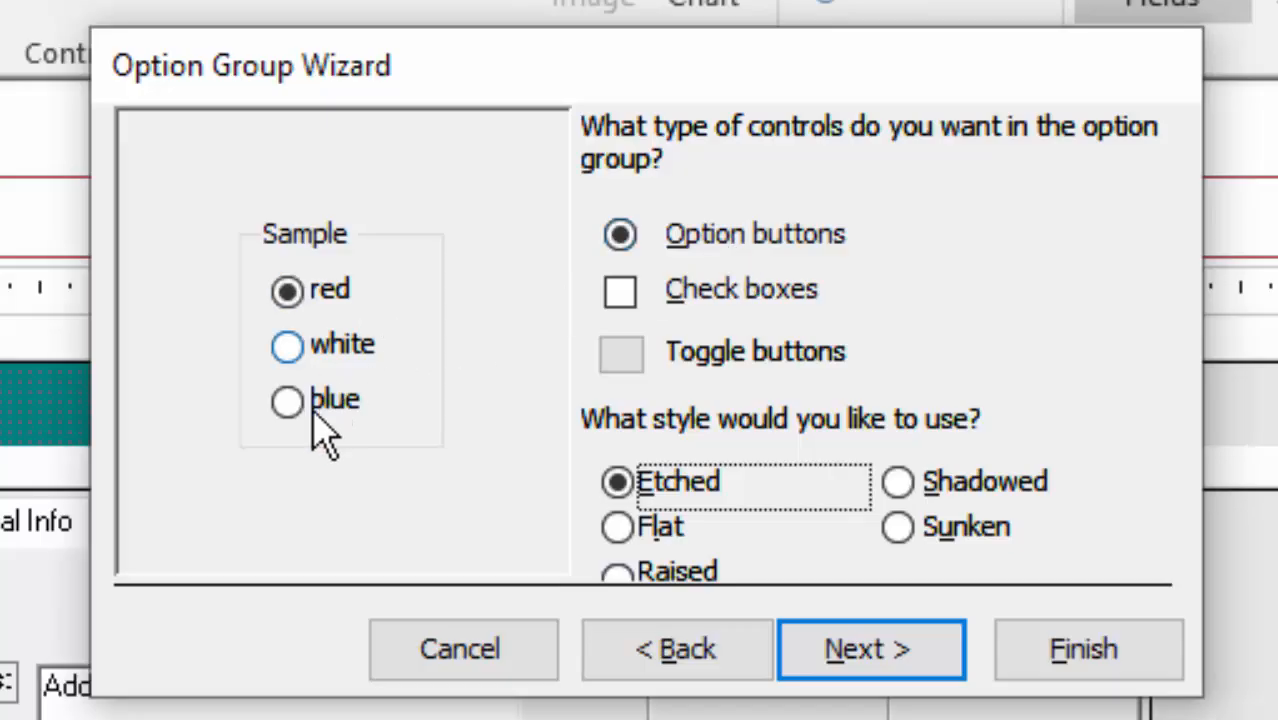
- Use raised-style option buttons for the group, after previewing toggle buttons
left_click(620, 288)
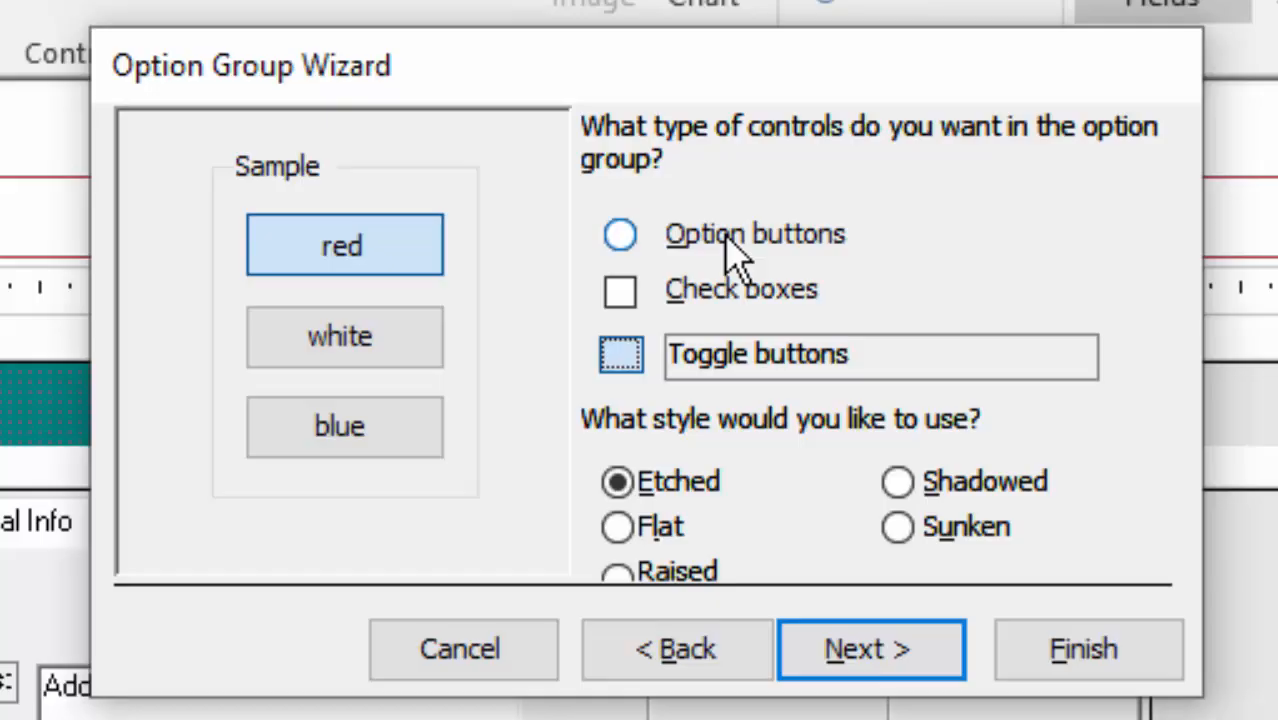
left_click(620, 234)
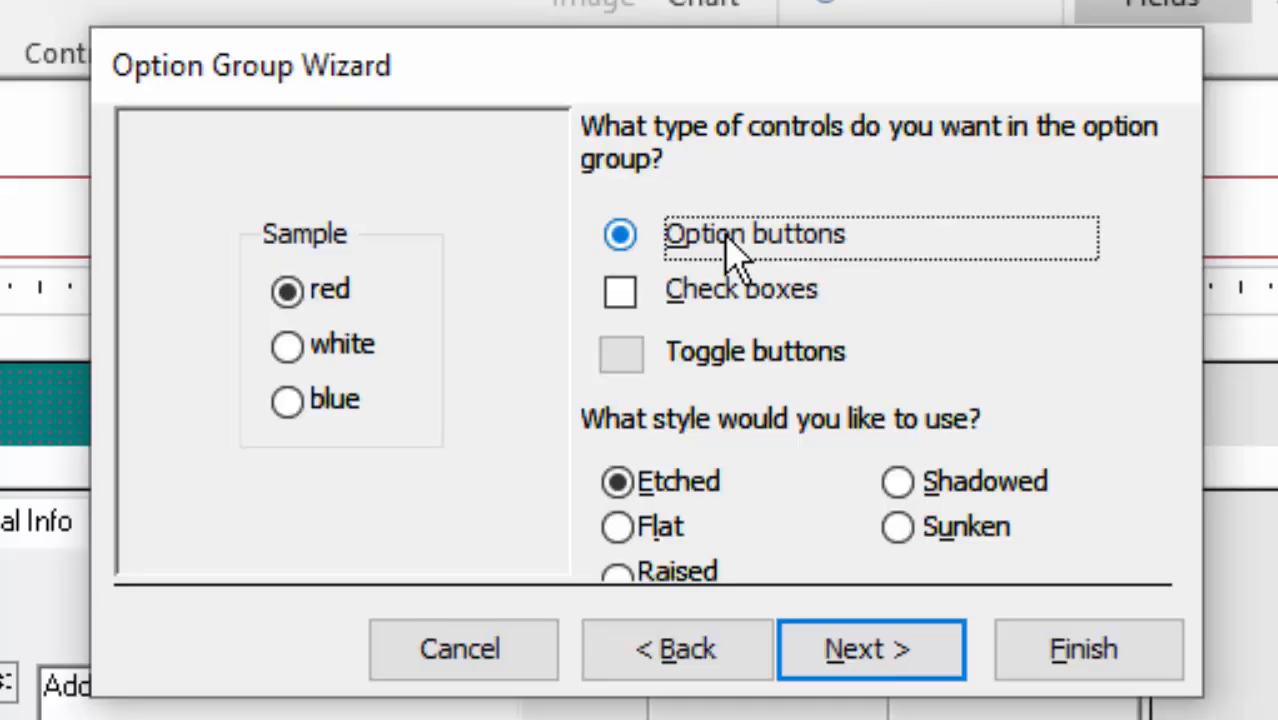
left_click(617, 527)
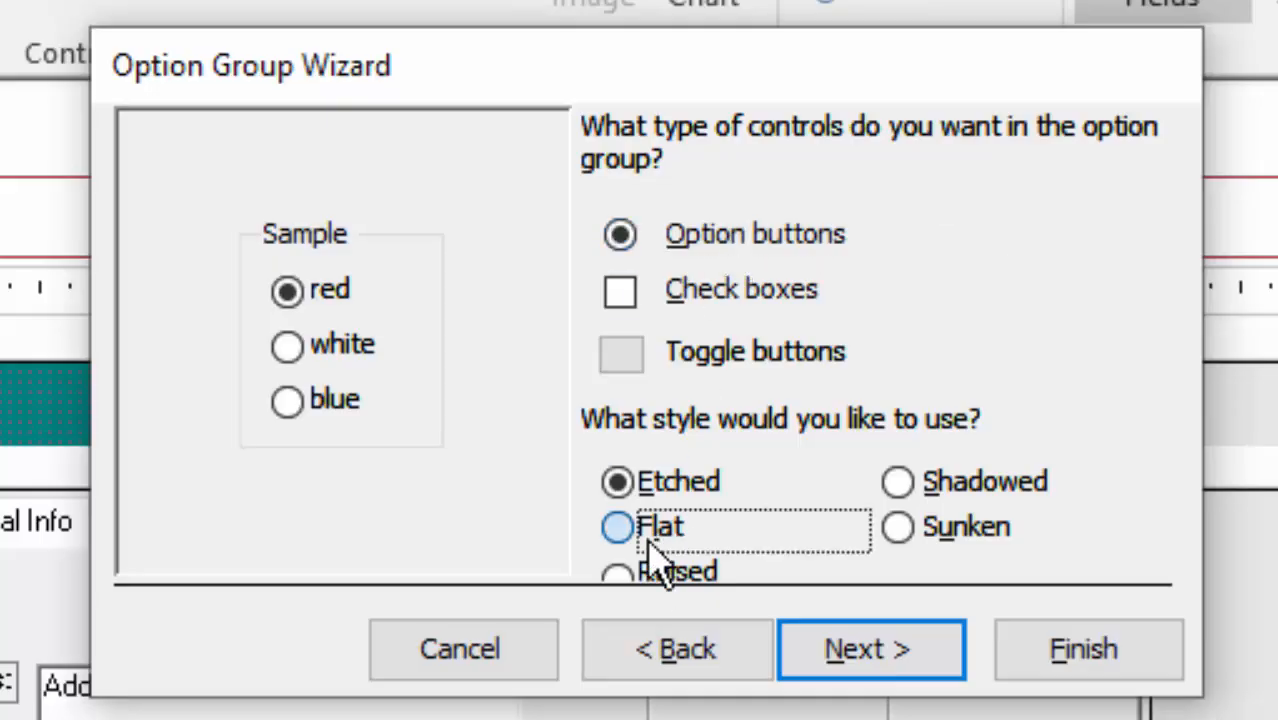
left_click(617, 571)
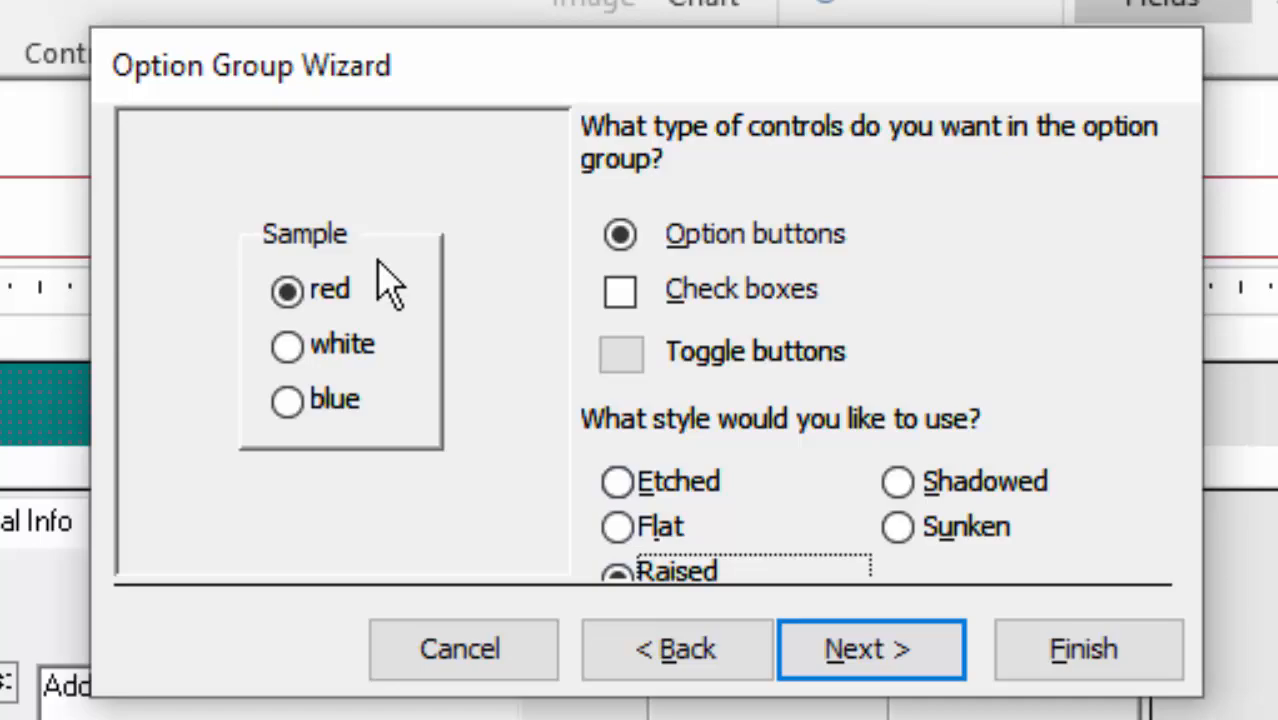
left_click(616, 527)
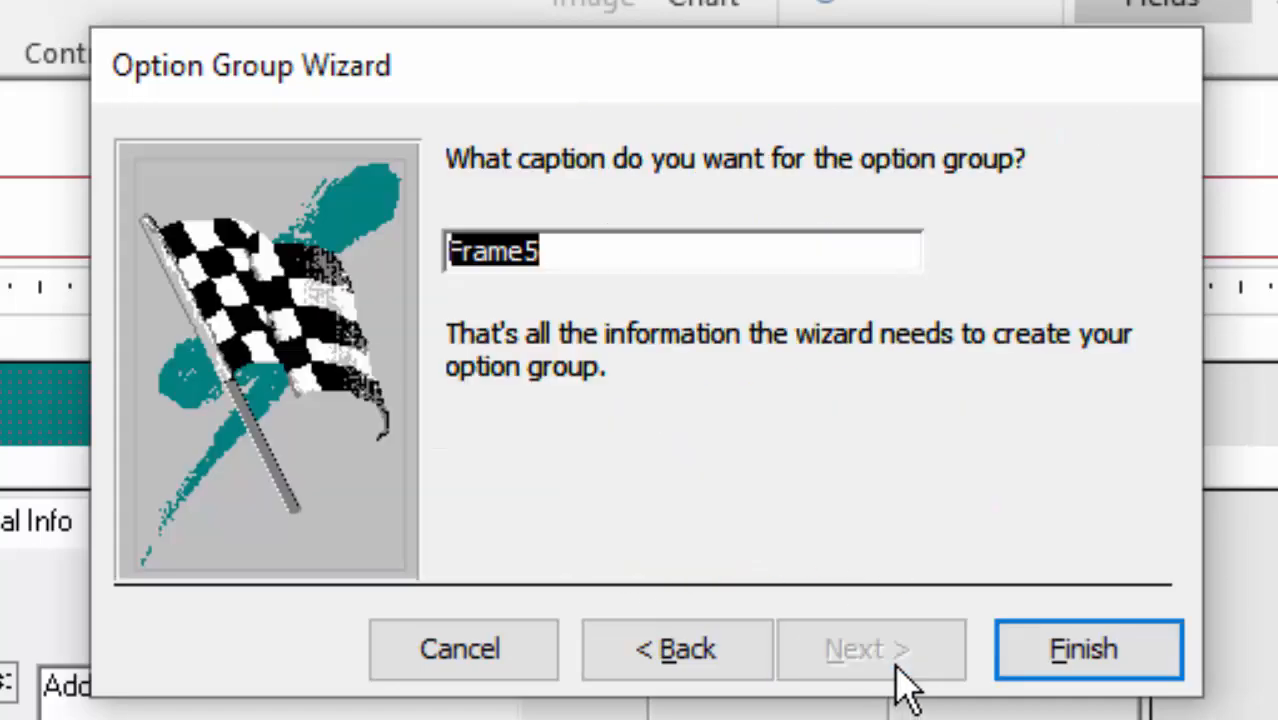
mouse_move(888, 660)
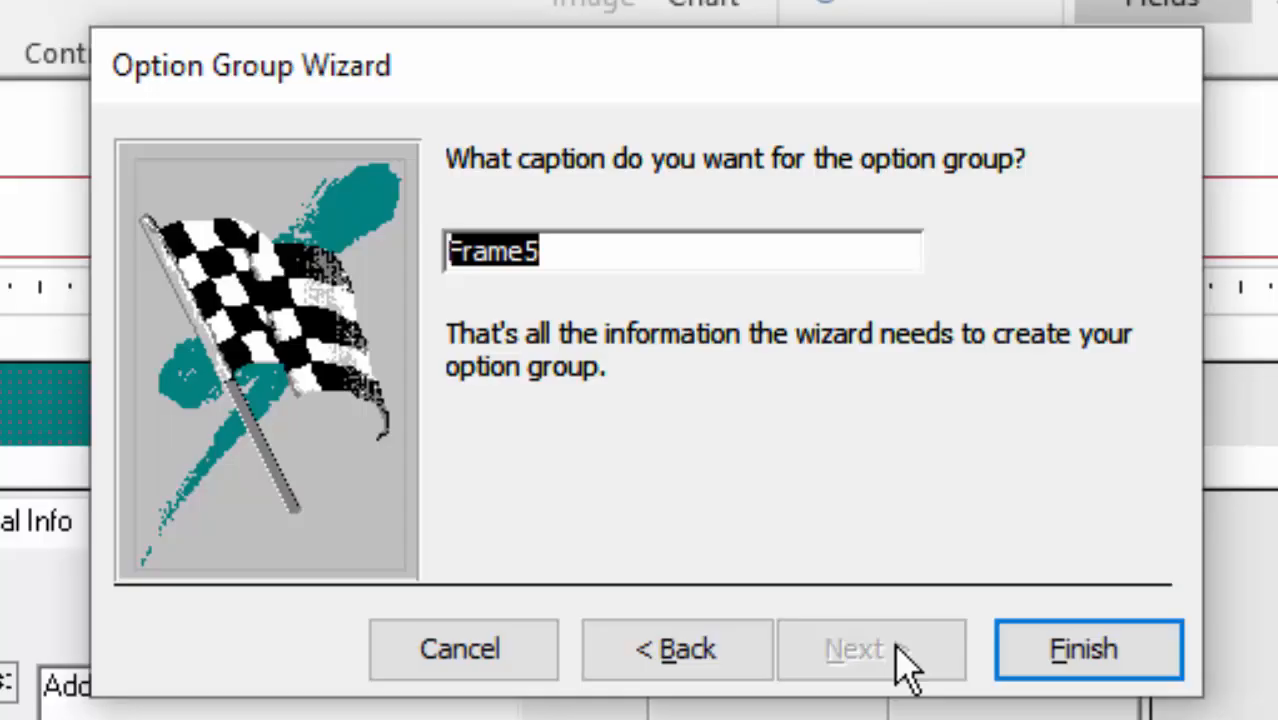
- Caption the group 'Choose a team:' and finish the wizard
type("Ch")
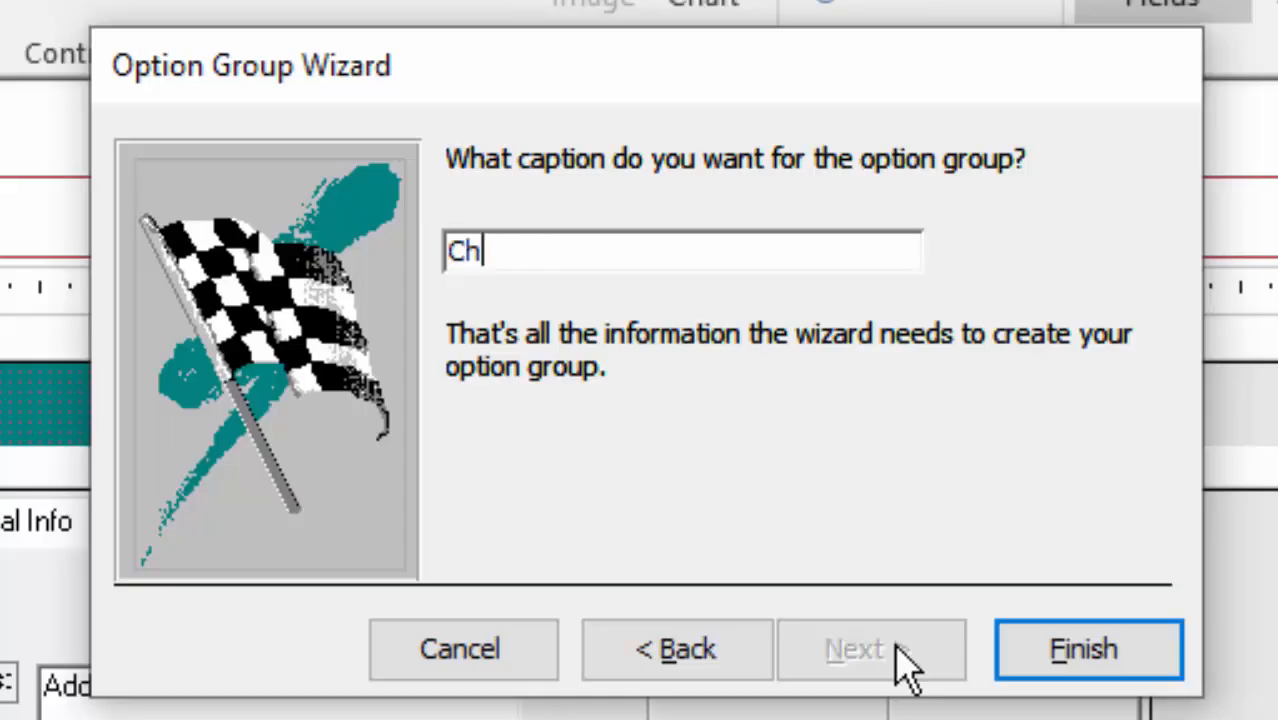
type("oose a tea")
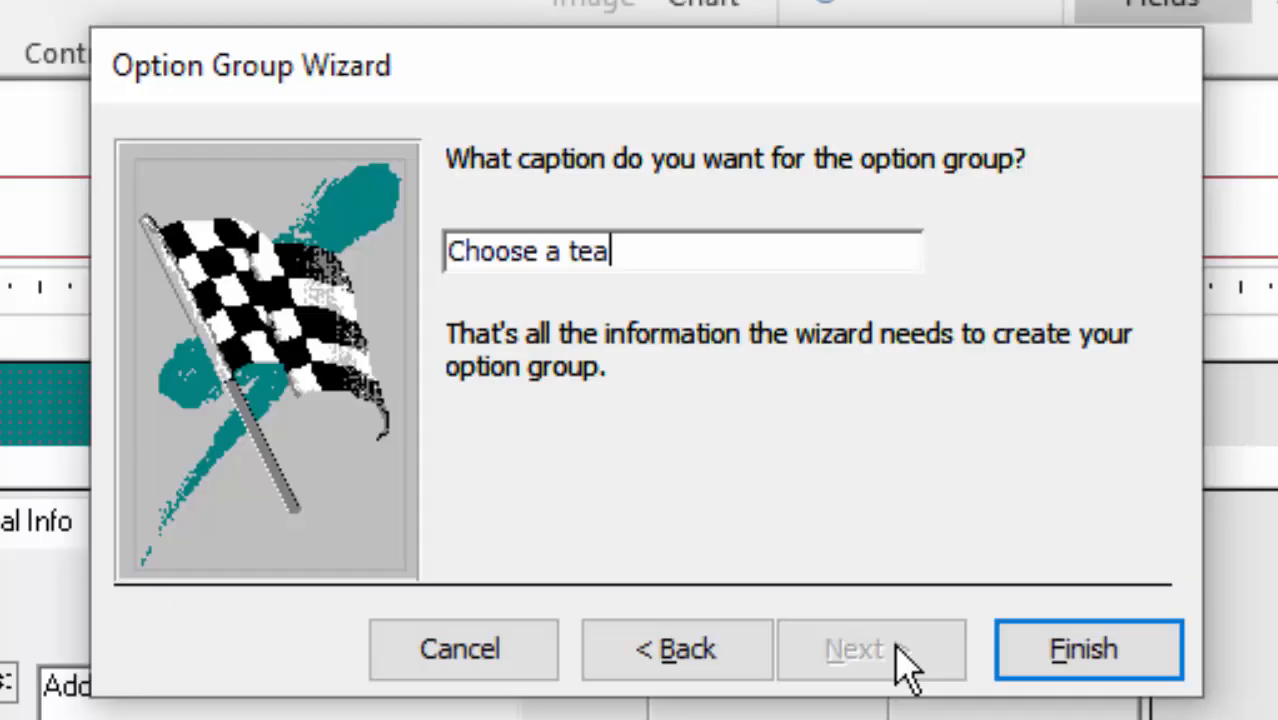
type("m:")
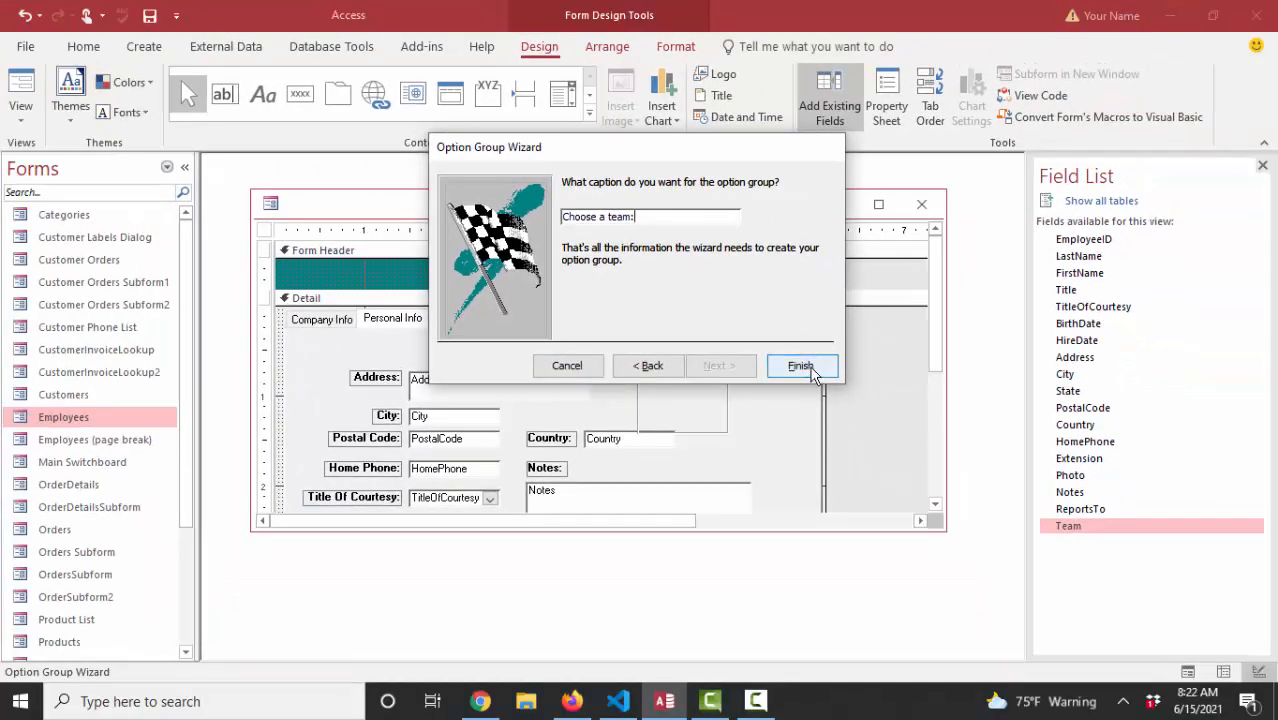
left_click(800, 365)
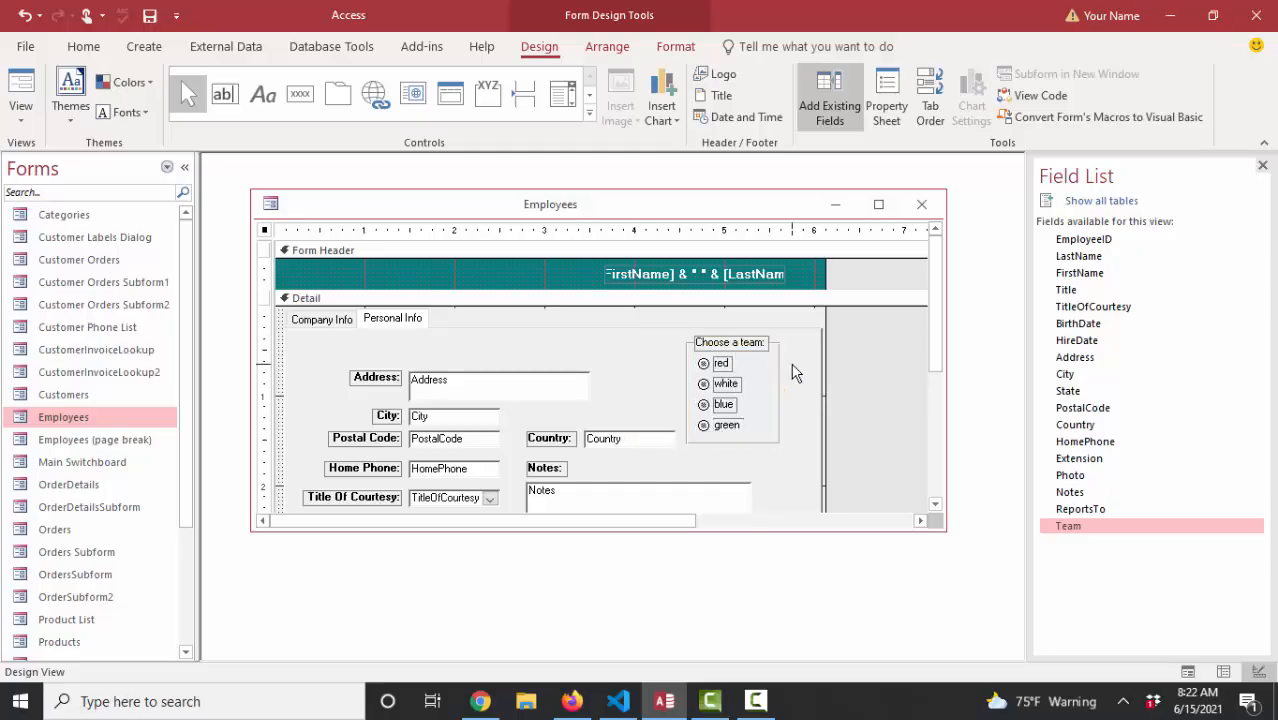
- Show the Property Sheet and confirm the option group's Control Source is Team
left_click(730, 342)
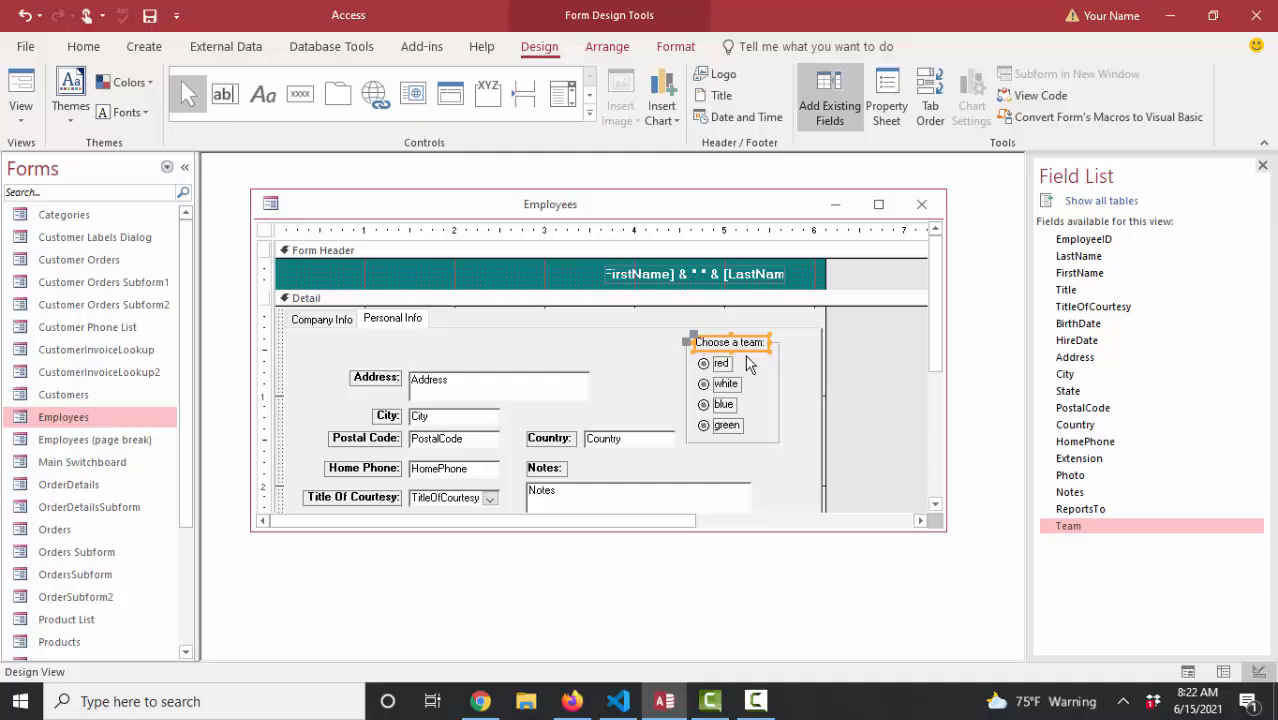
left_click(886, 95)
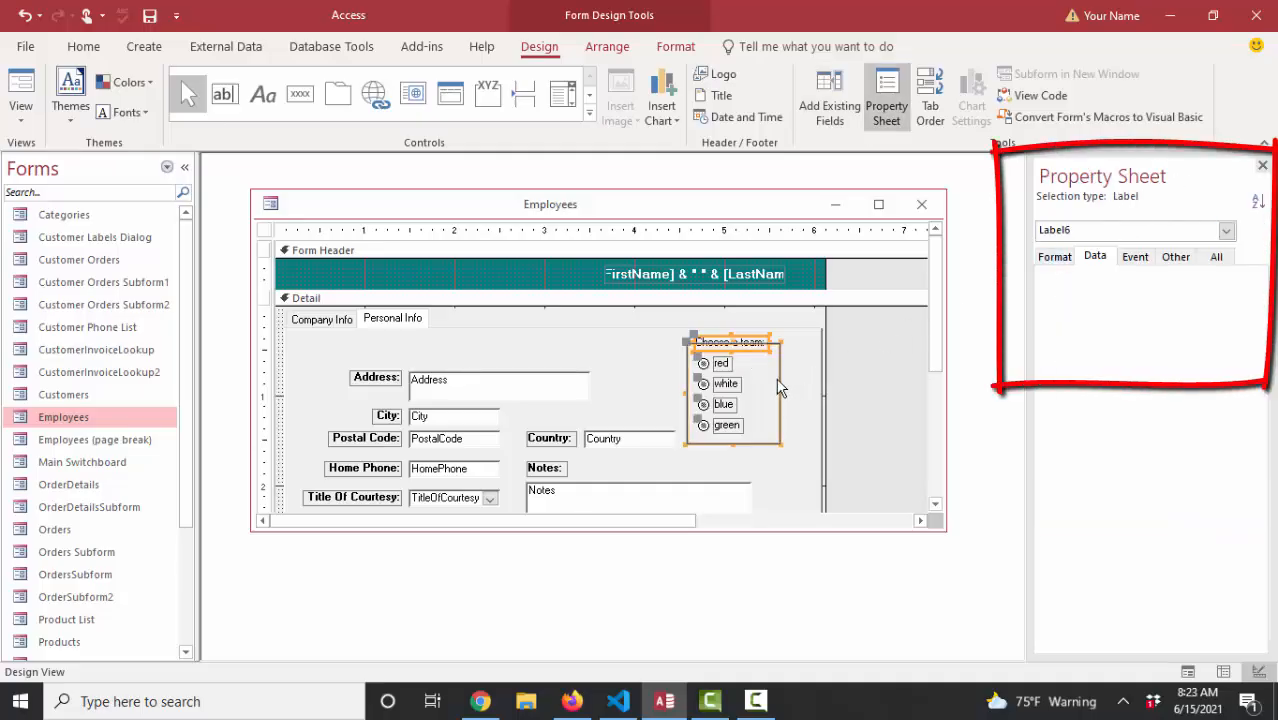
left_click(733, 390)
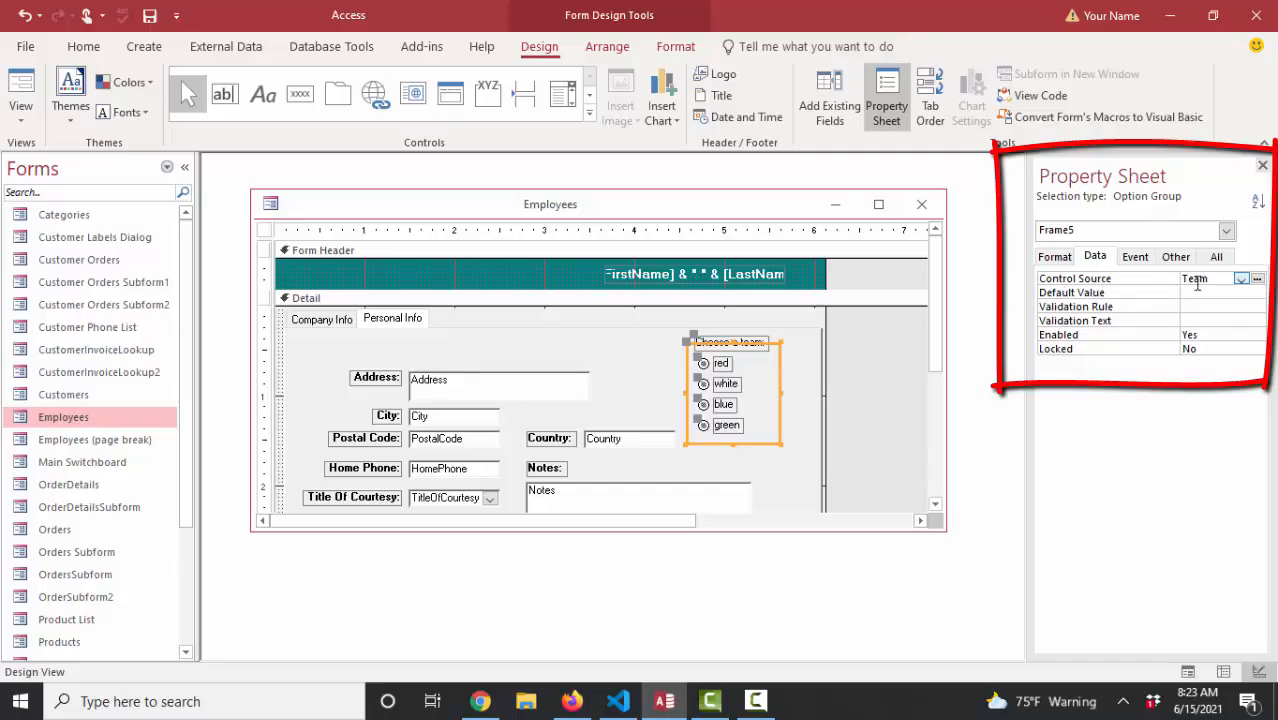
left_click(703, 363)
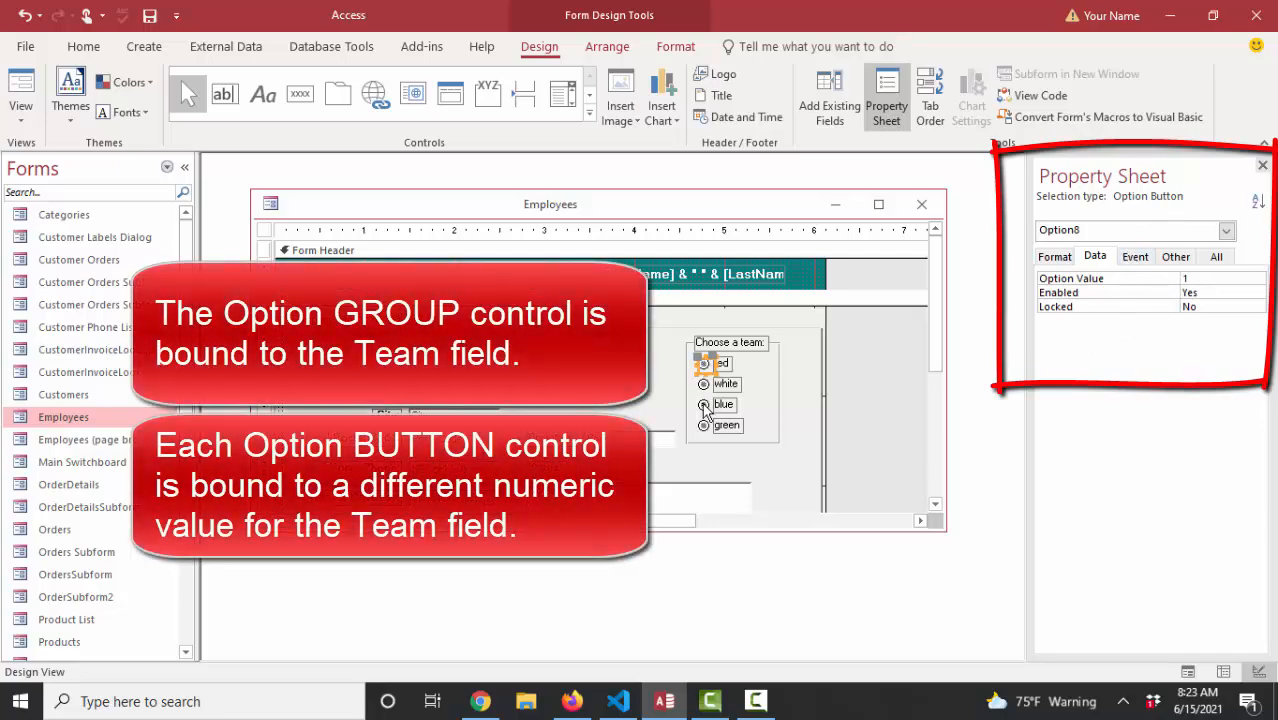
- Check the Option Values of the red, white, blue and green buttons (1–4)
left_click(705, 404)
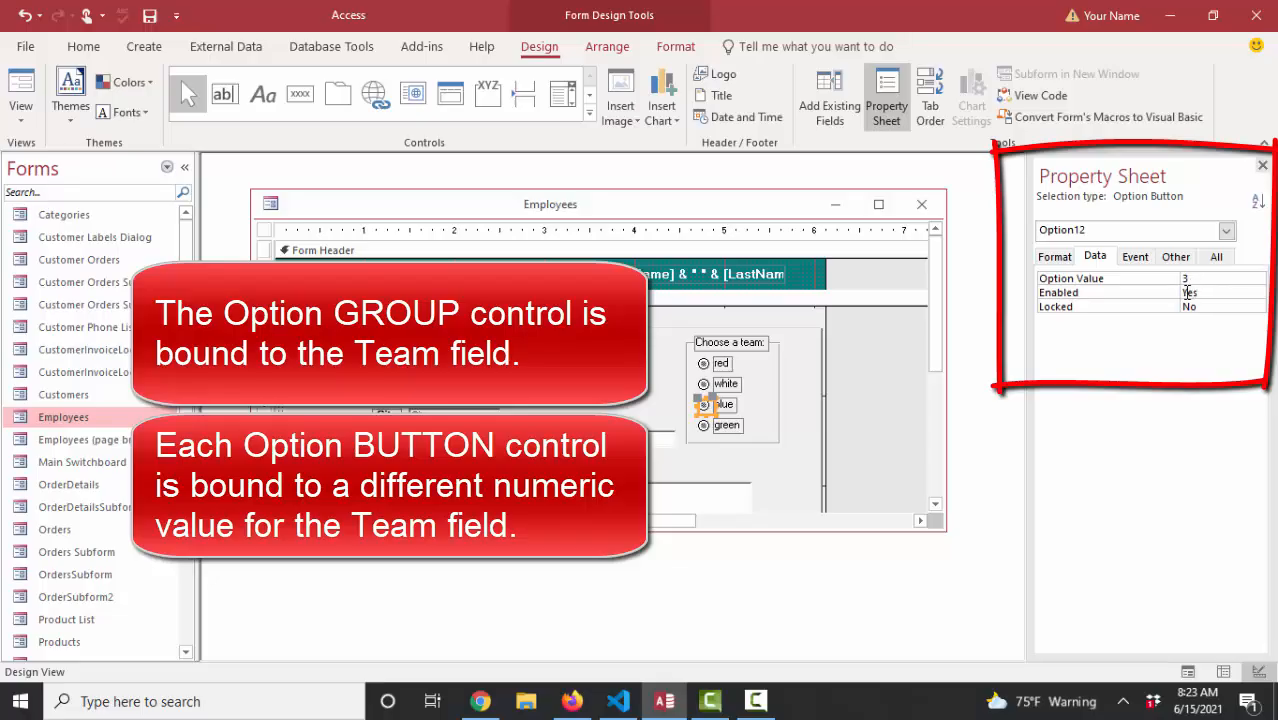
left_click(703, 363)
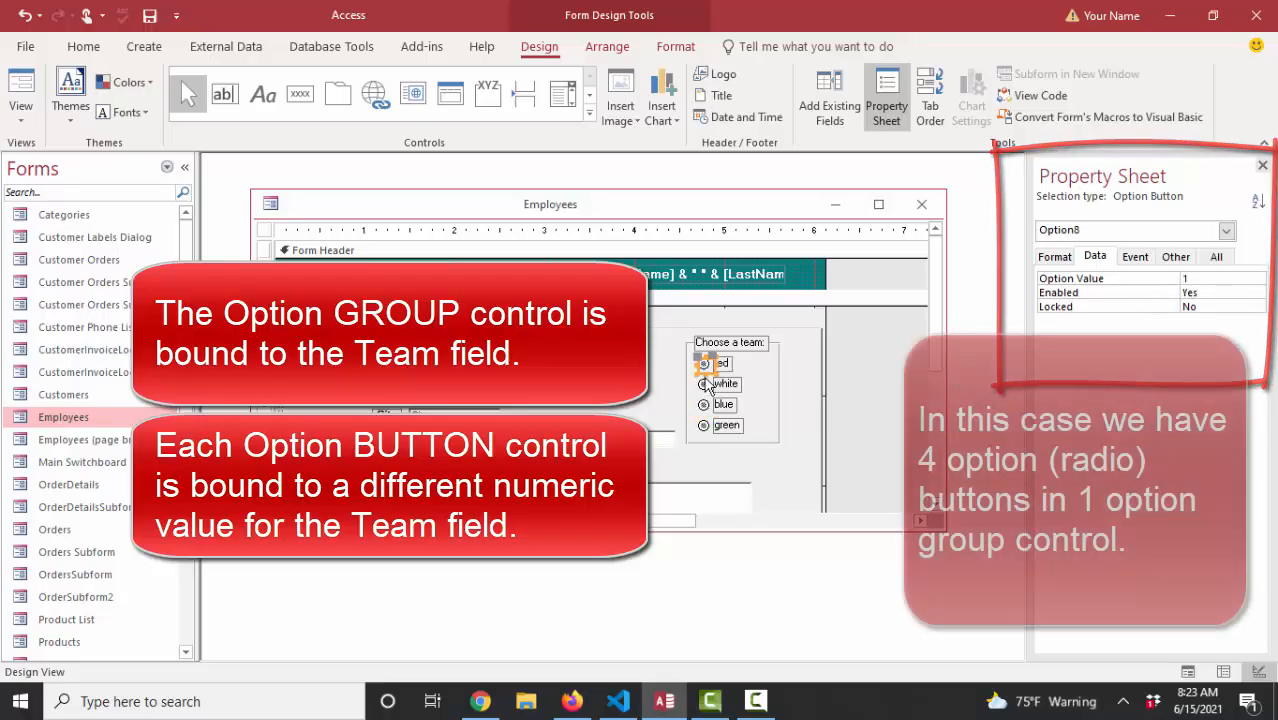
left_click(705, 425)
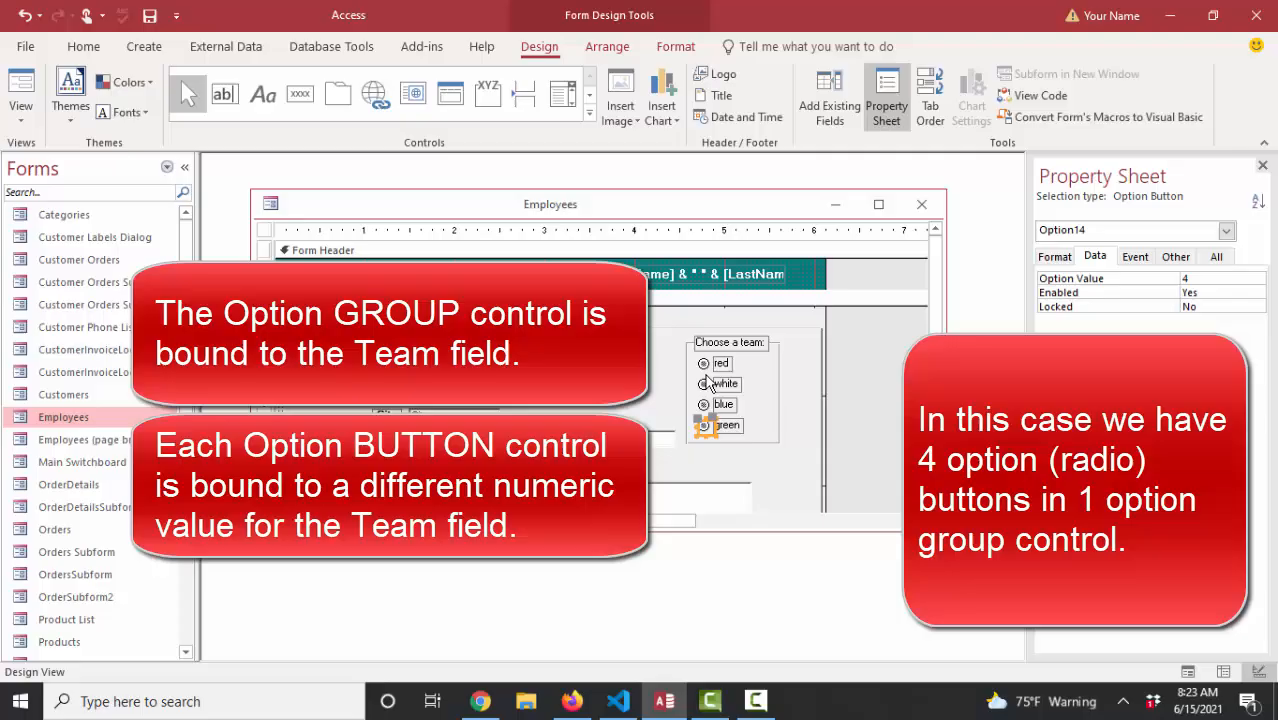
left_click(705, 363)
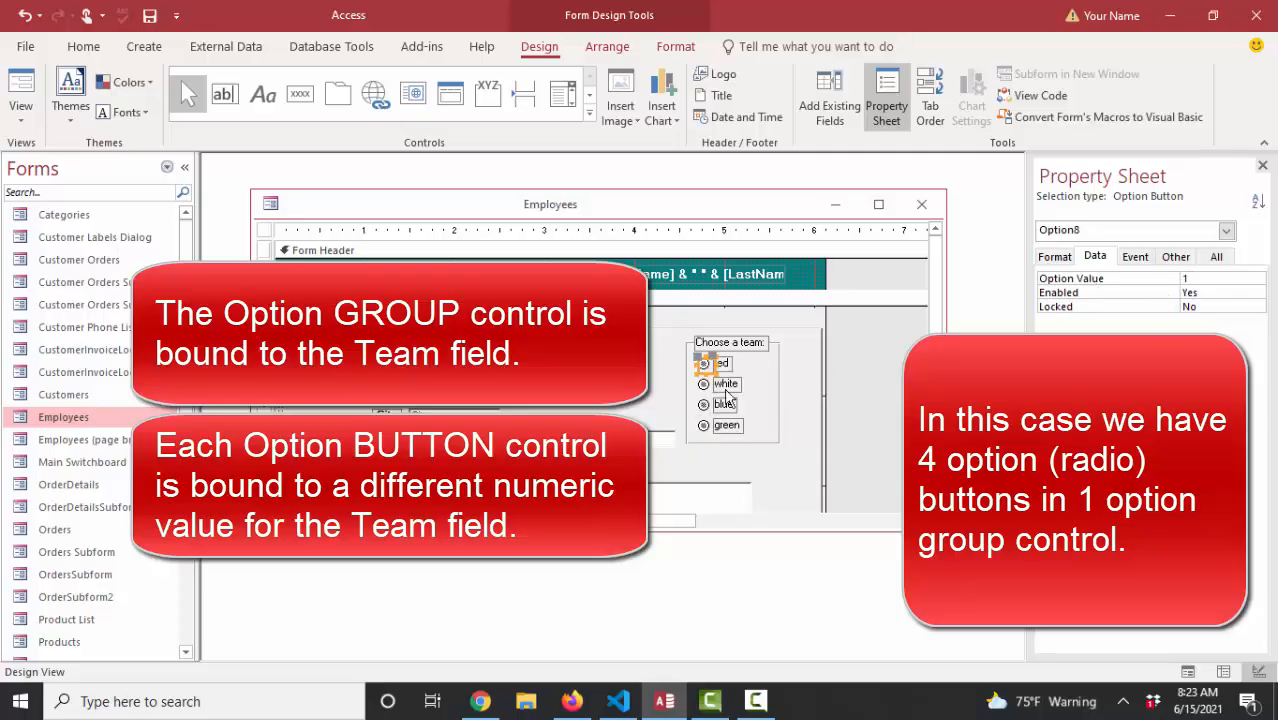
left_click(704, 383)
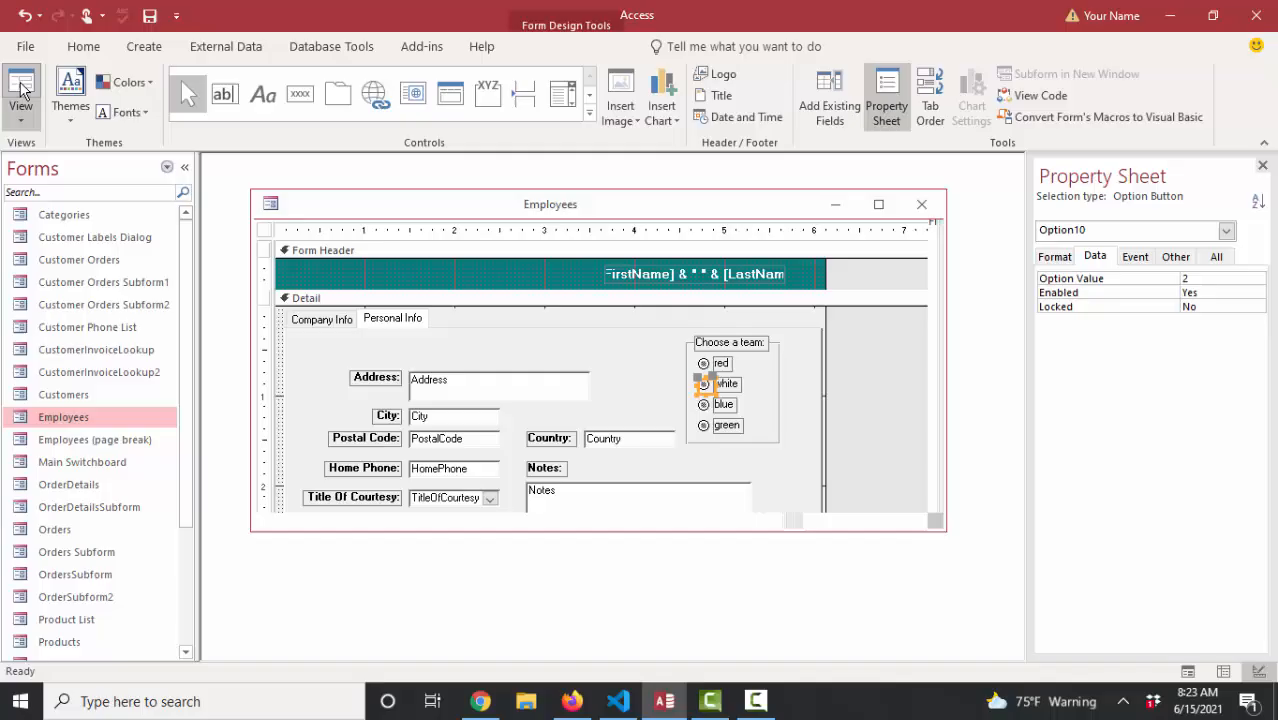
- In Form View, go to employee record 5 and assign the green team
left_click(21, 95)
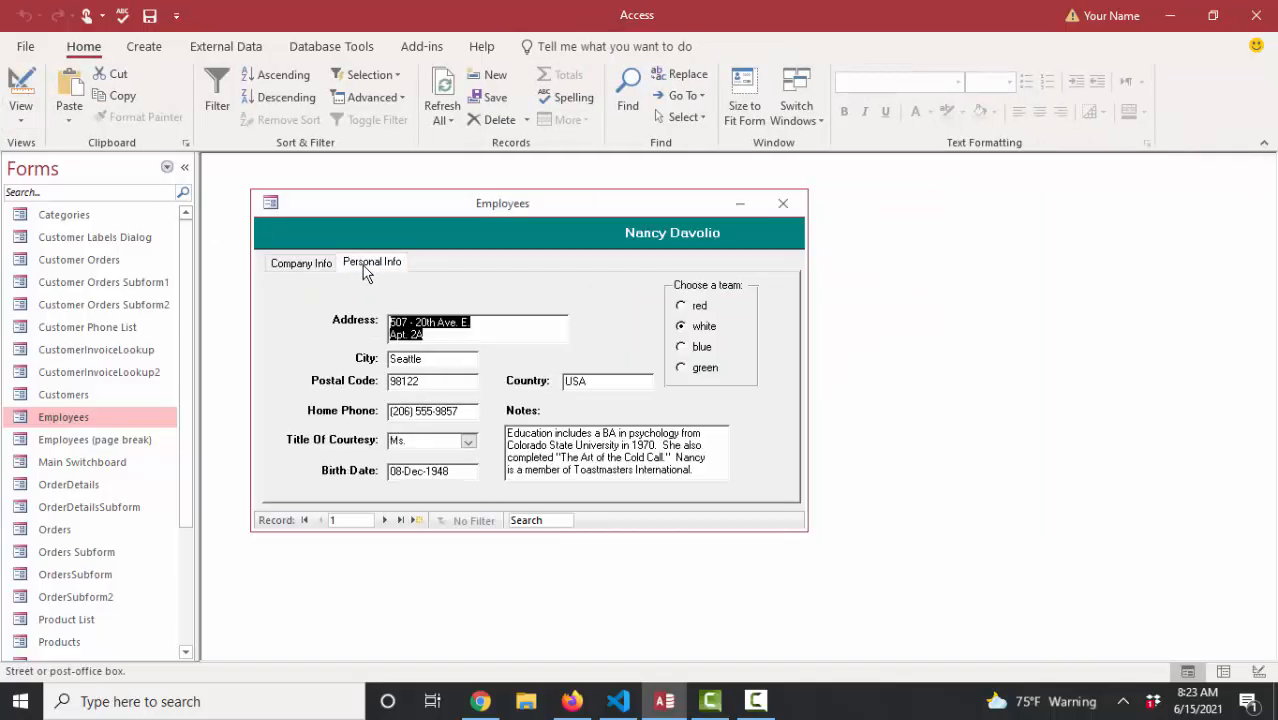
mouse_move(630, 378)
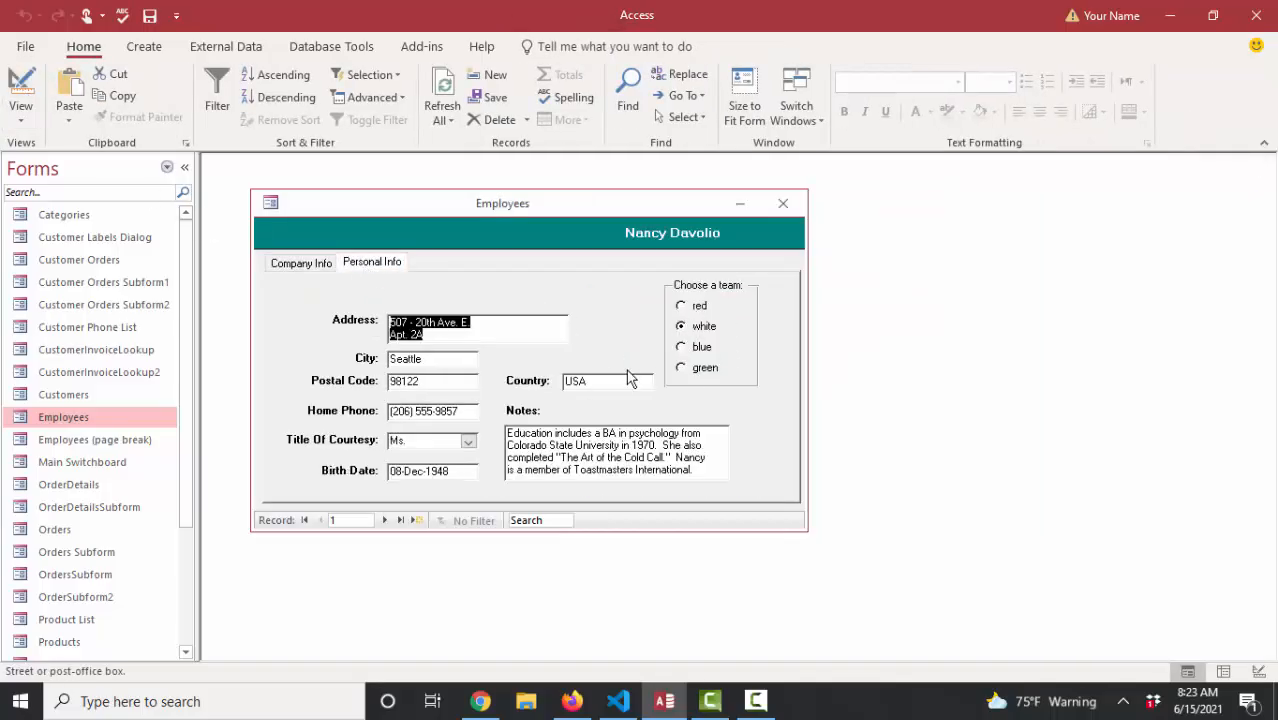
left_click(385, 519)
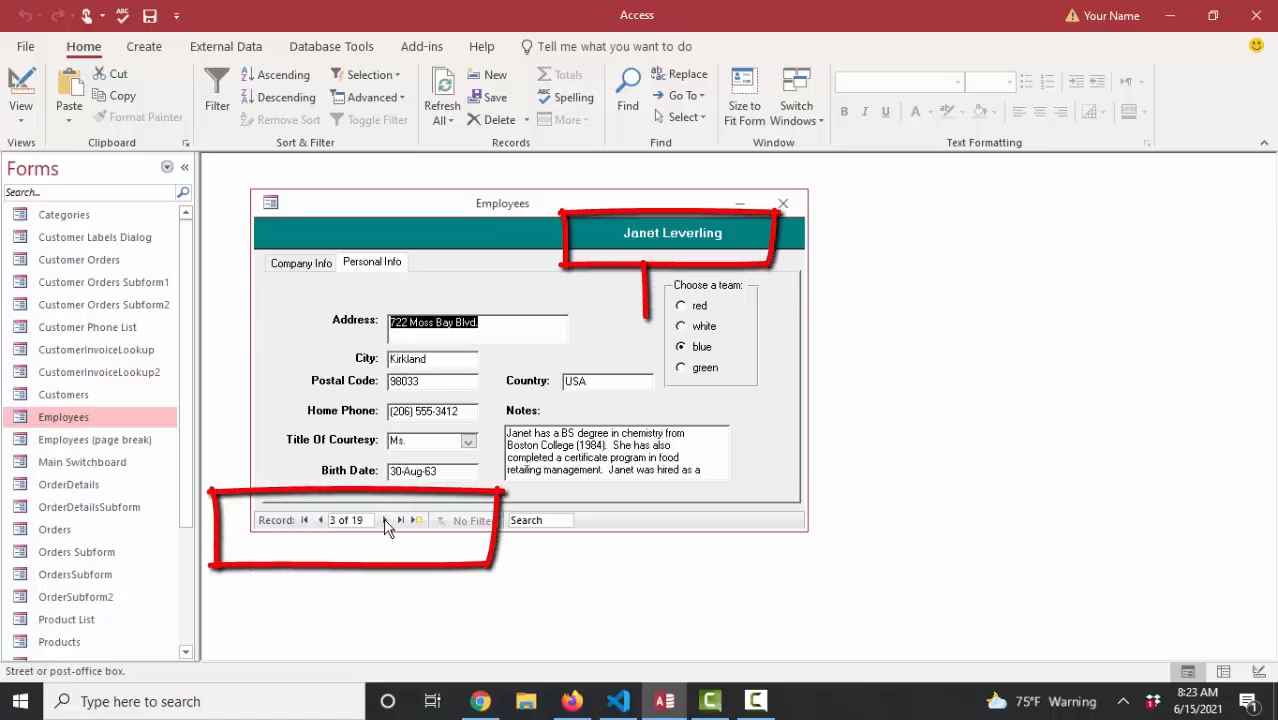
left_click(400, 520)
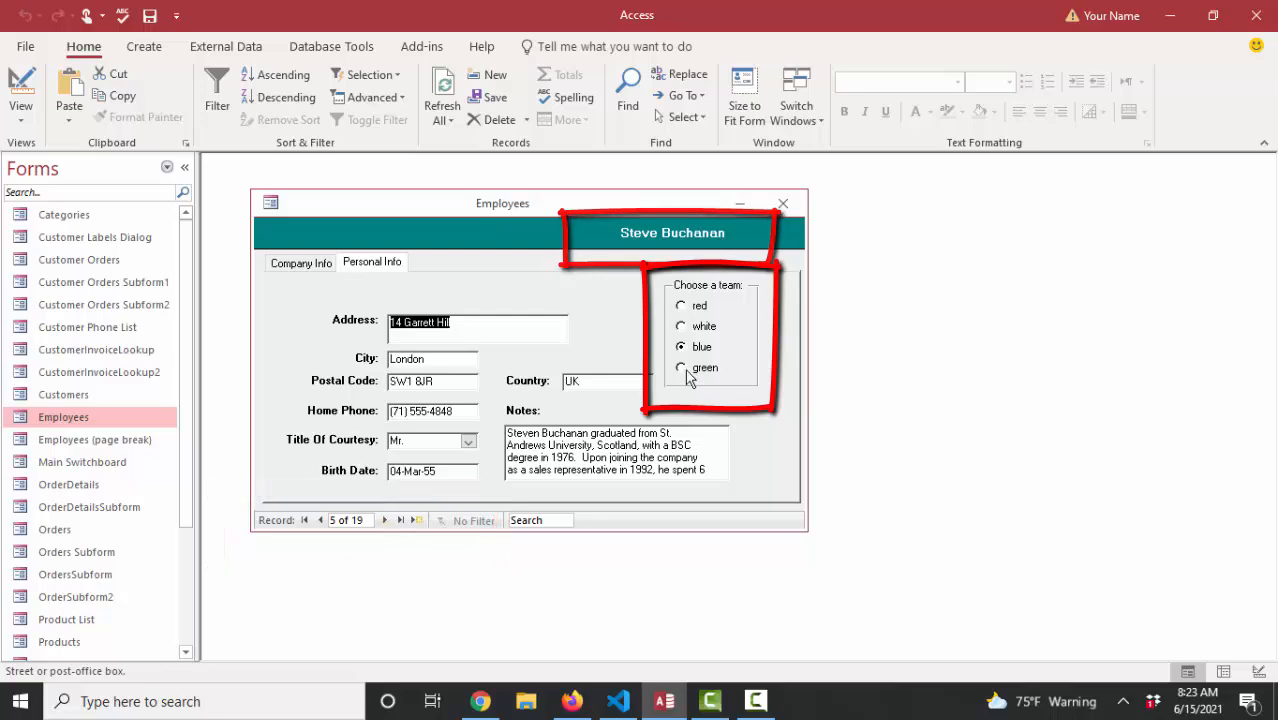
left_click(681, 367)
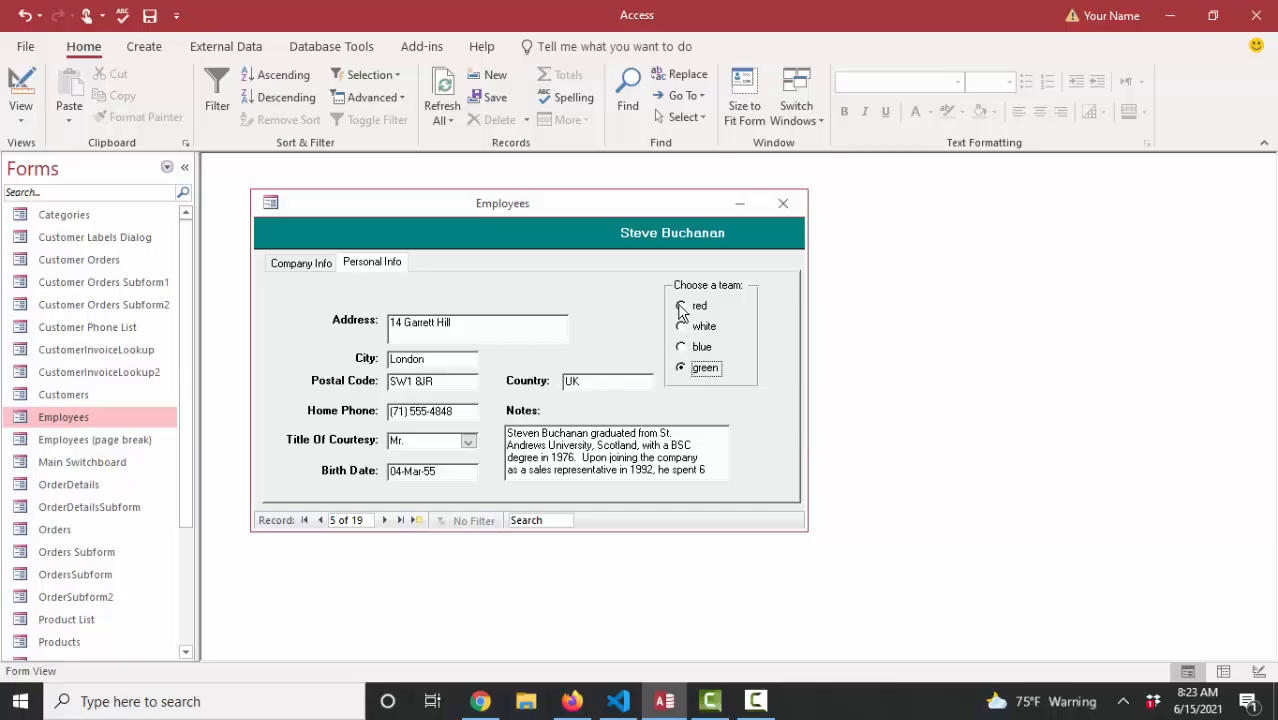
mouse_move(750, 408)
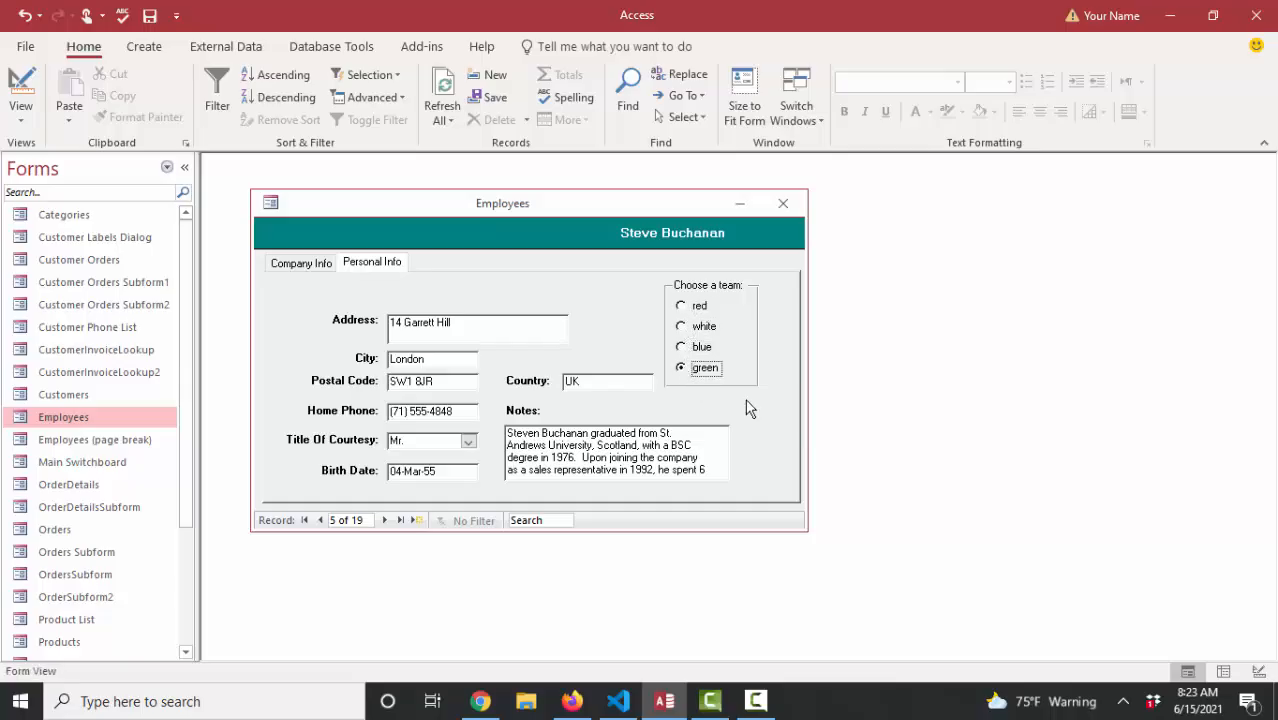
mouse_move(685, 408)
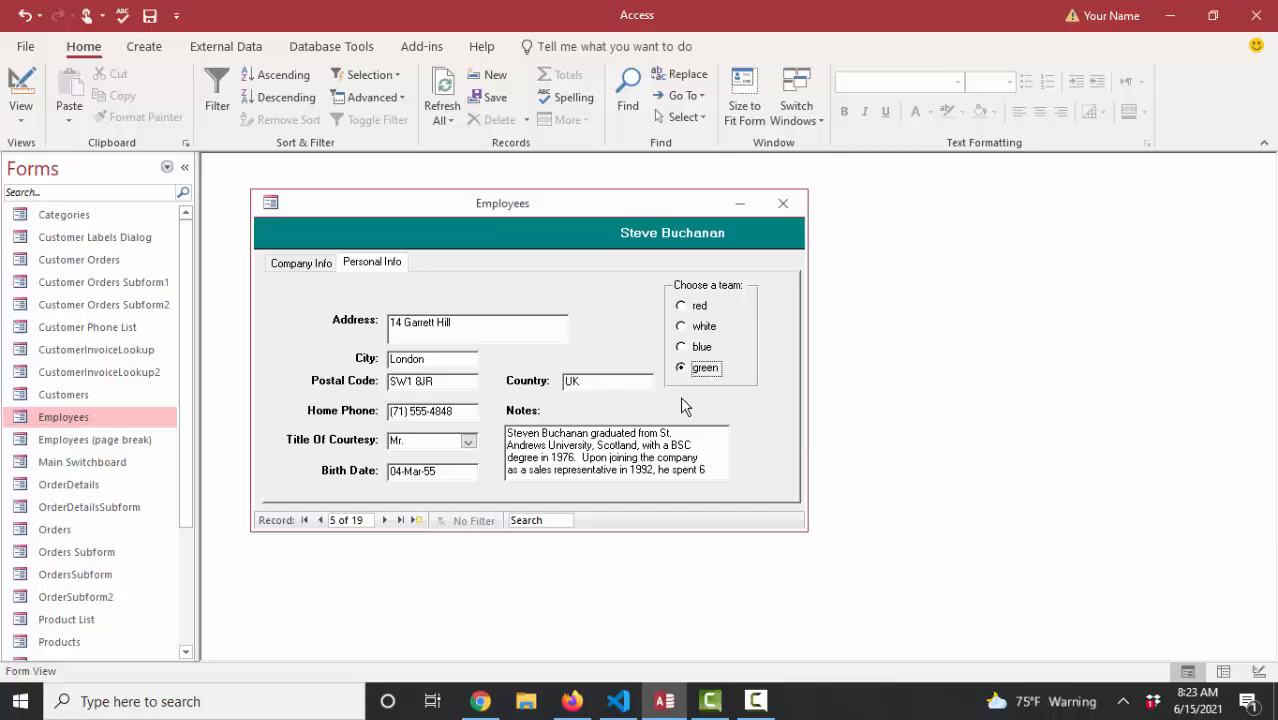
mouse_move(735, 400)
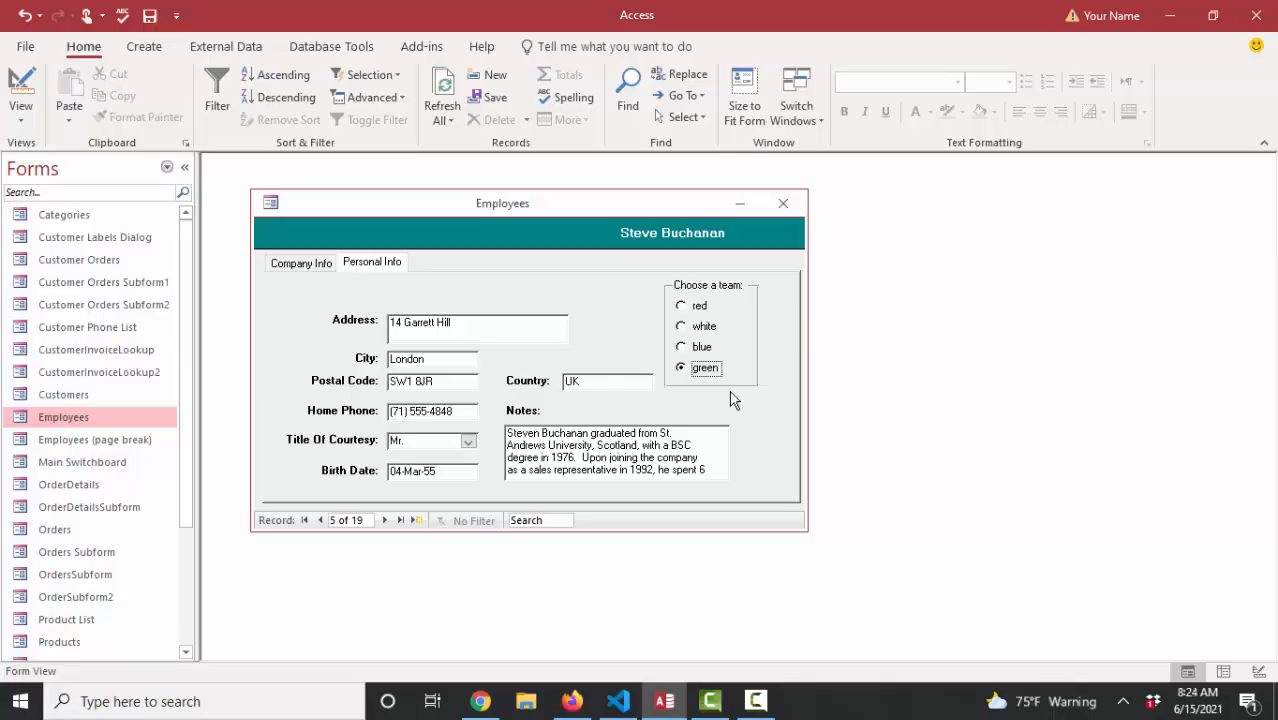
mouse_move(485, 450)
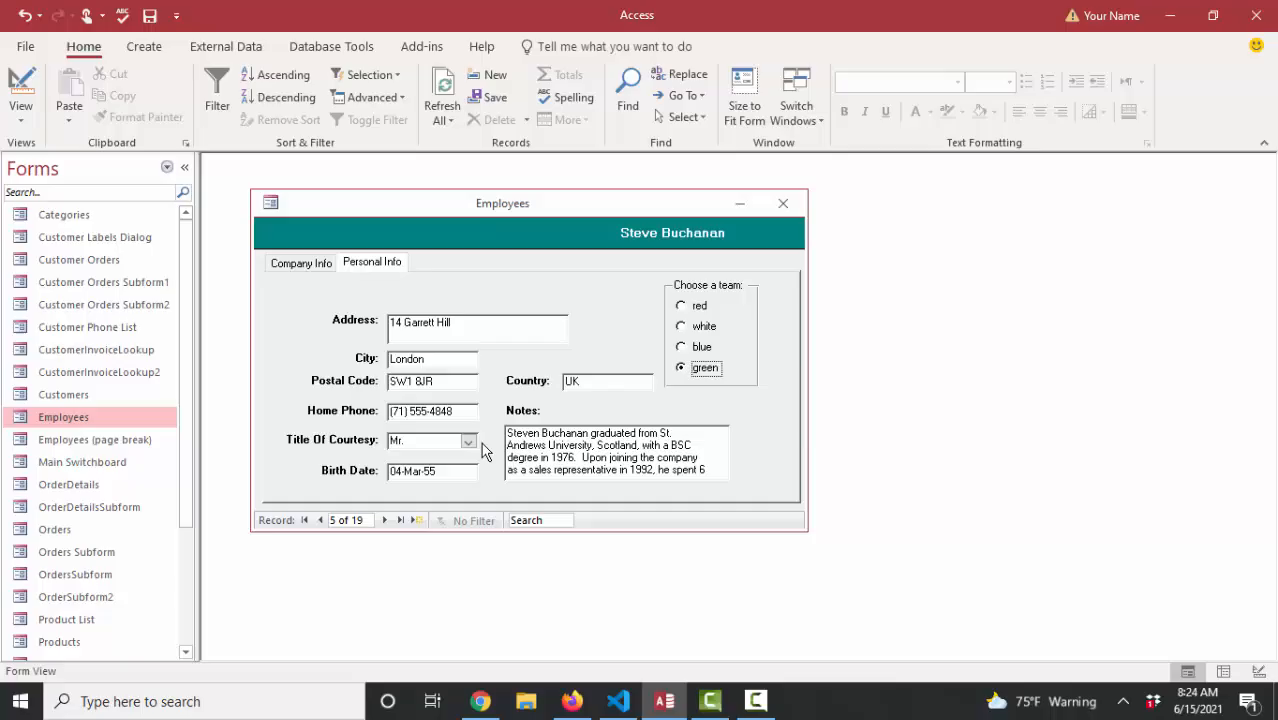
- View the Title Of Courtesy list, then return the Employees form to Design View
left_click(468, 440)
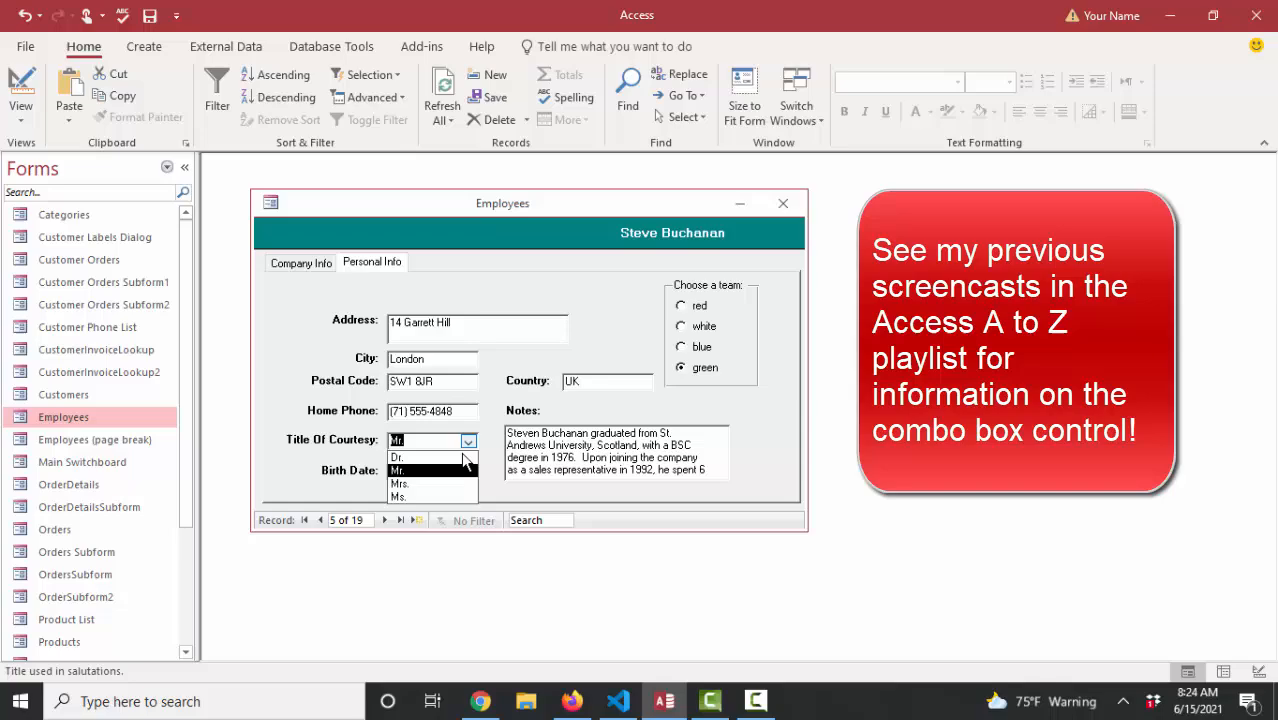
mouse_move(457, 490)
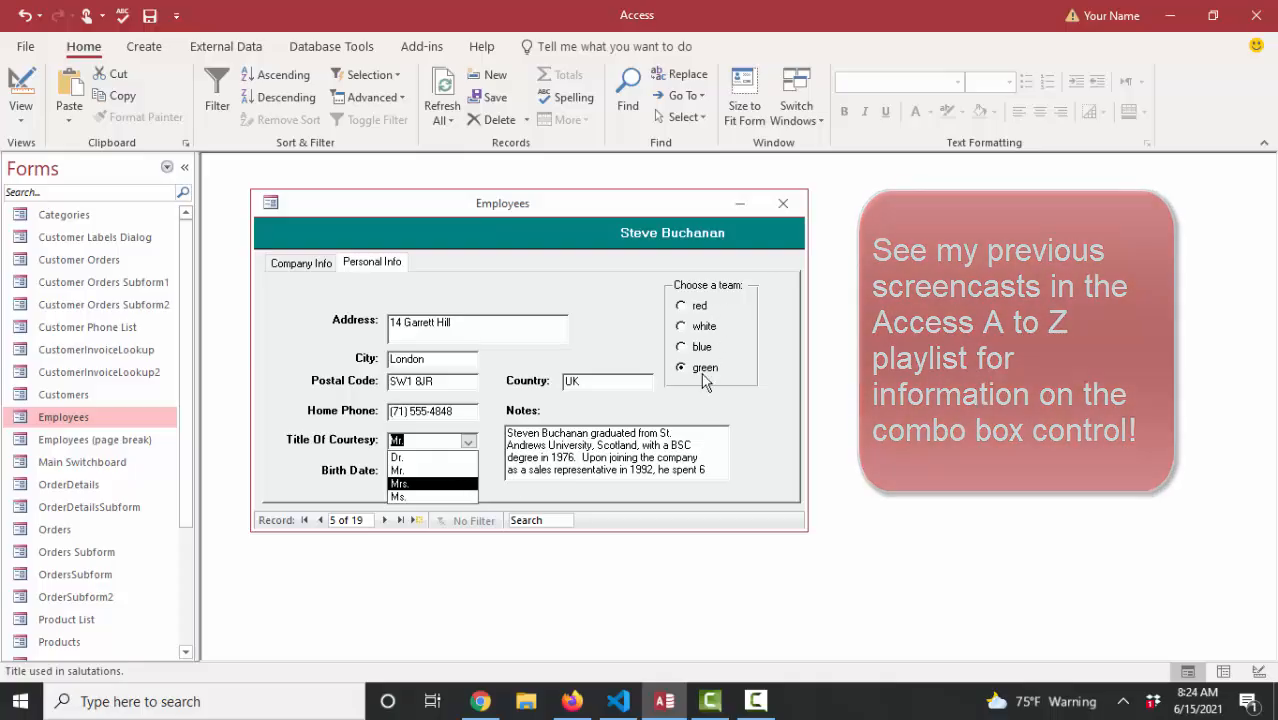
left_click(20, 90)
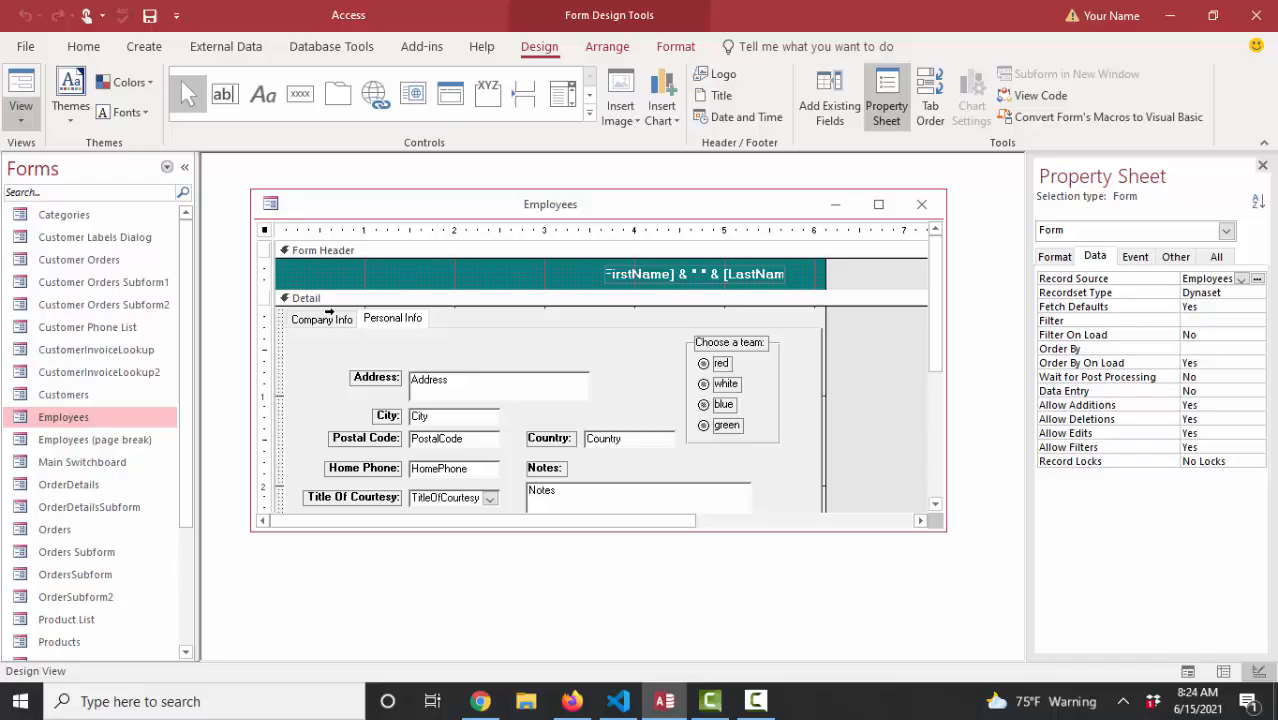
- Add a fifth option button (Option16) below green inside the Choose a team group
left_click(730, 395)
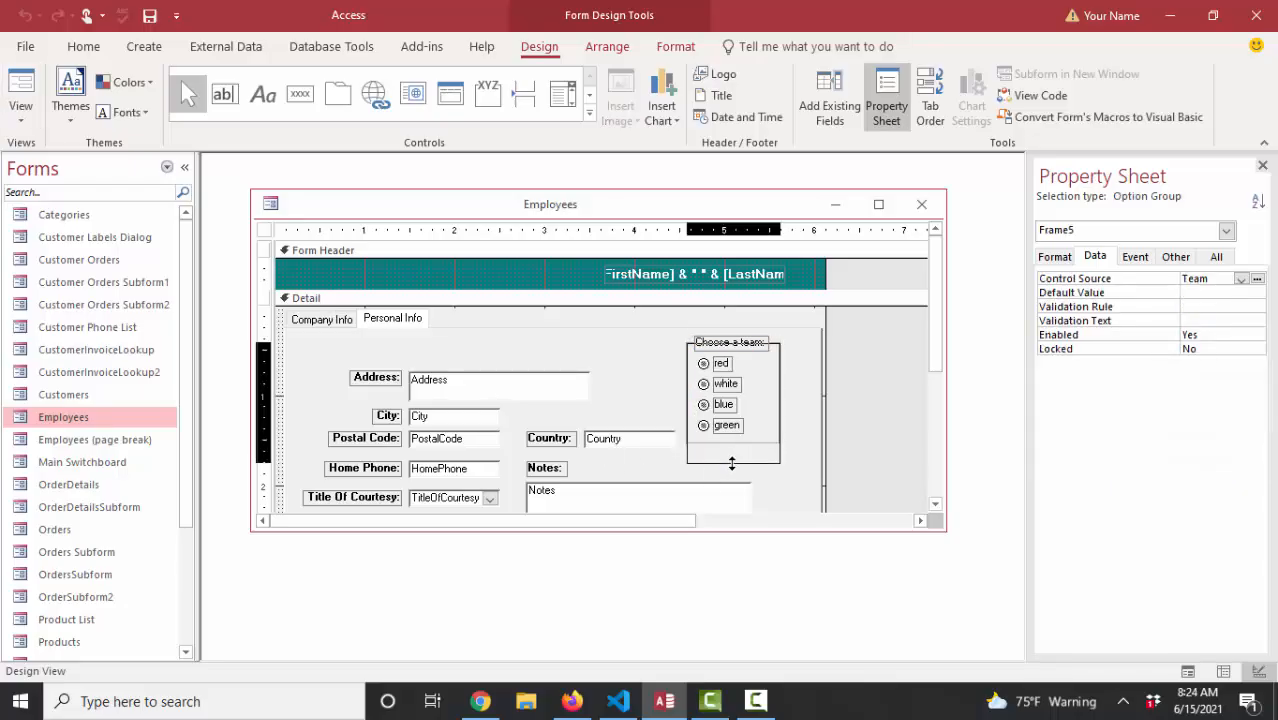
left_click(732, 400)
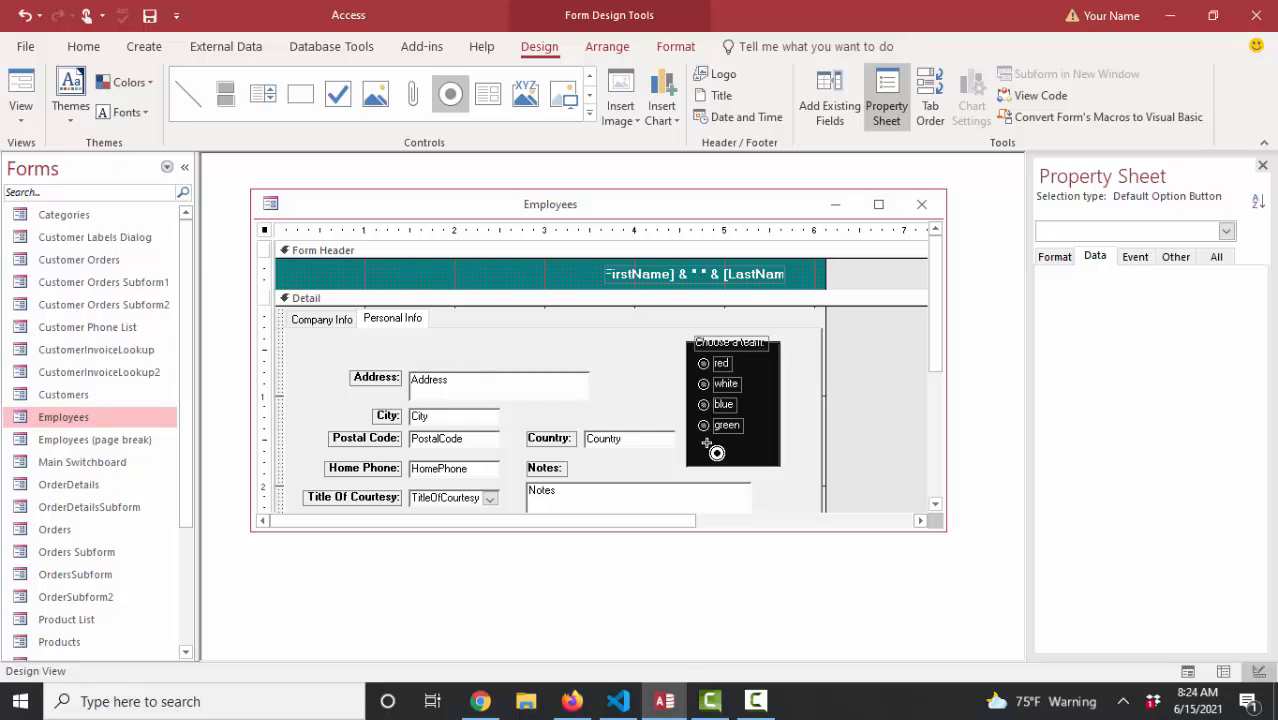
left_click(715, 450)
type("yellow")
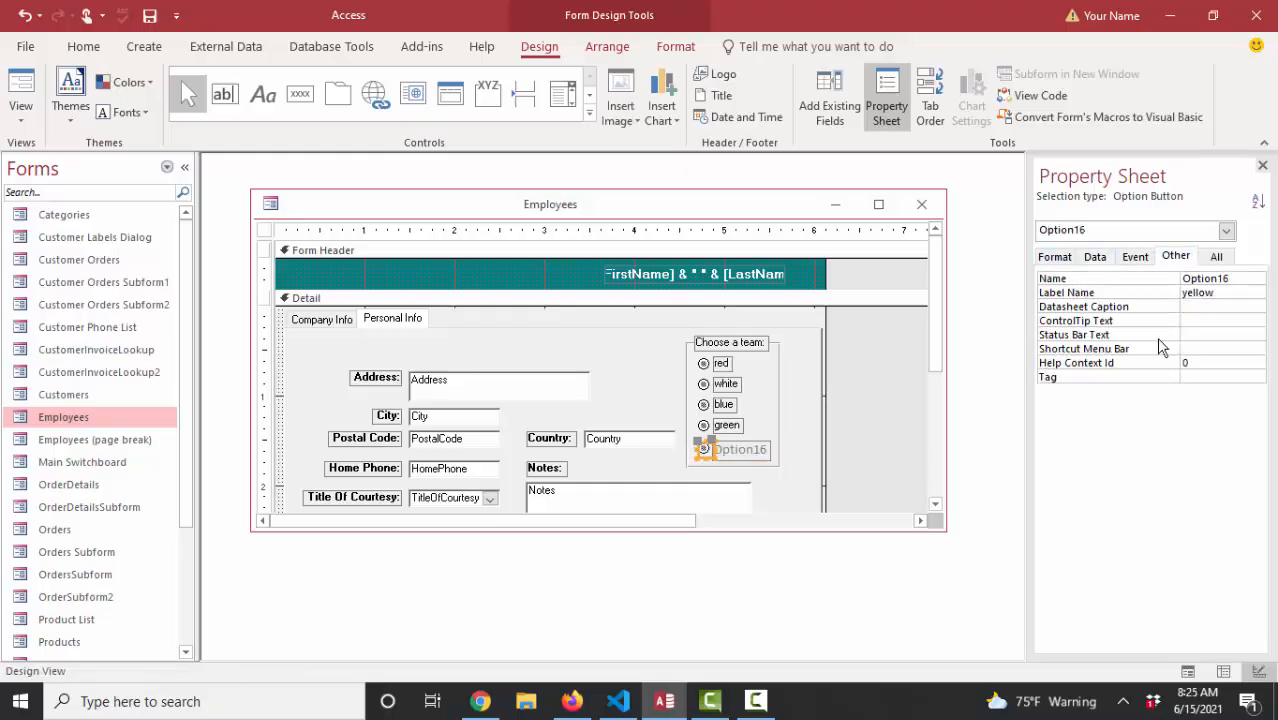
- Caption the new option 'yellow' and copy the green label's formatting onto it
left_click(1094, 256)
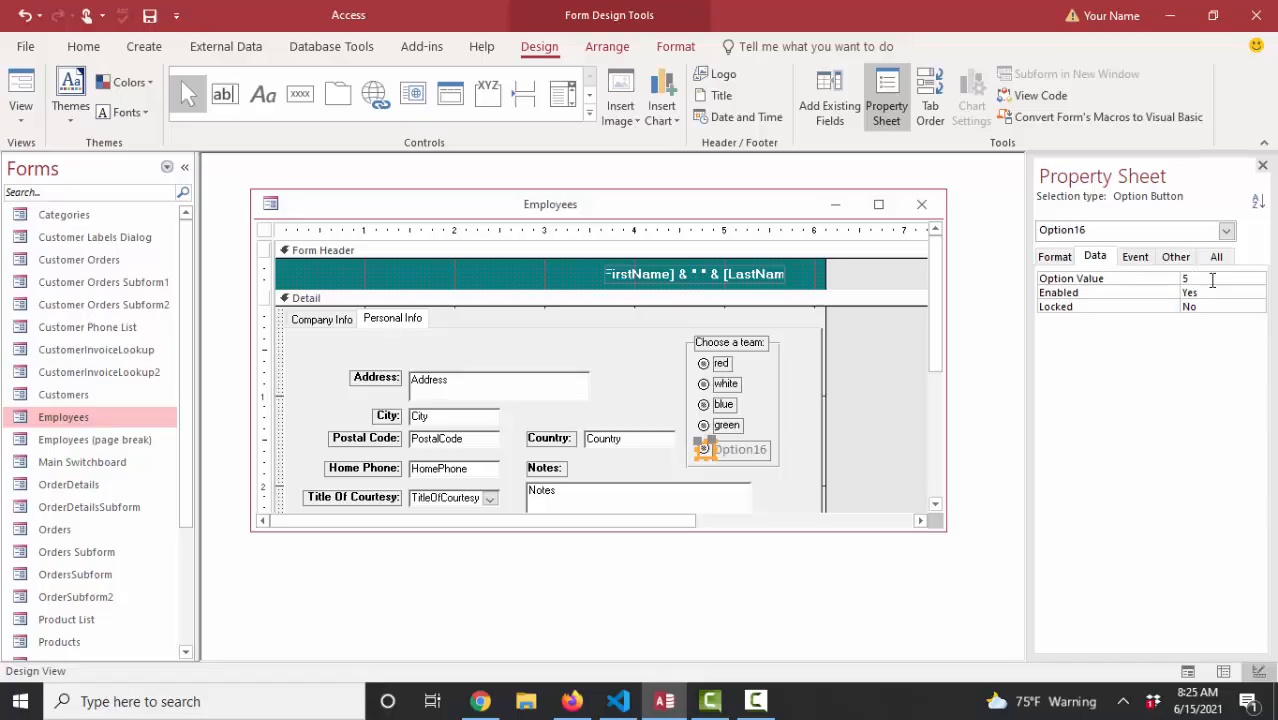
left_click(740, 449)
type("ye")
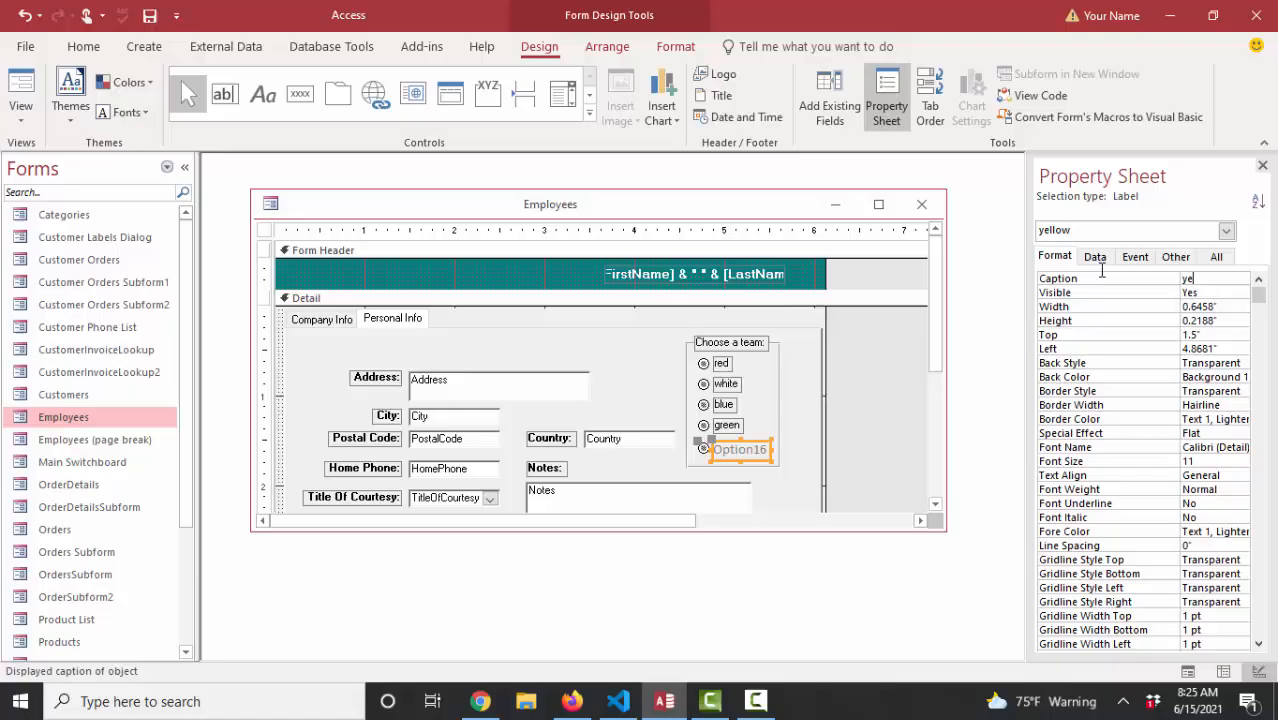
left_click(726, 424)
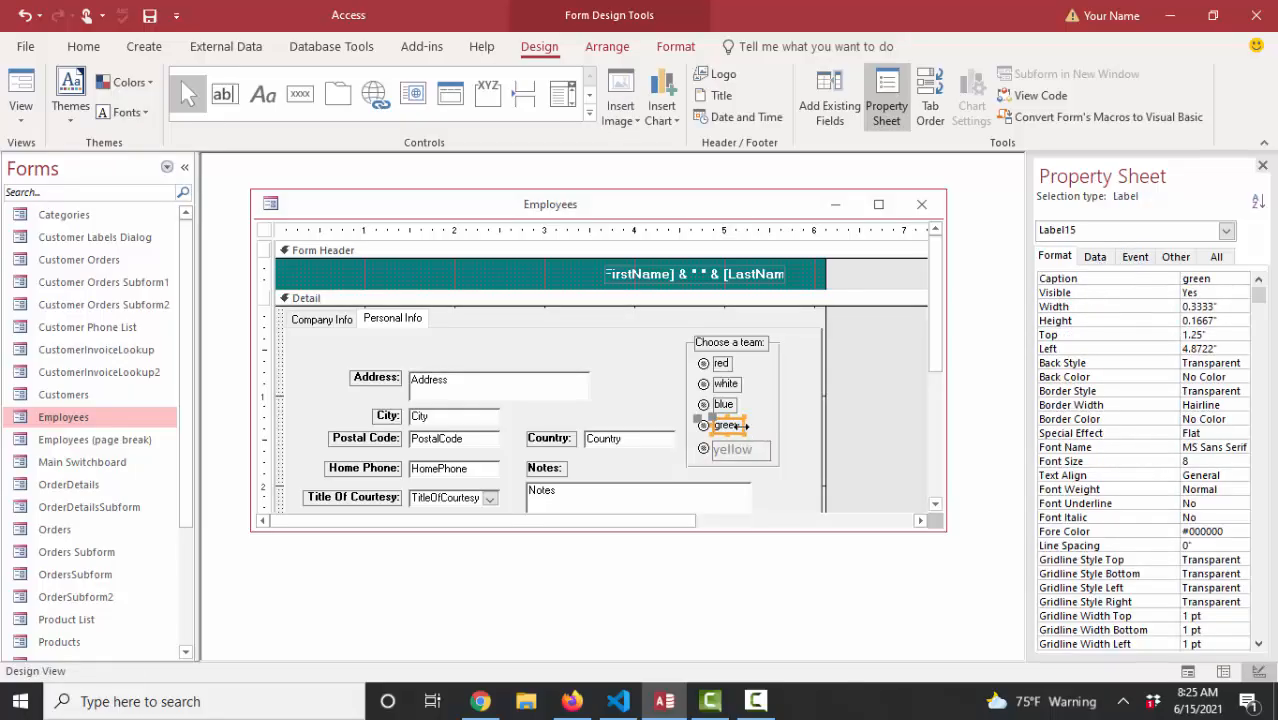
left_click(83, 46)
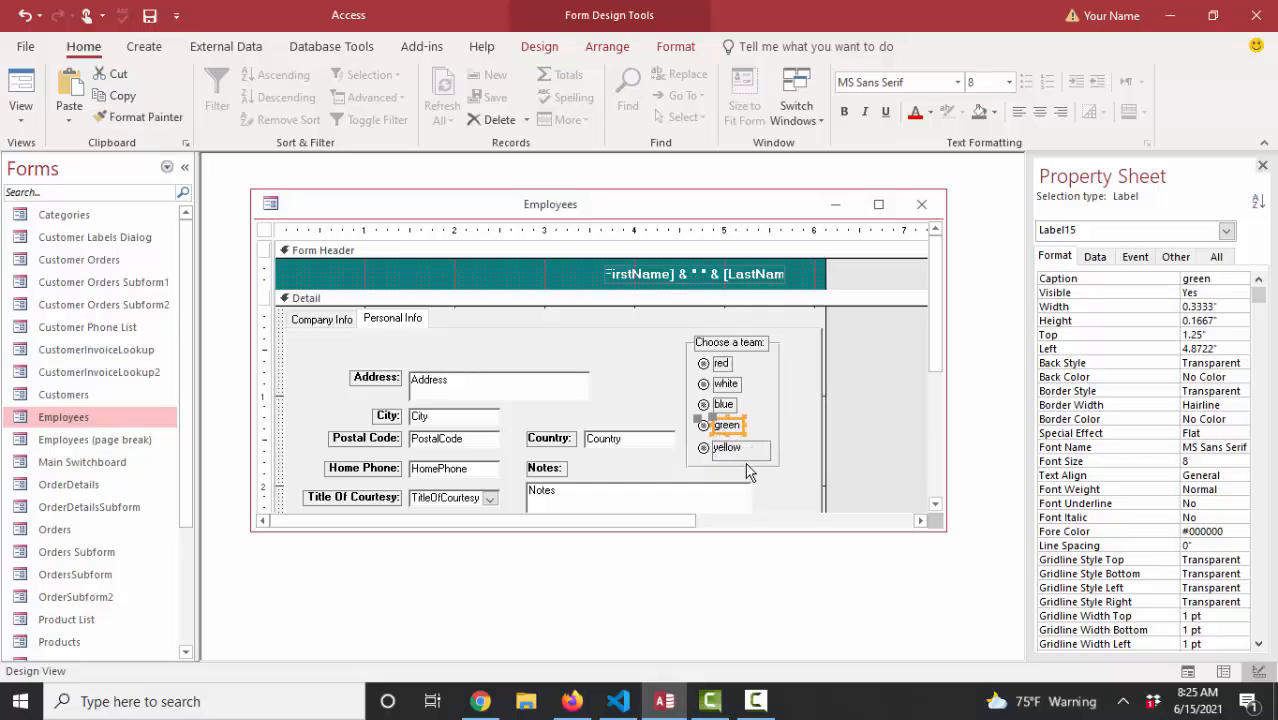
- Apply the green button's formatting to the yellow button and view the form
left_click(705, 425)
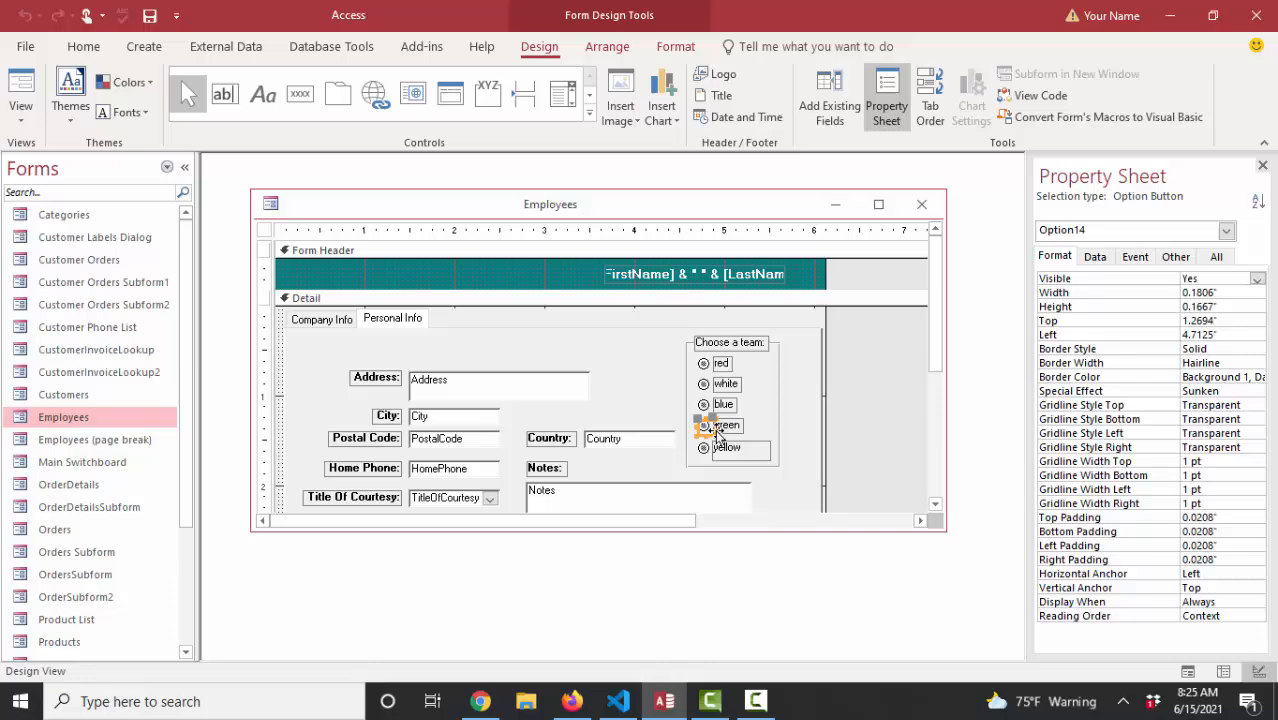
left_click(83, 46)
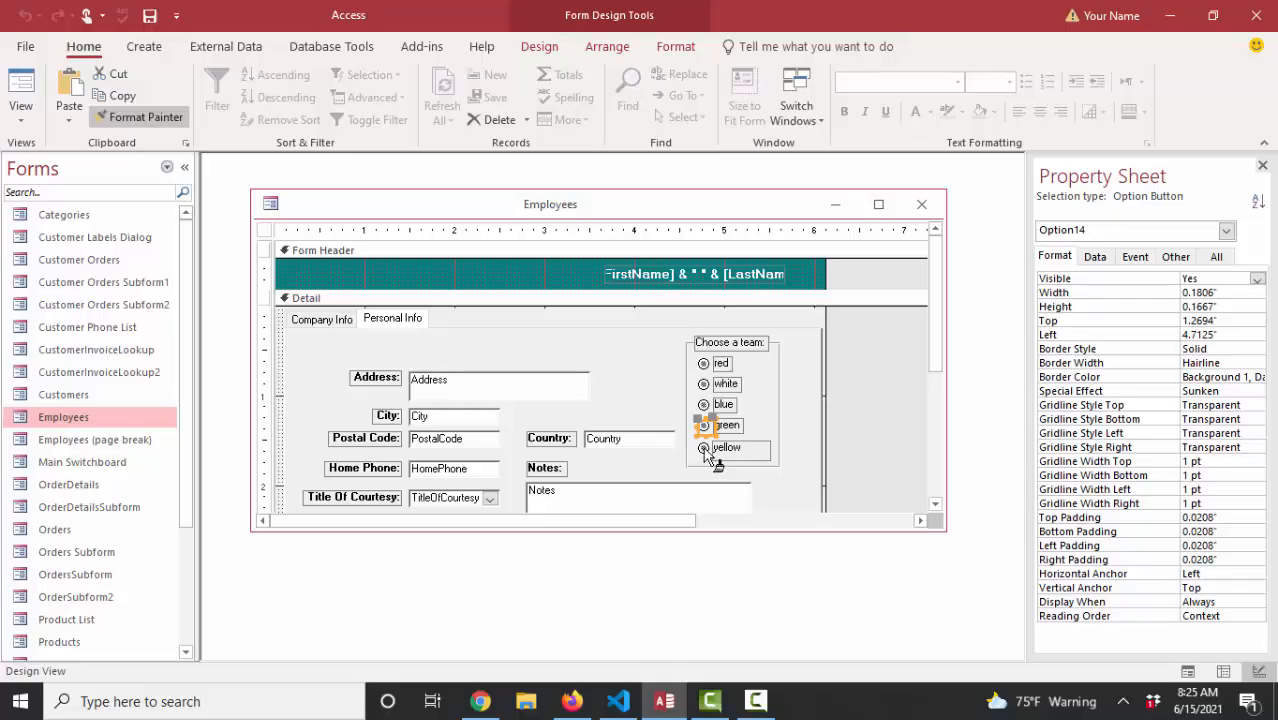
left_click(21, 90)
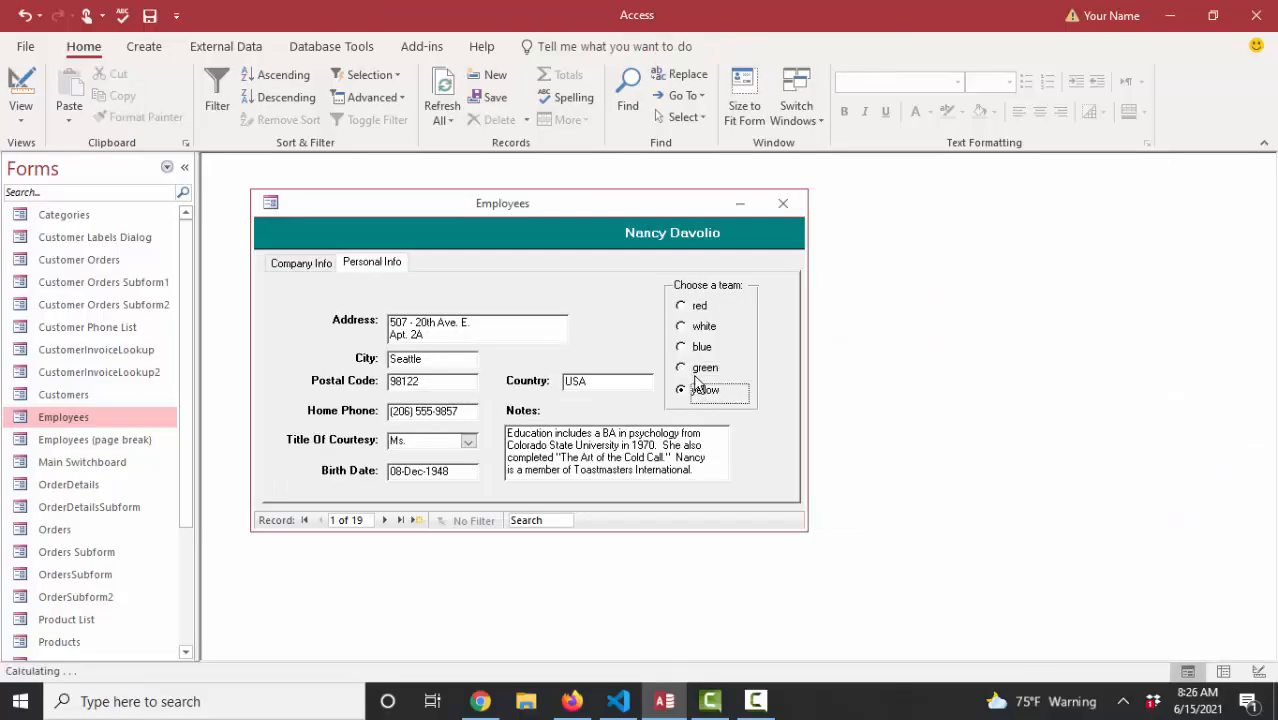
- Change record 1's team from yellow to blue, passing through red
left_click(681, 305)
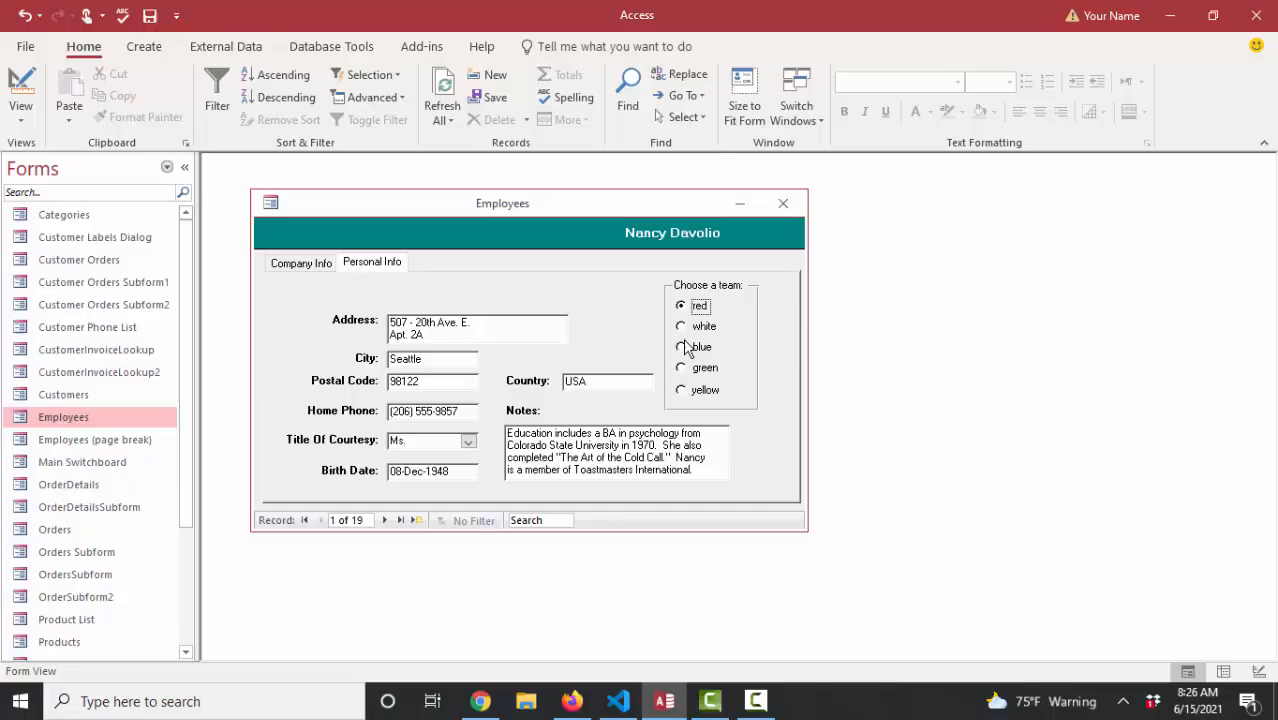
left_click(681, 346)
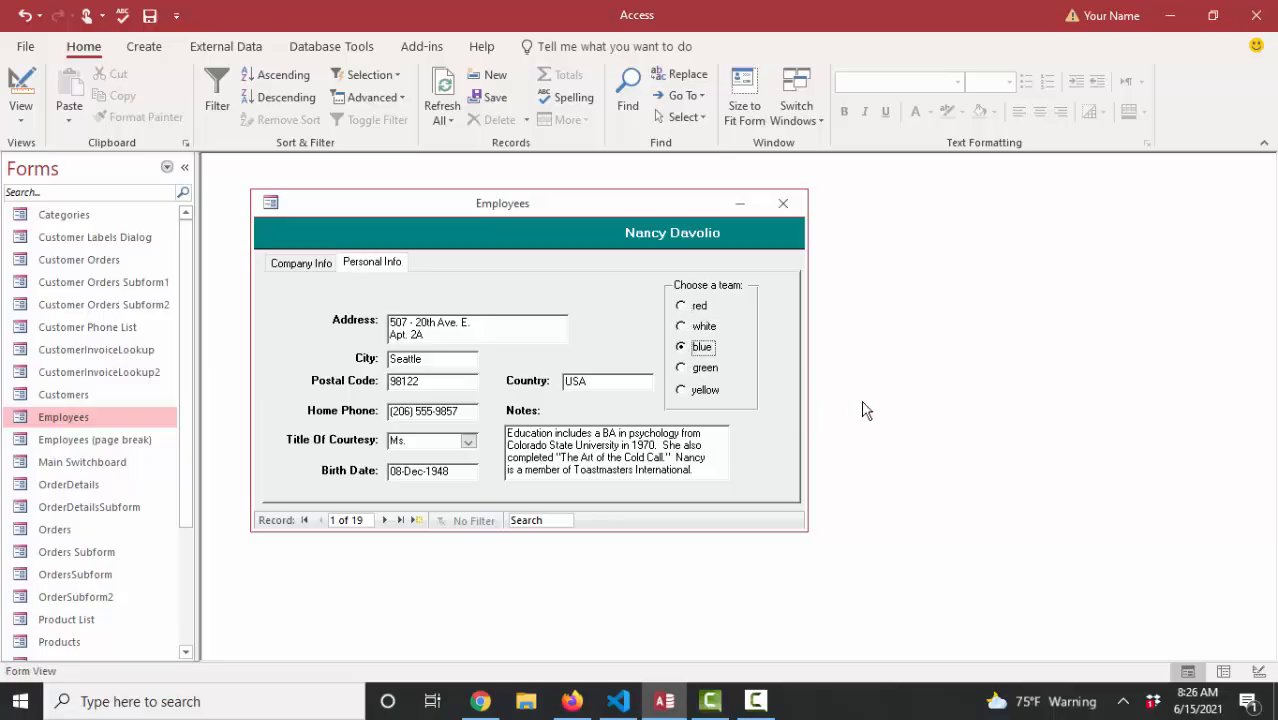